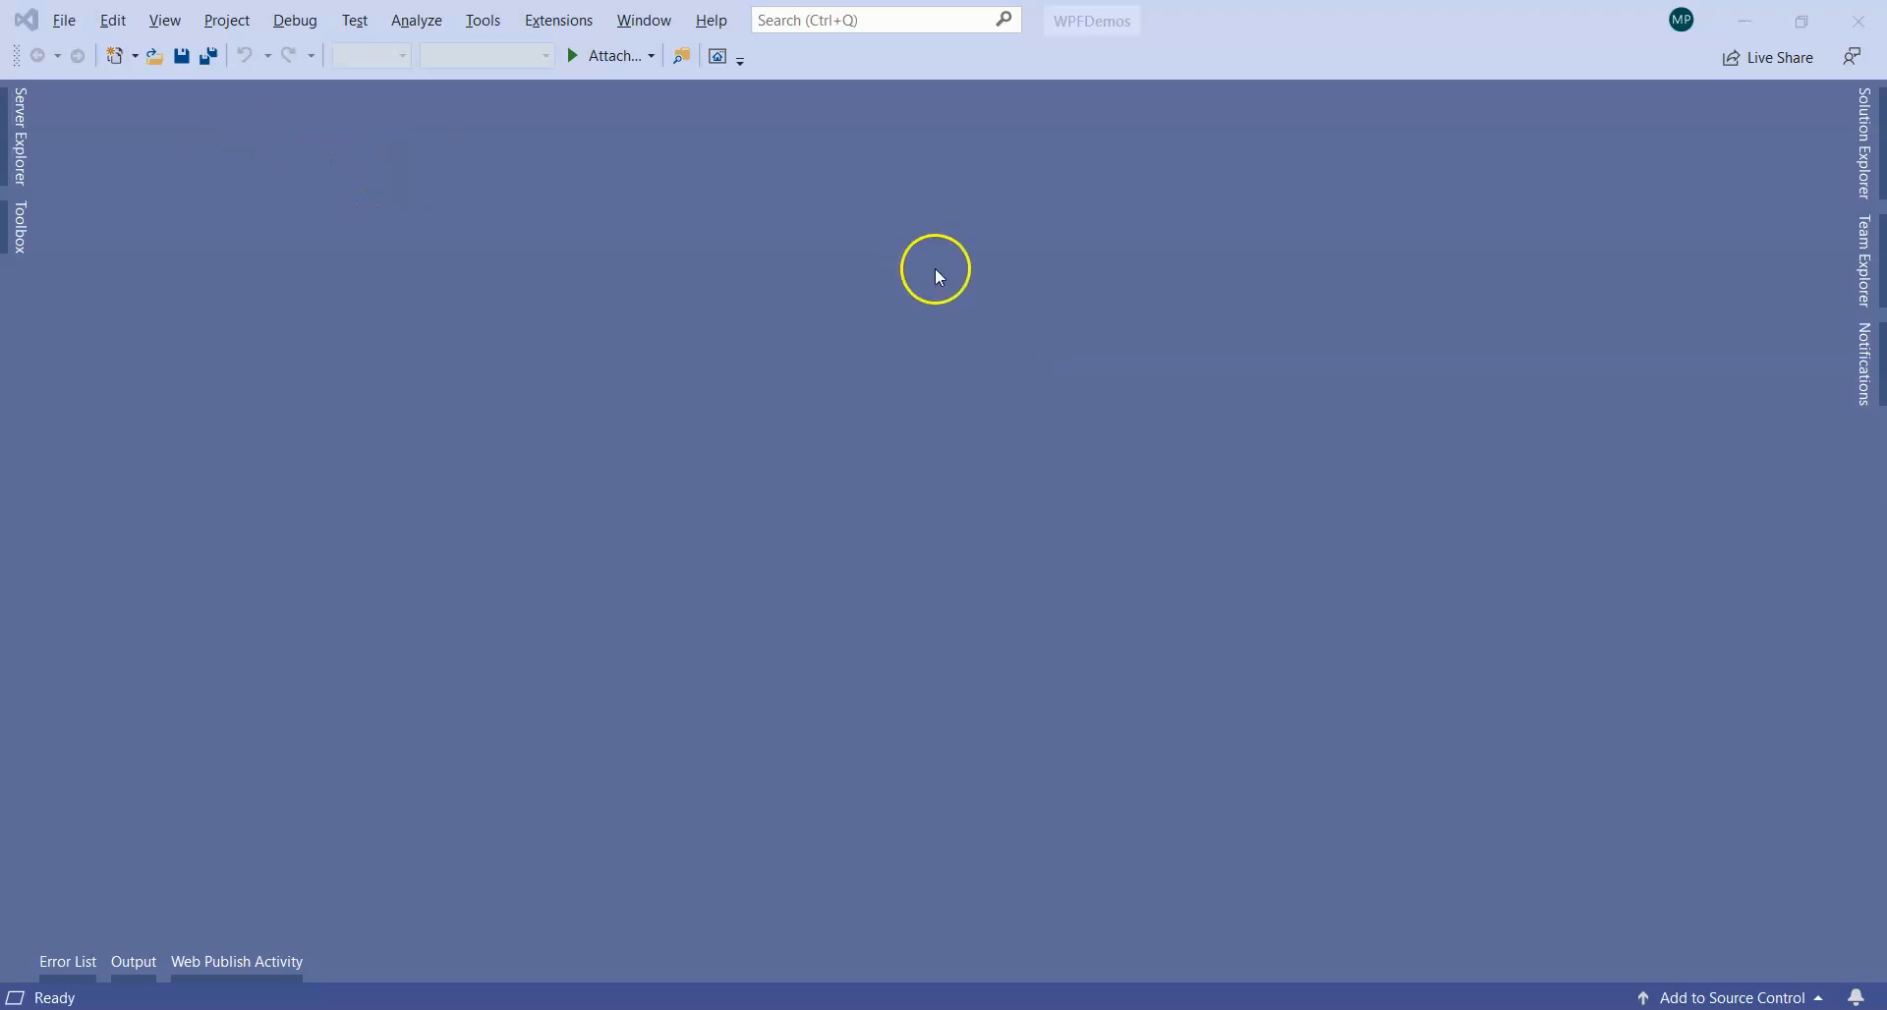
Step: Start a new project, search templates for 'solu', pick Blank Solution, and continue
{"action": "left_click", "coordinate": [69, 19]}
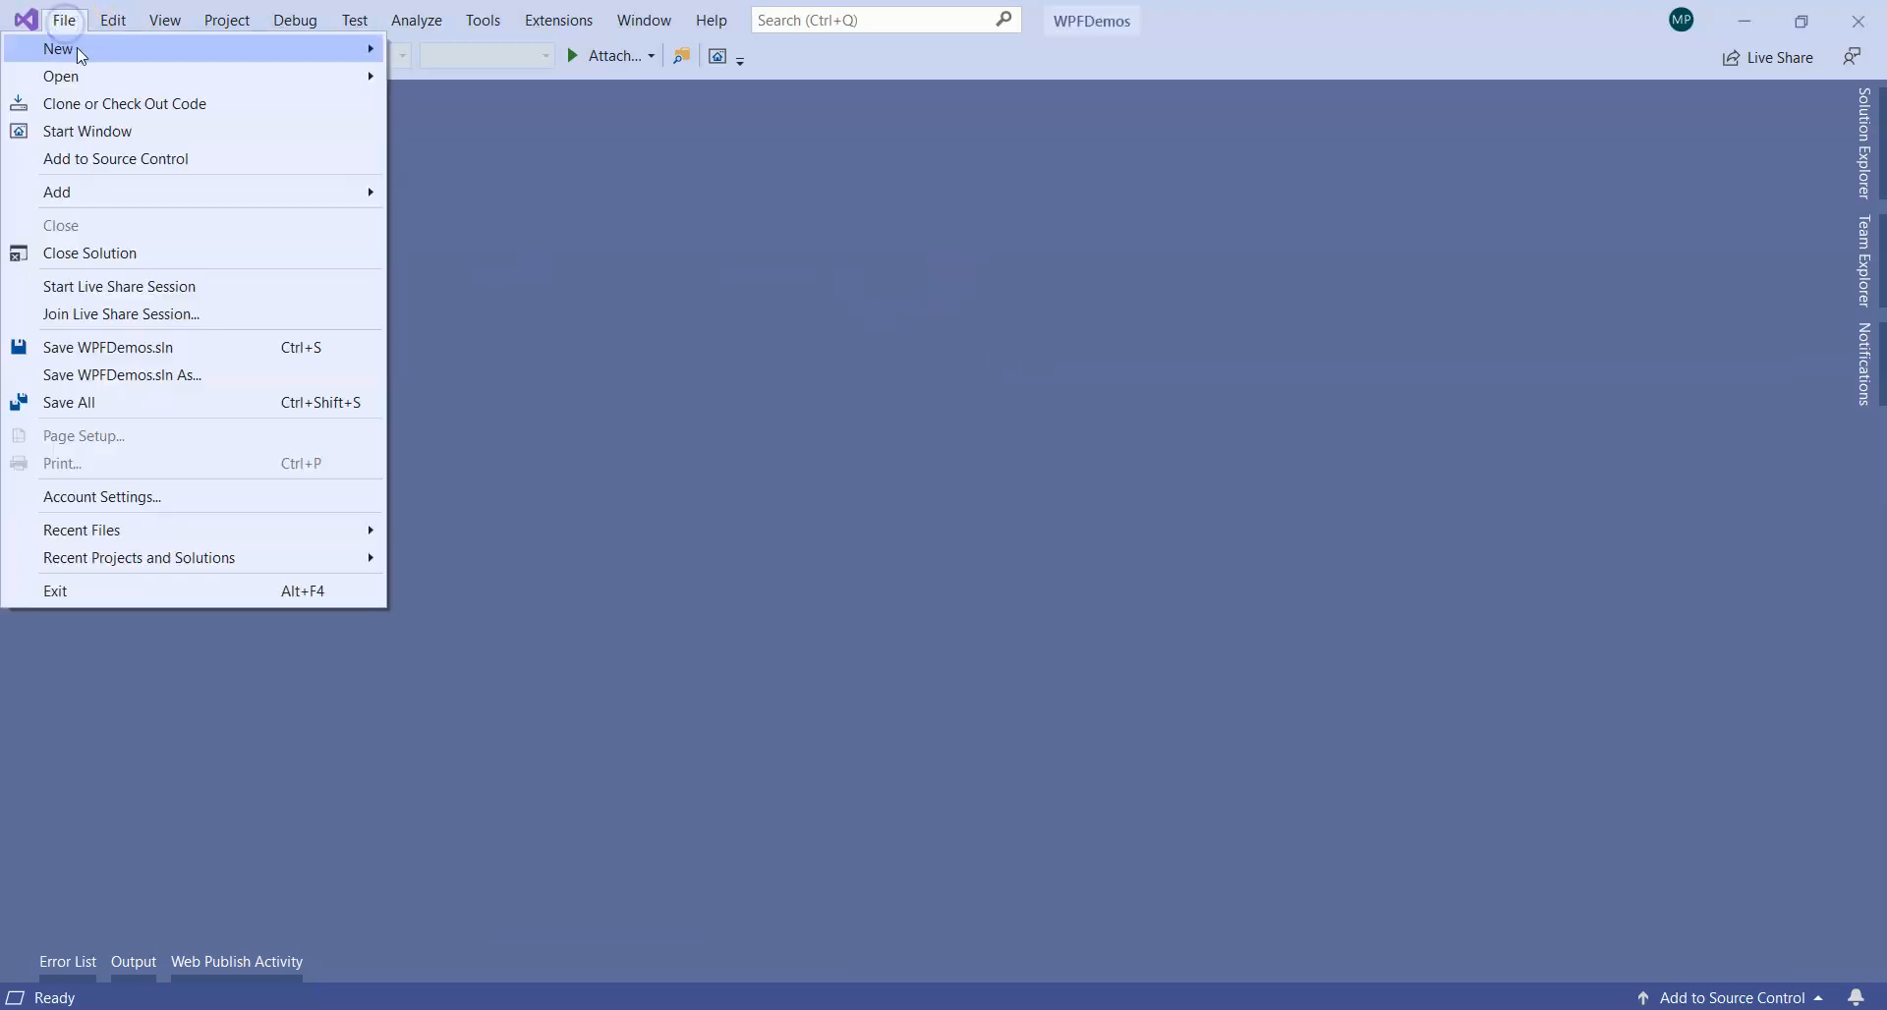
{"action": "left_click", "coordinate": [56, 47]}
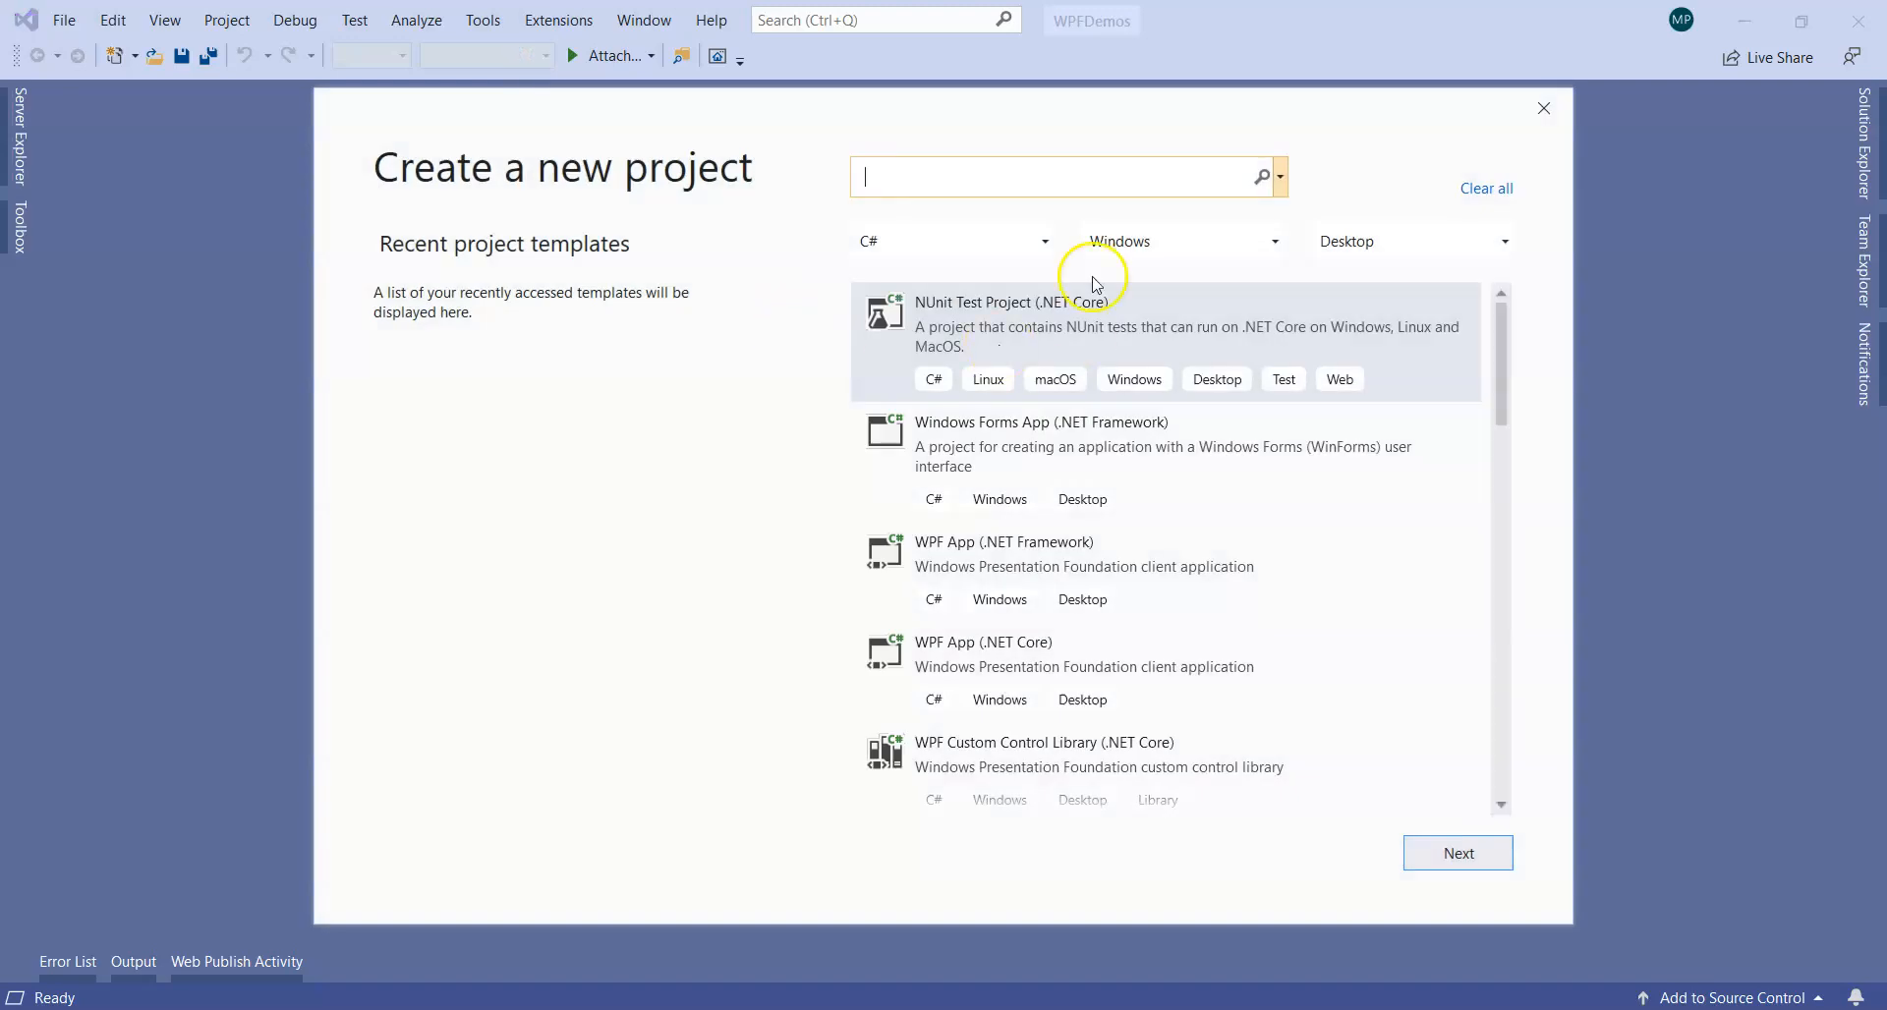
{"action": "type", "text": "blank"}
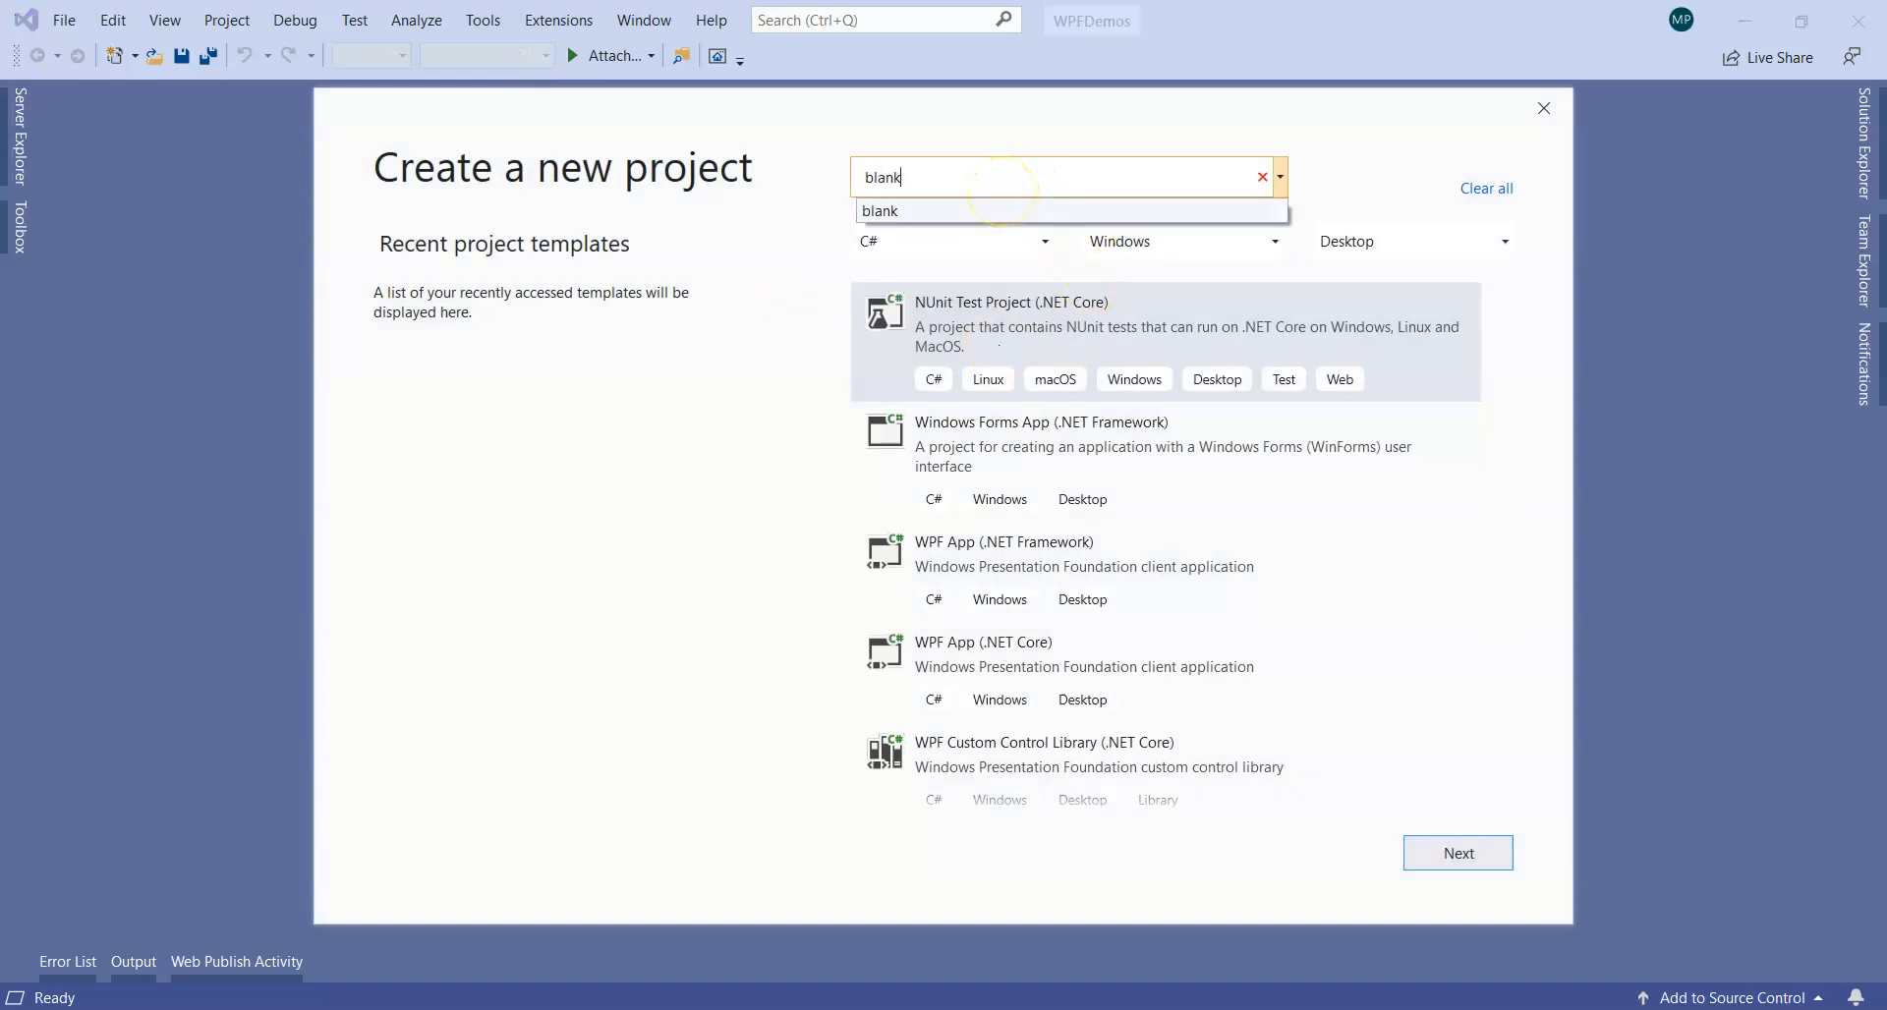
{"action": "left_click", "coordinate": [879, 210]}
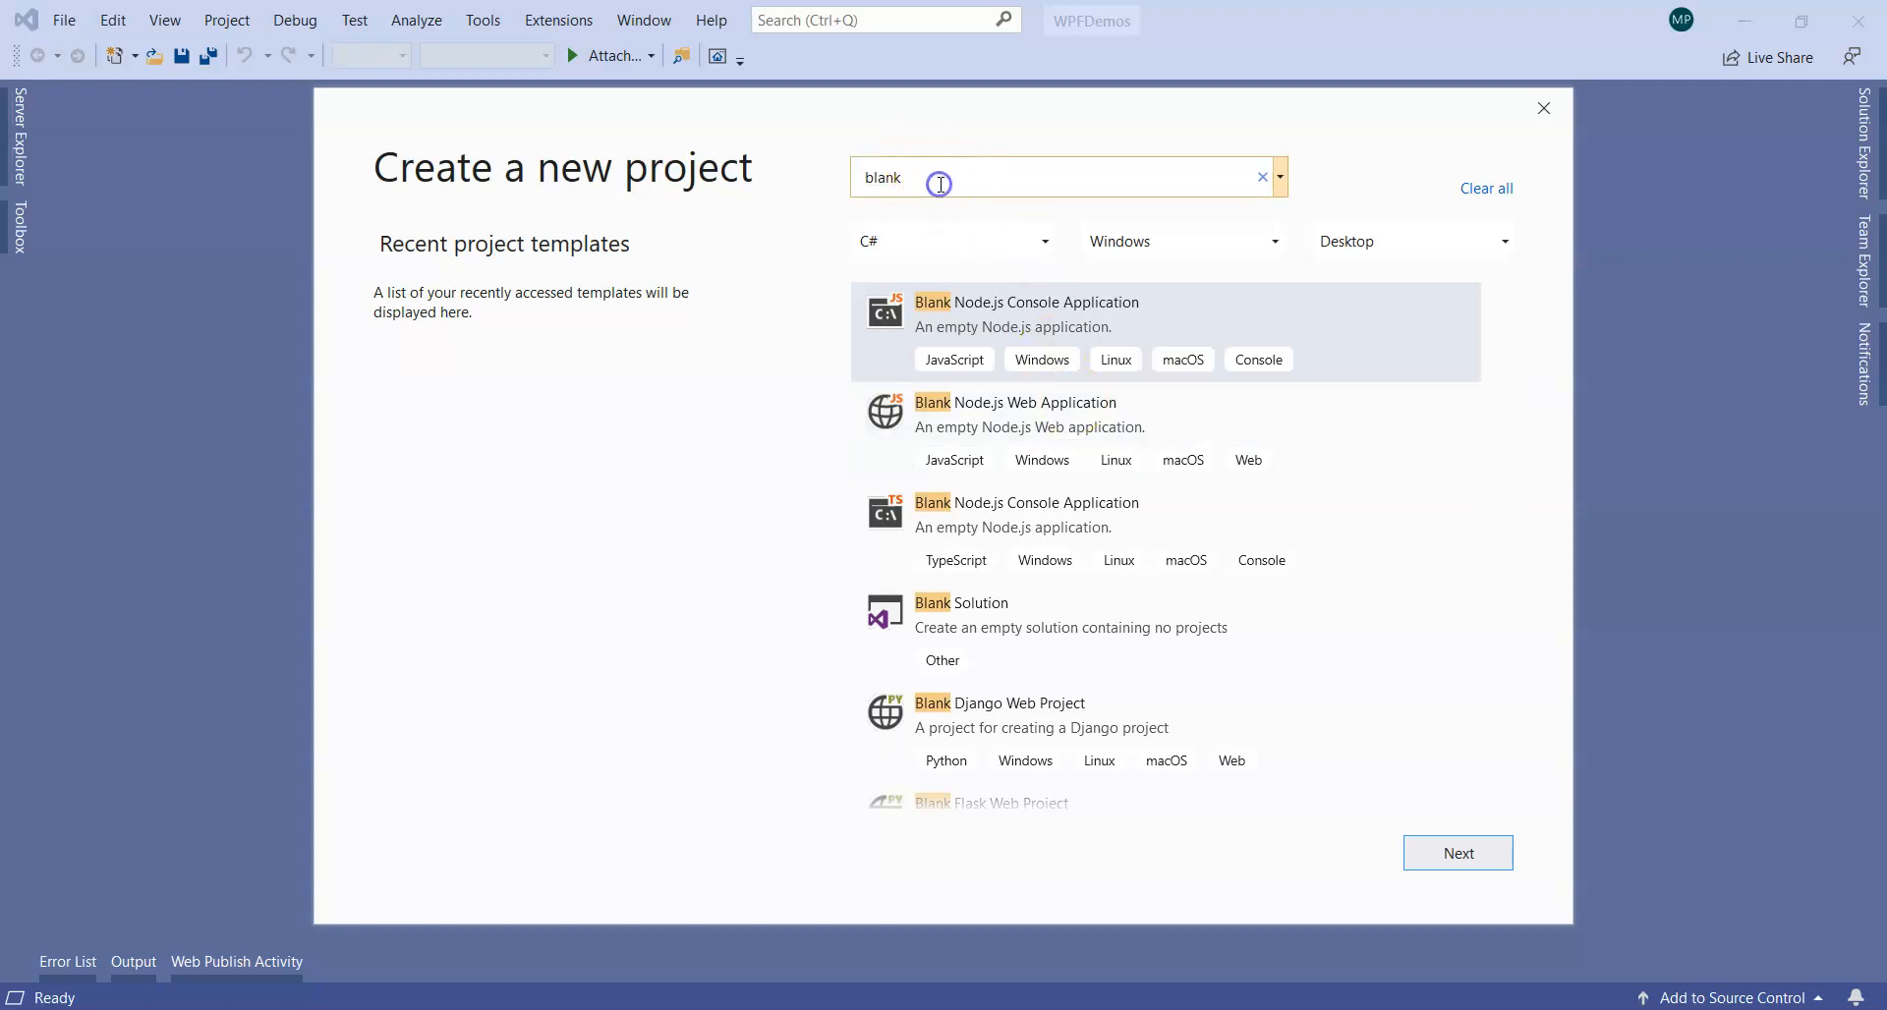
{"action": "type", "text": "solu"}
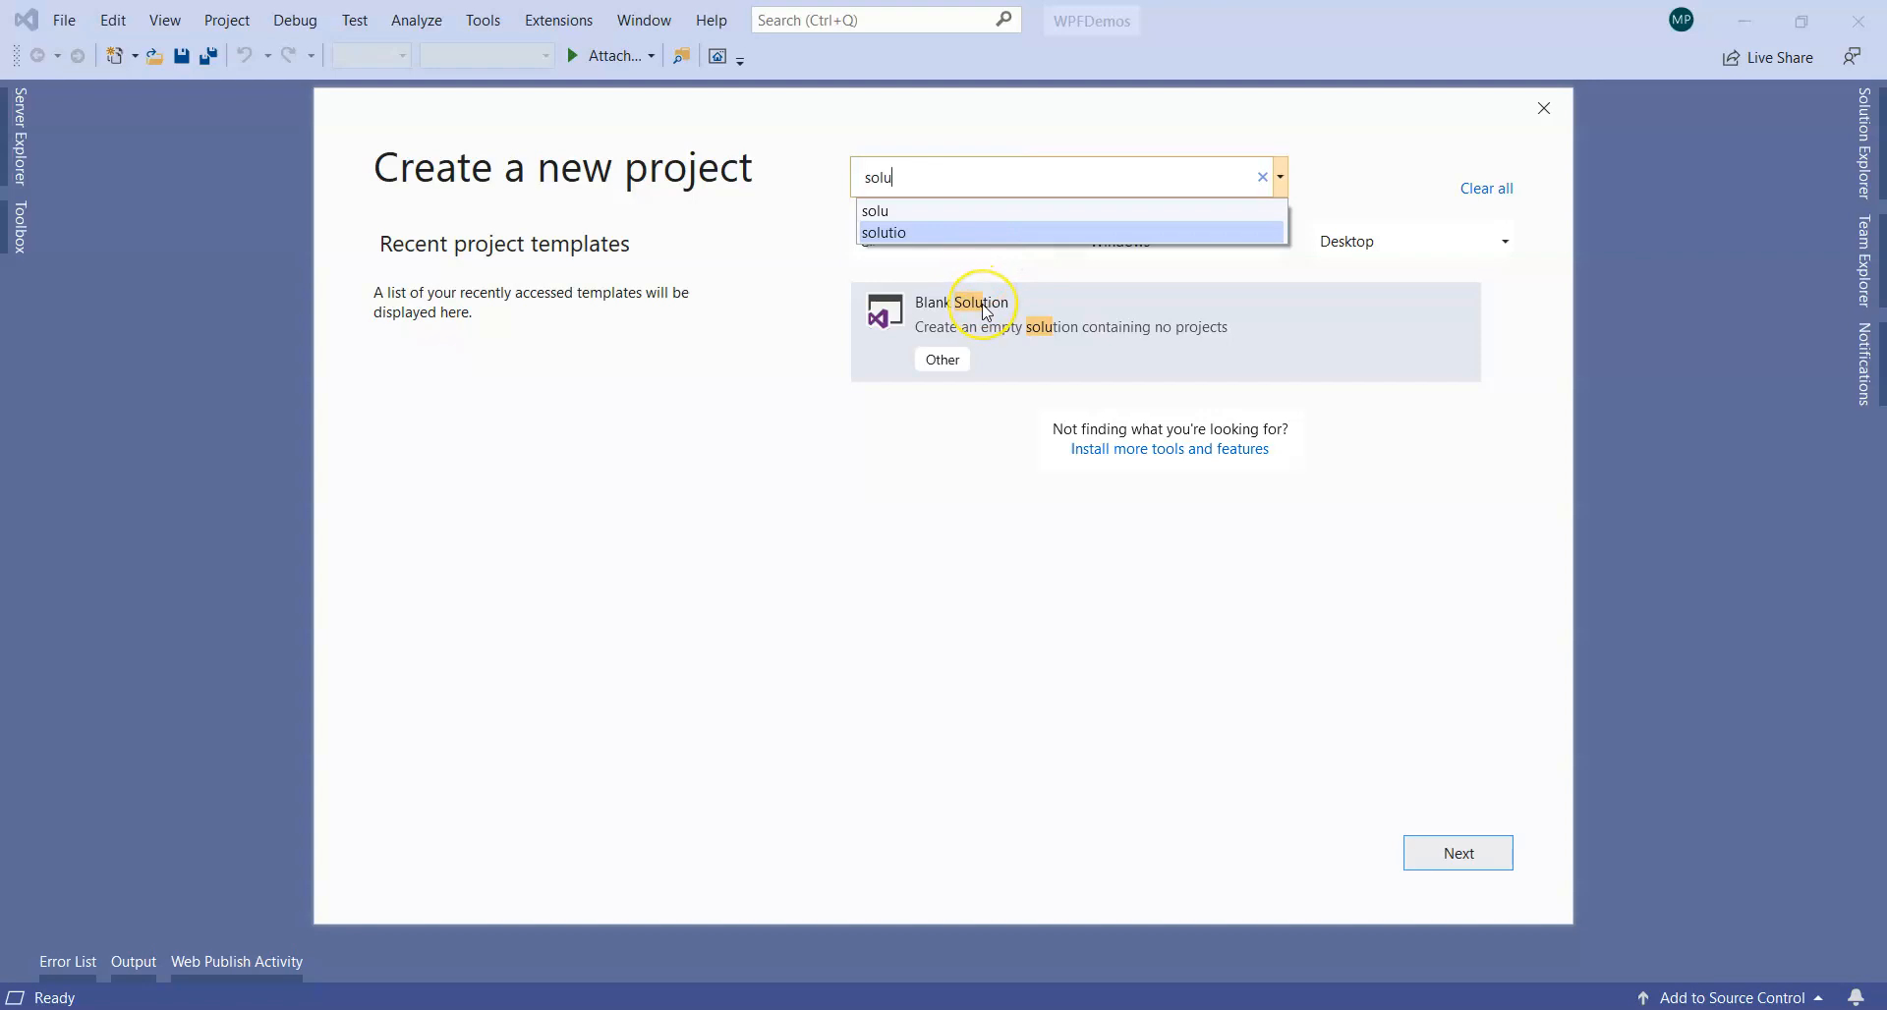
{"action": "left_click", "coordinate": [1019, 319]}
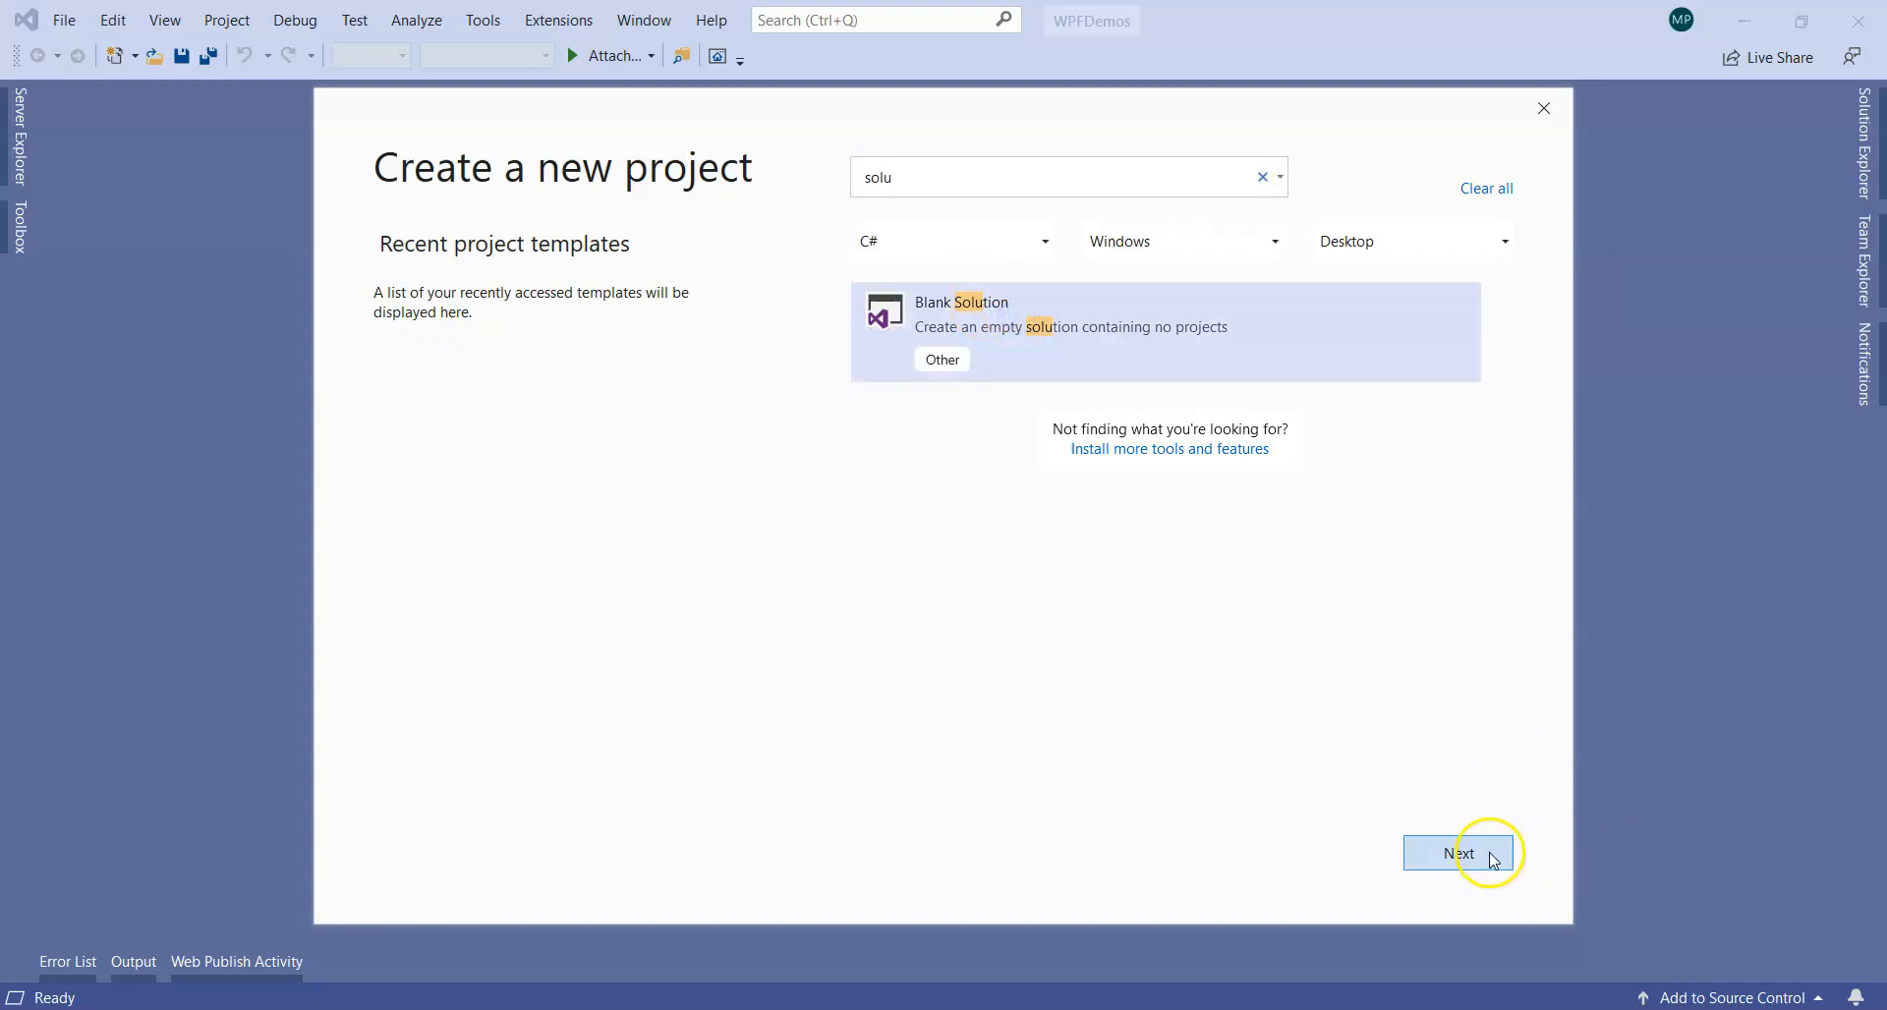
{"action": "left_click", "coordinate": [1459, 853]}
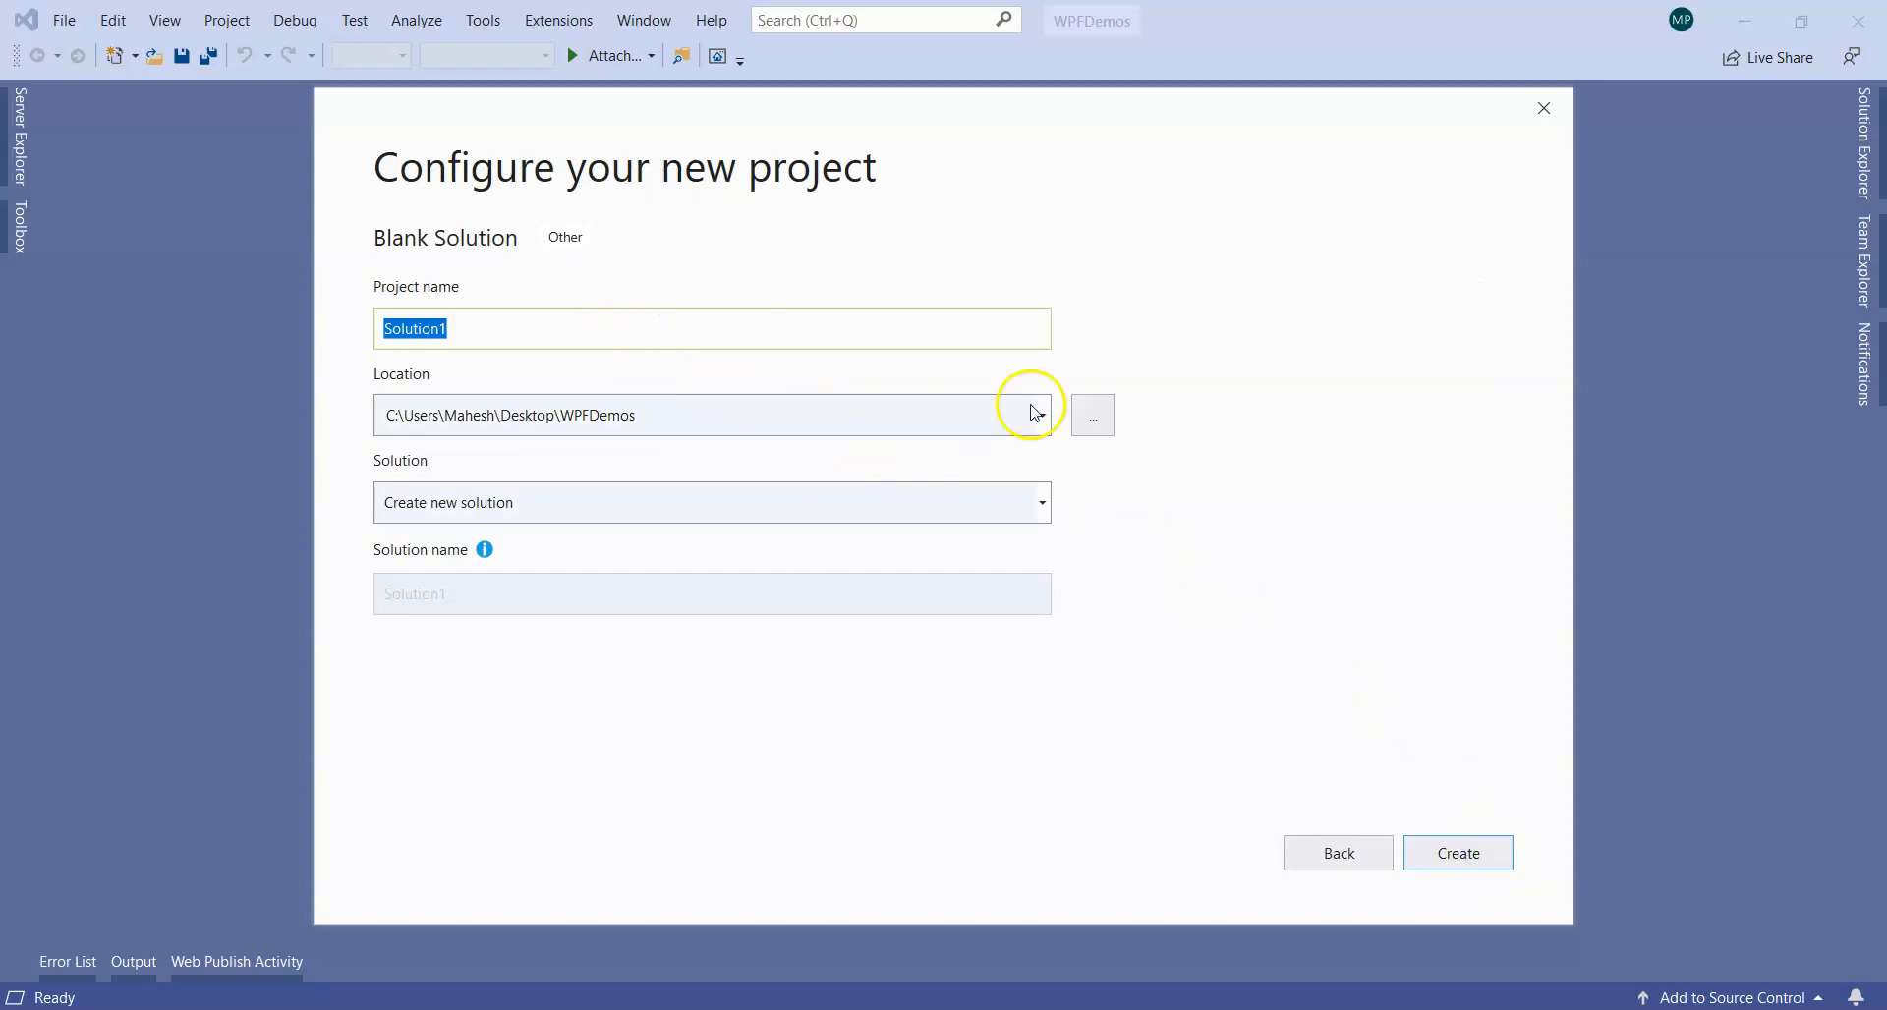
Step: Create the WPFDemos solution, show Solution Explorer, and open the solution's context menu
{"action": "left_click", "coordinate": [1458, 853]}
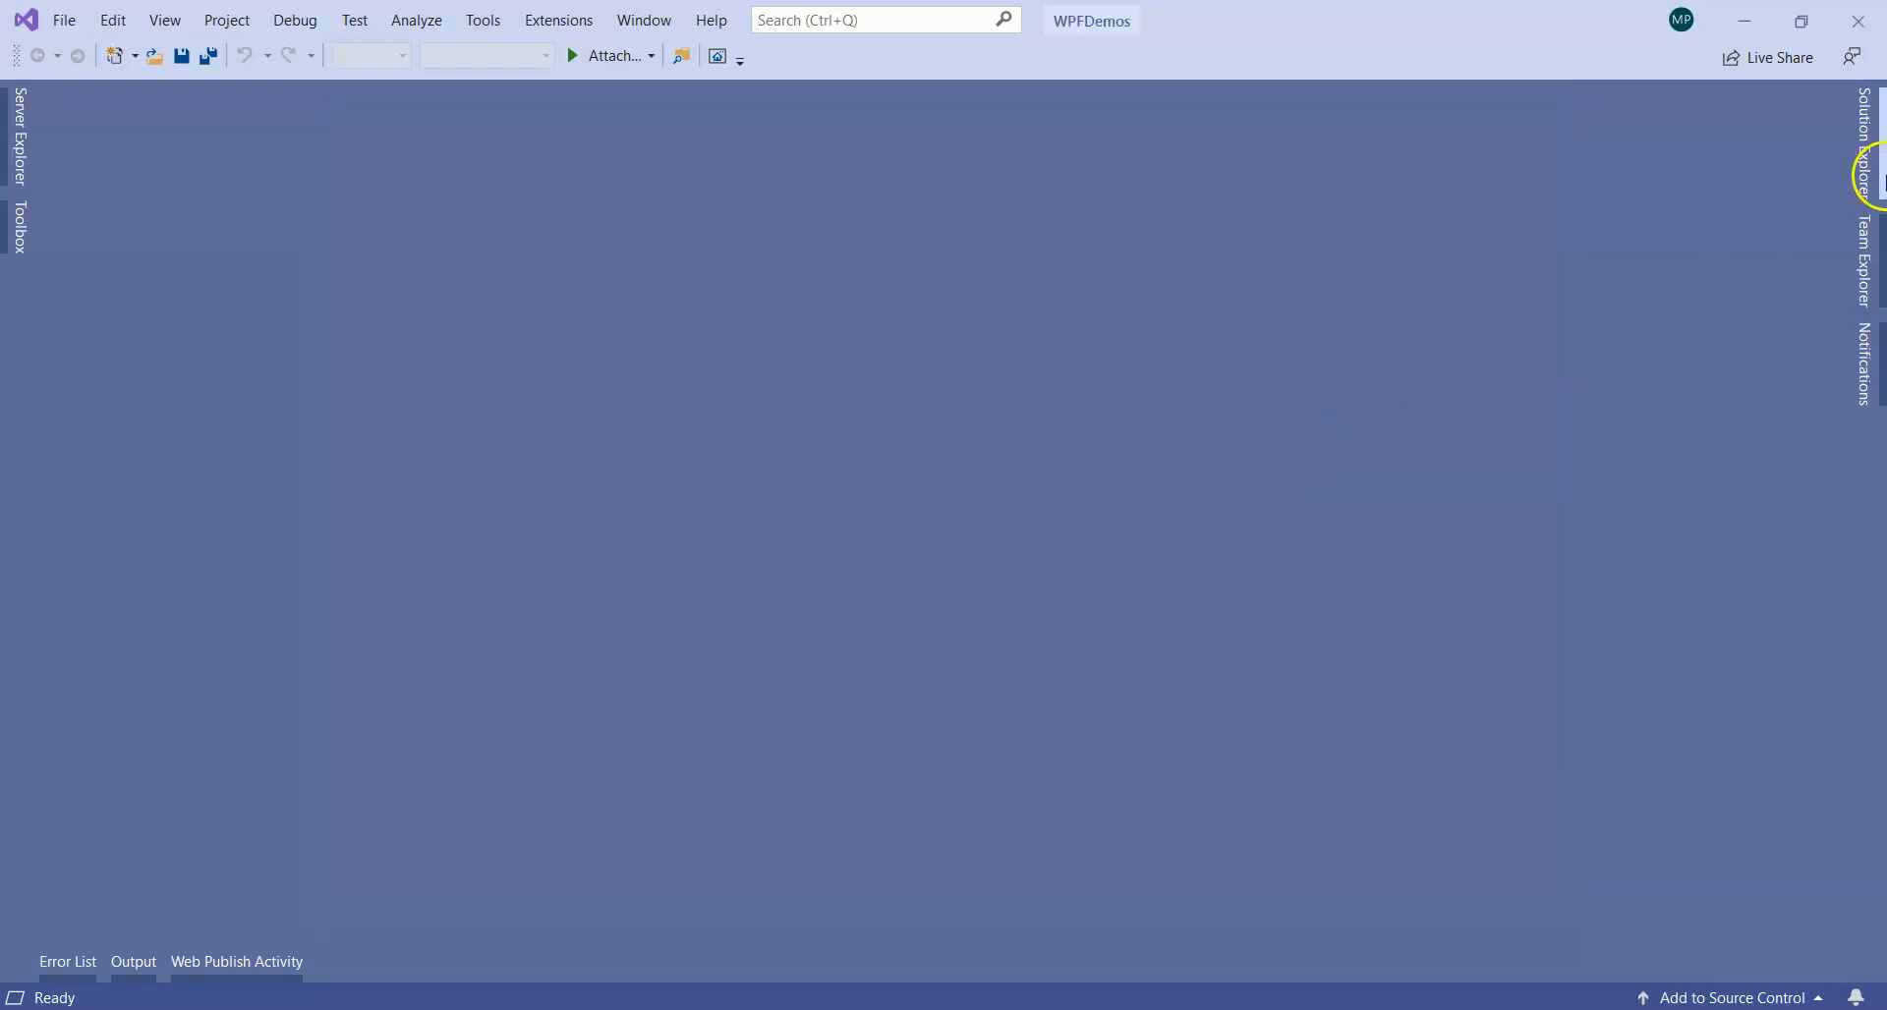
{"action": "left_click", "coordinate": [1859, 128]}
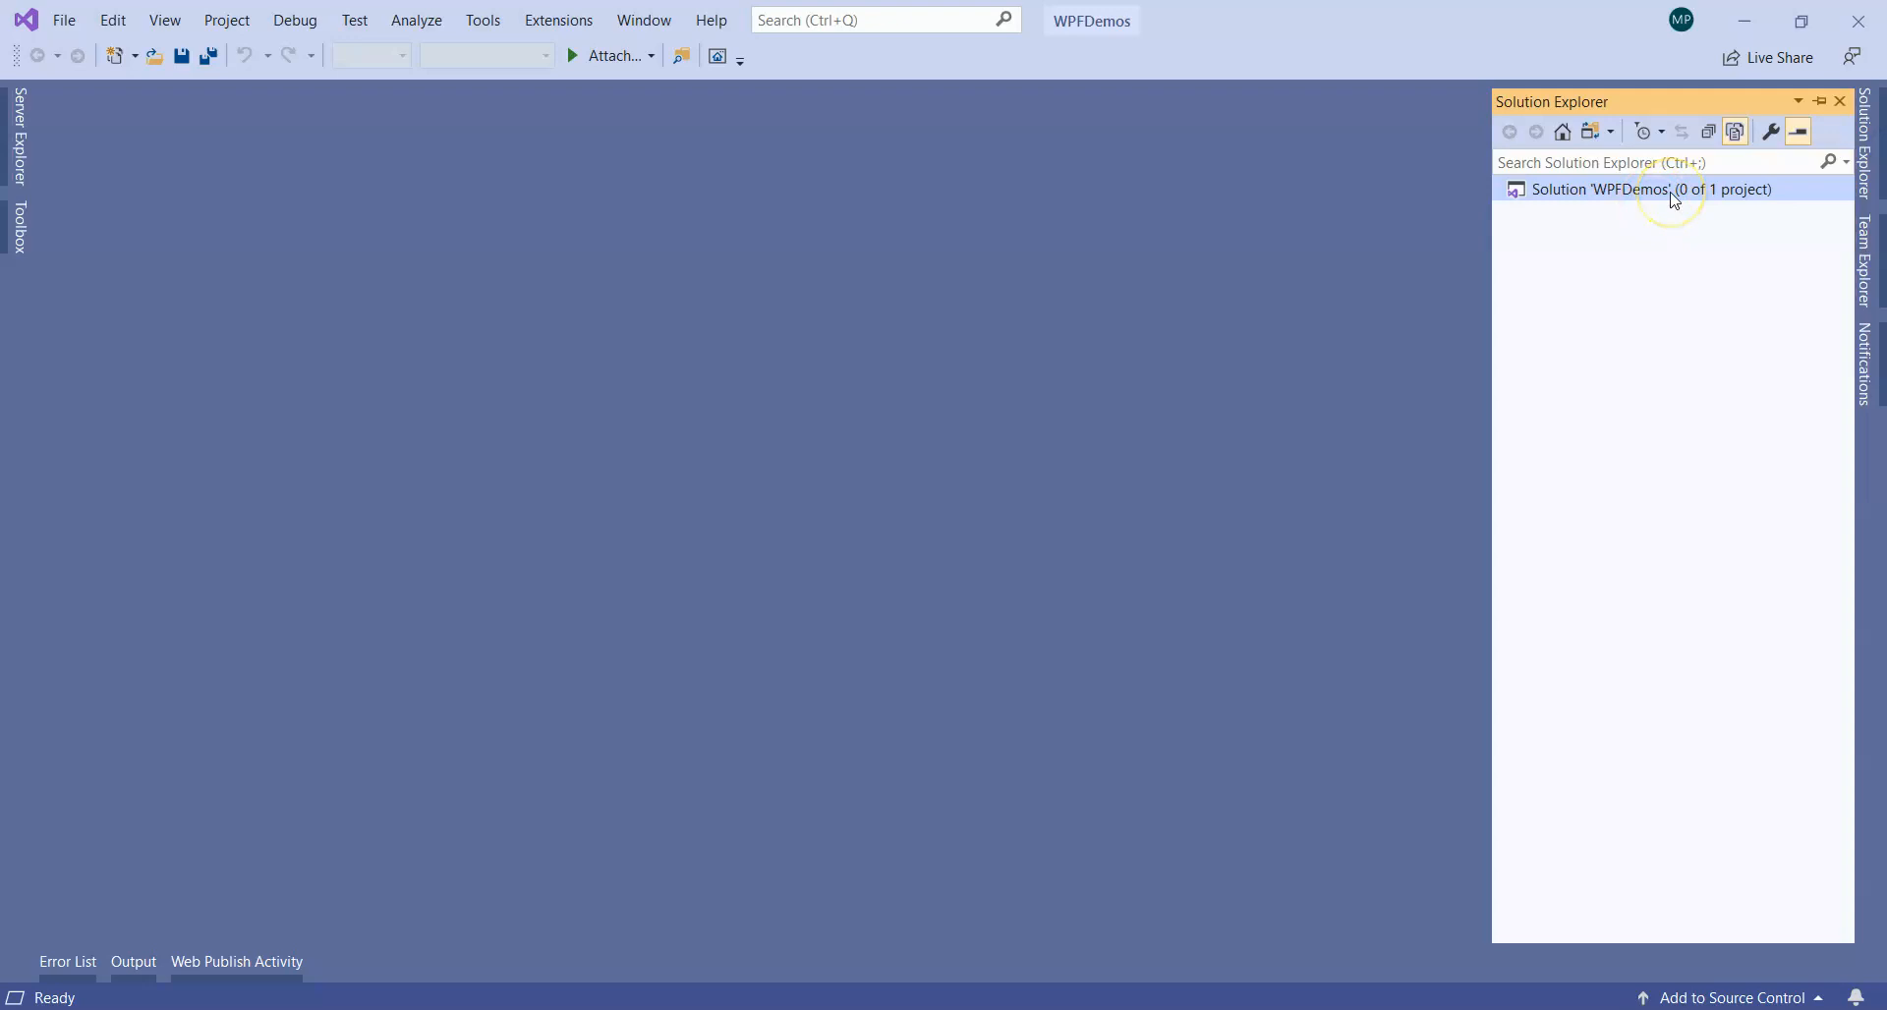
{"action": "mouse_move", "coordinate": [1712, 201]}
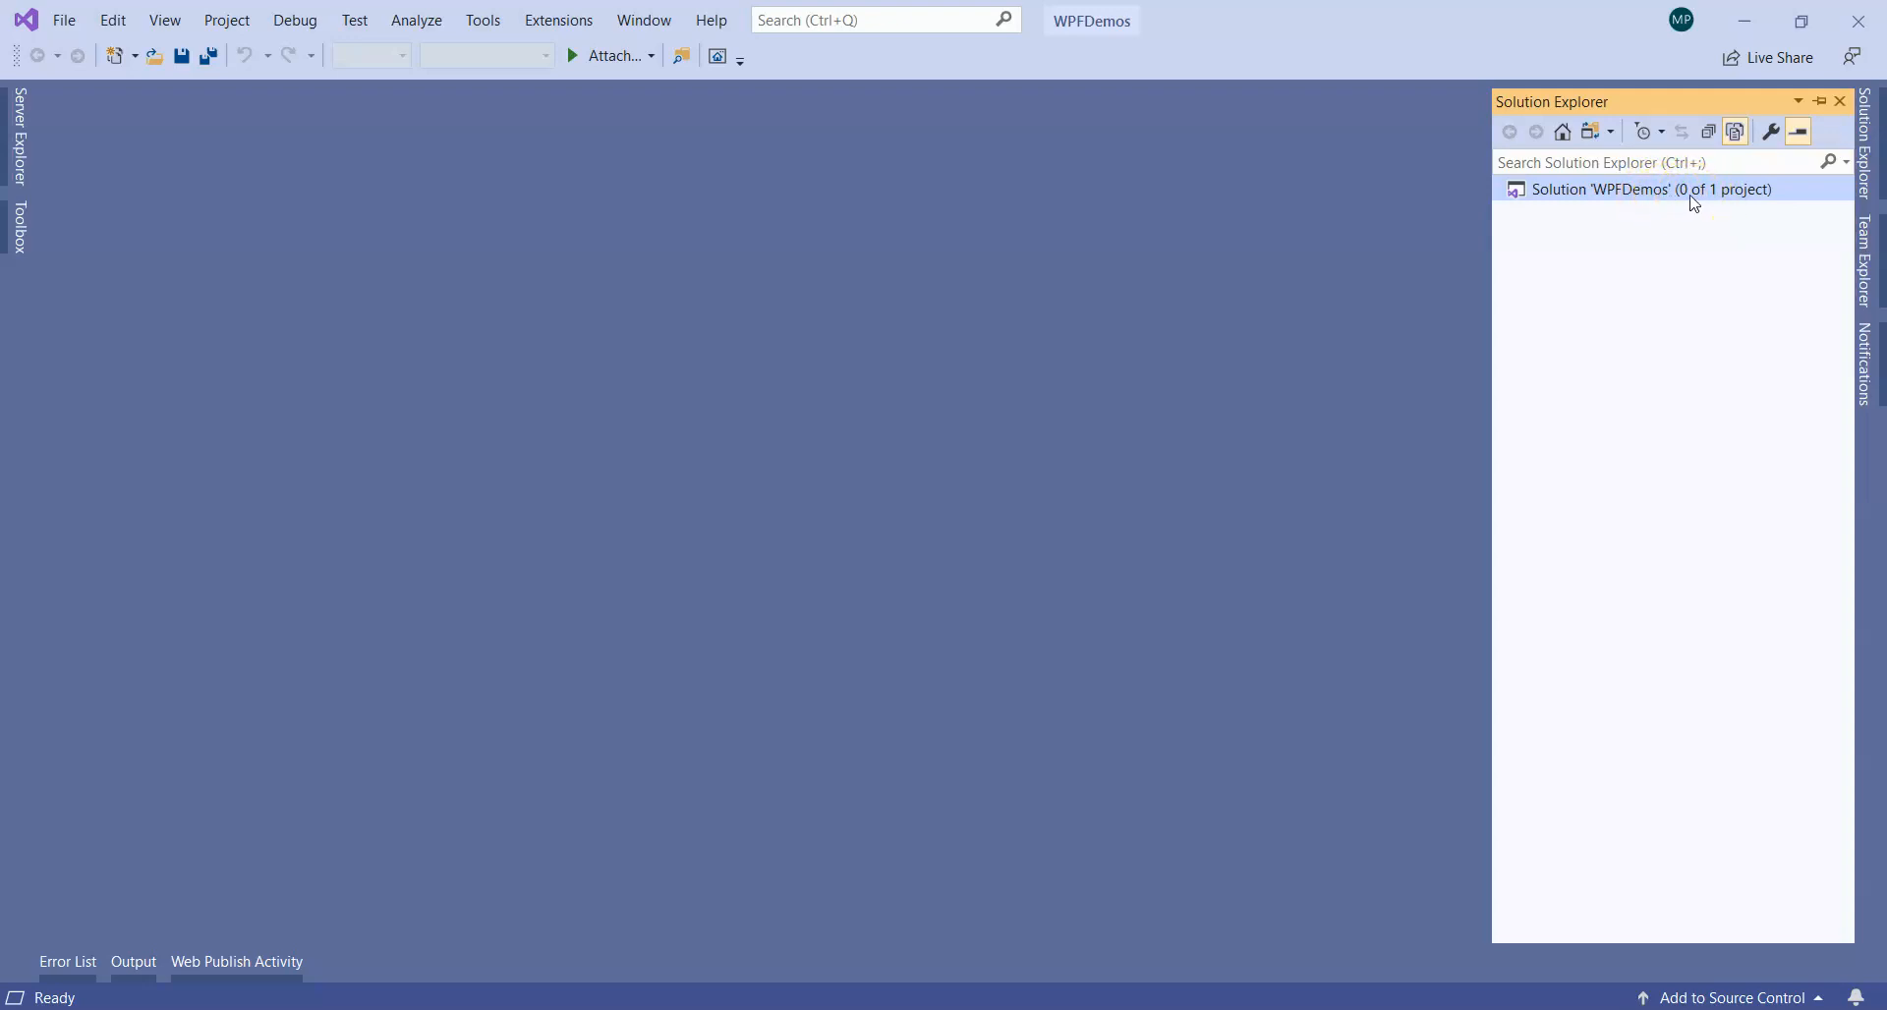
{"action": "right_click", "coordinate": [1651, 190]}
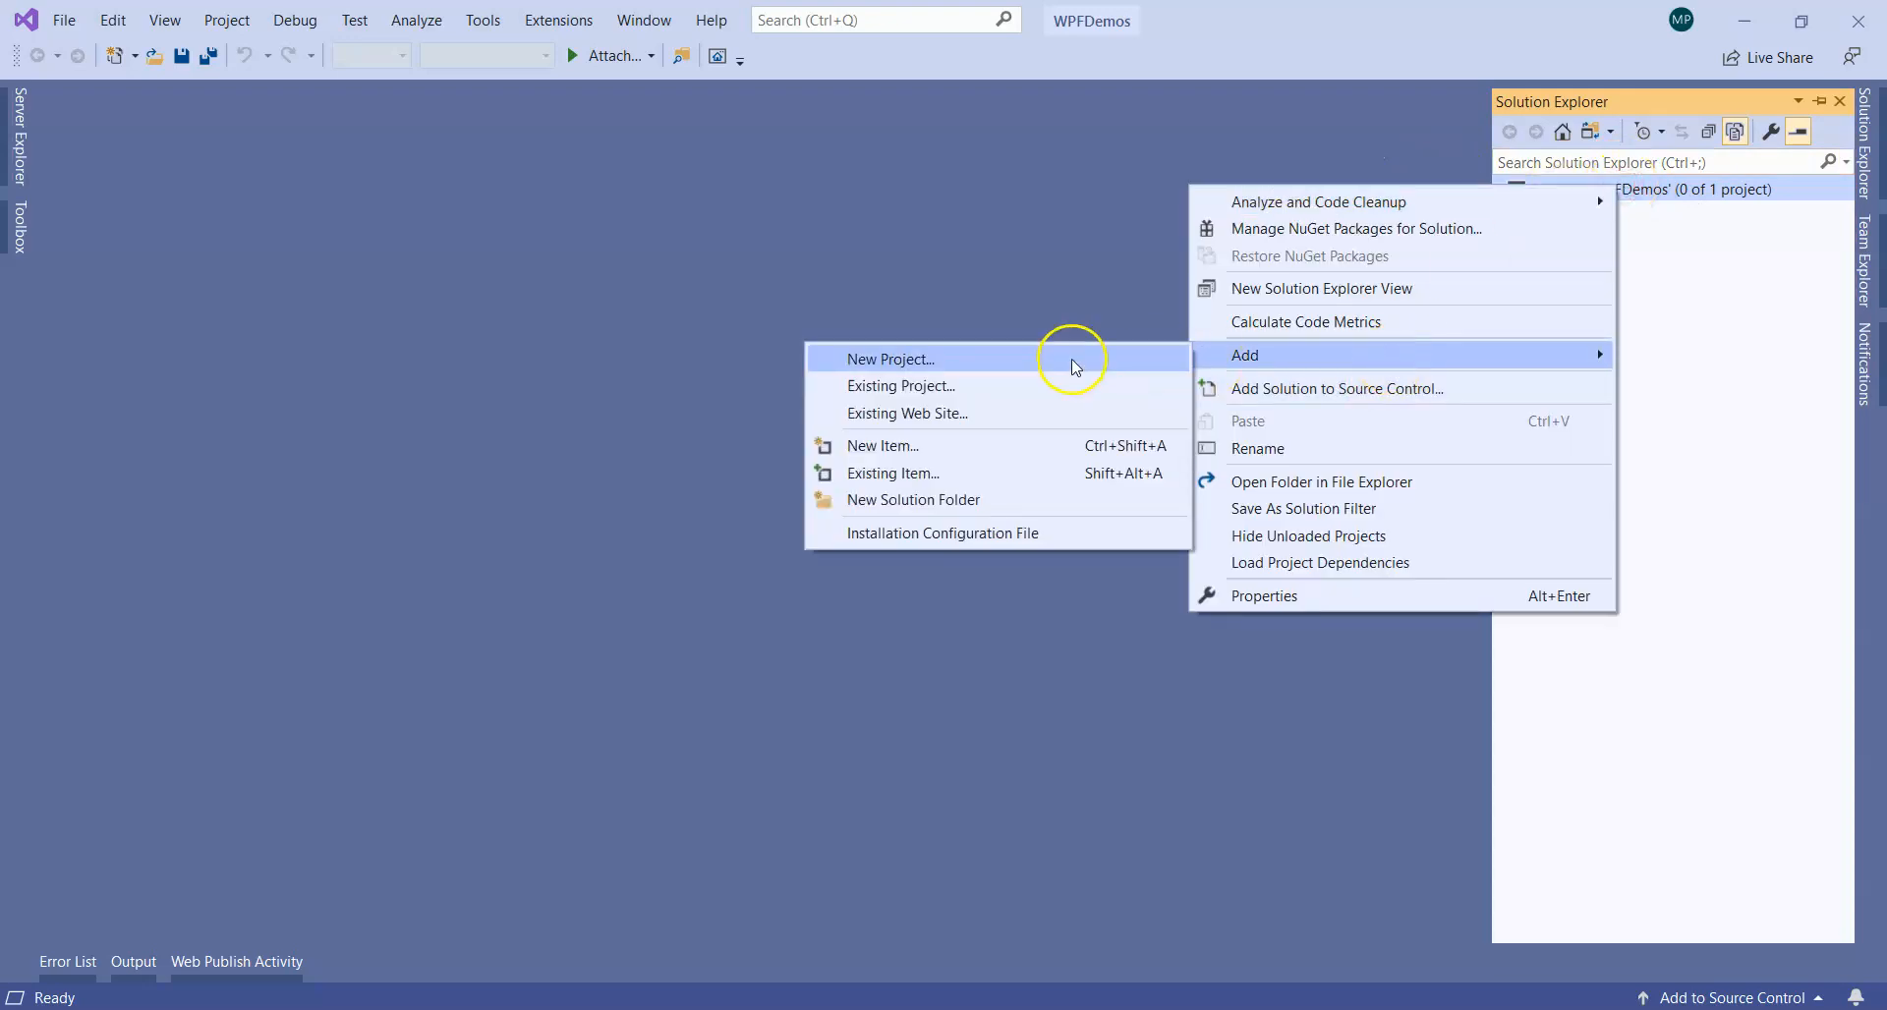
Step: Add a new project to WPFDemos and filter the templates by 'WP'
{"action": "left_click", "coordinate": [890, 359]}
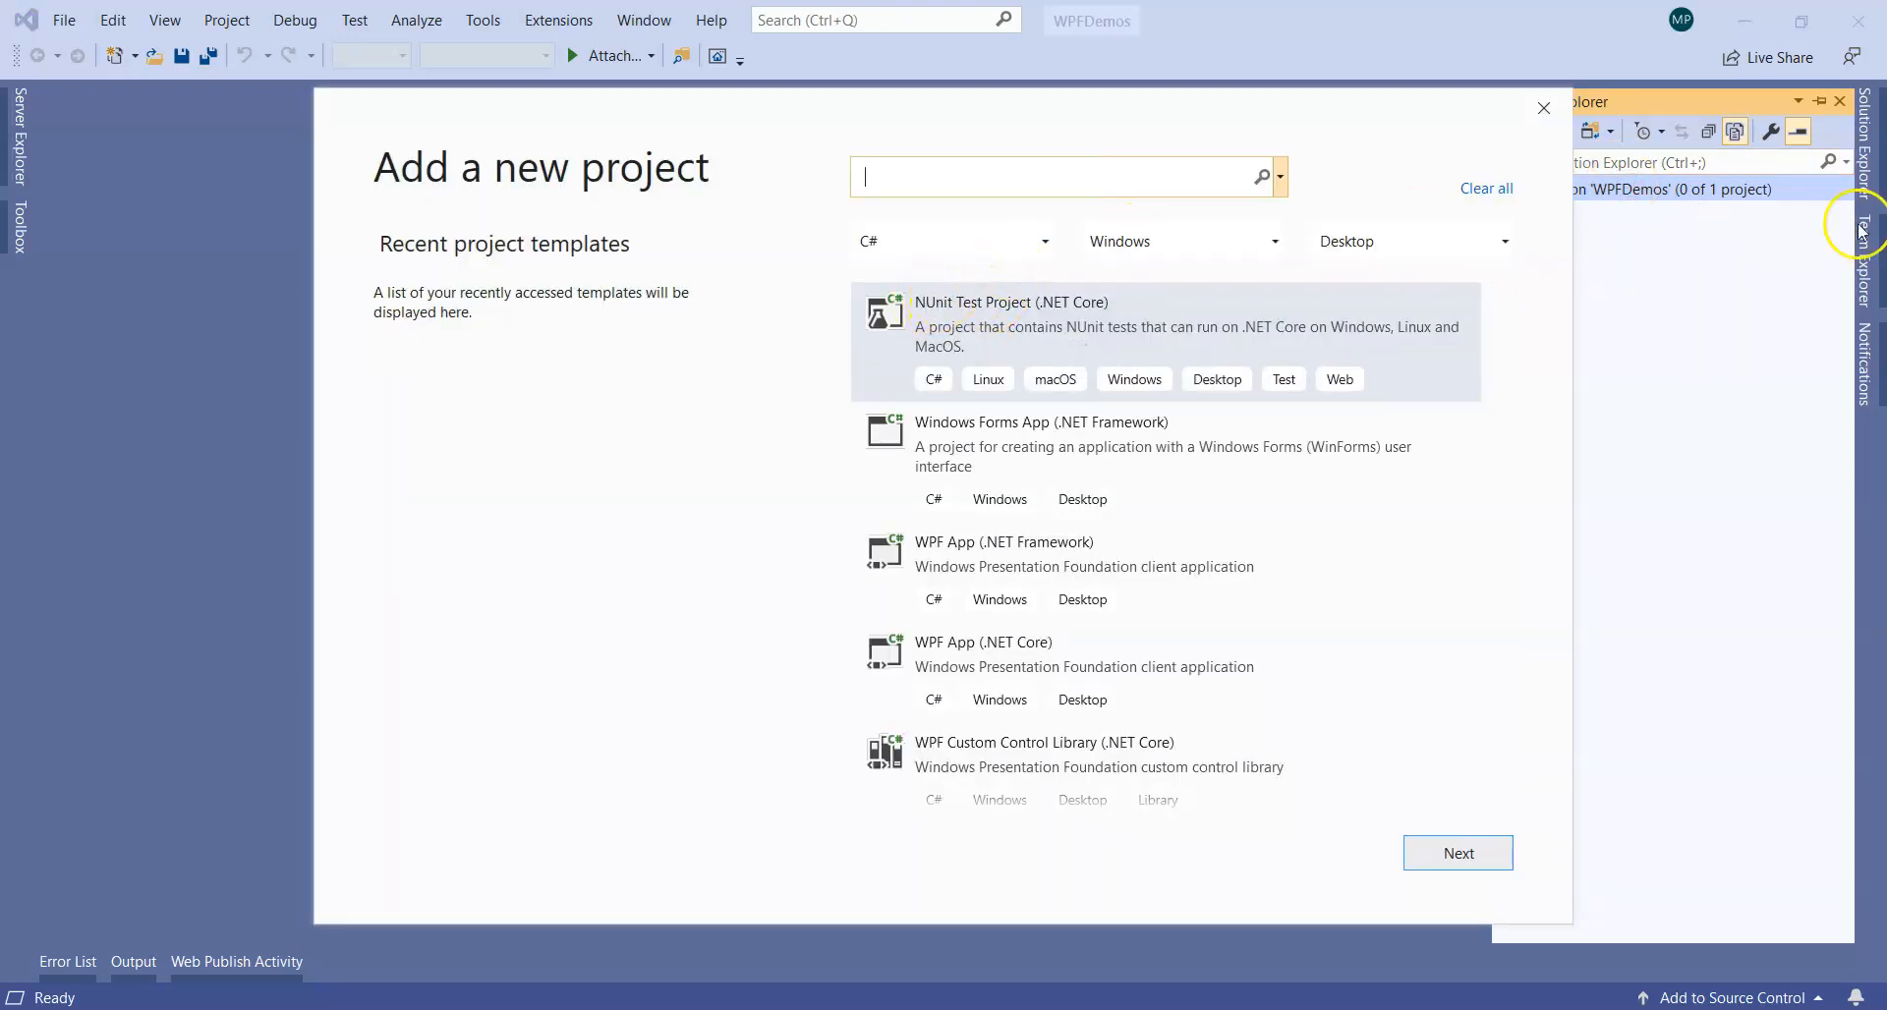
{"action": "mouse_move", "coordinate": [949, 169]}
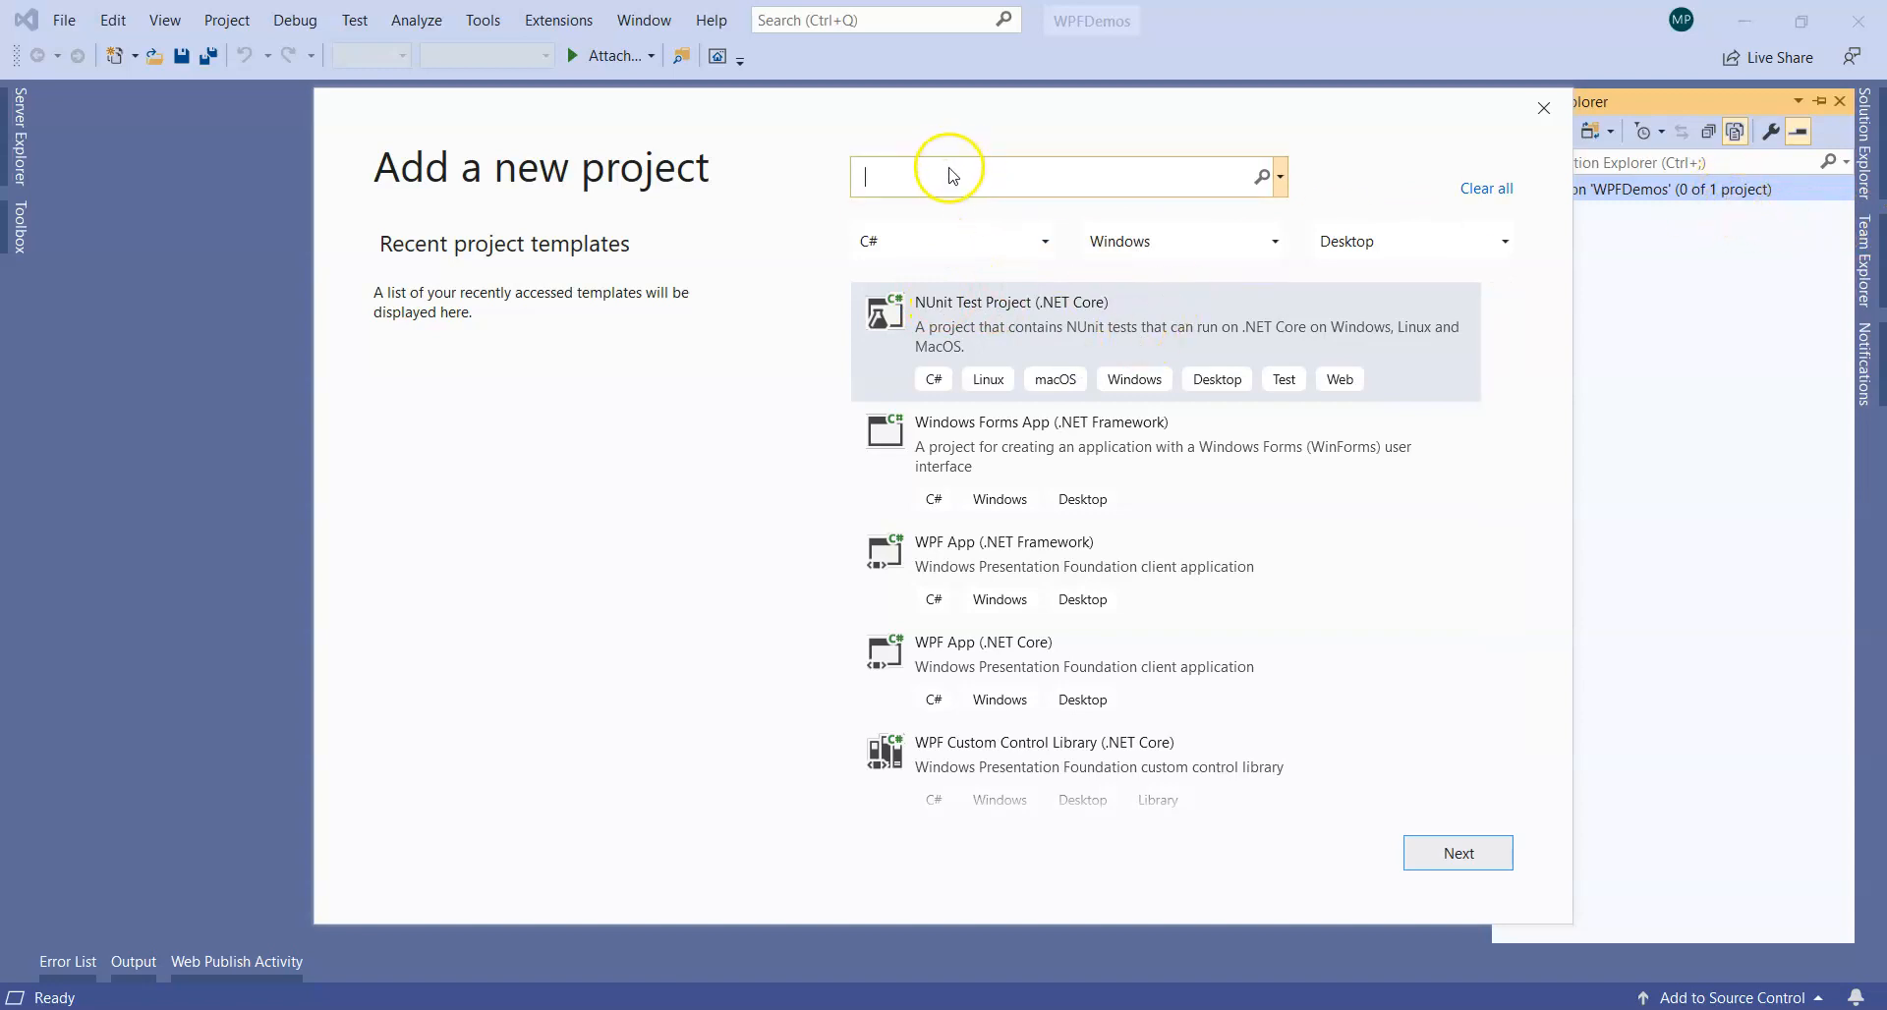
{"action": "mouse_move", "coordinate": [1105, 548]}
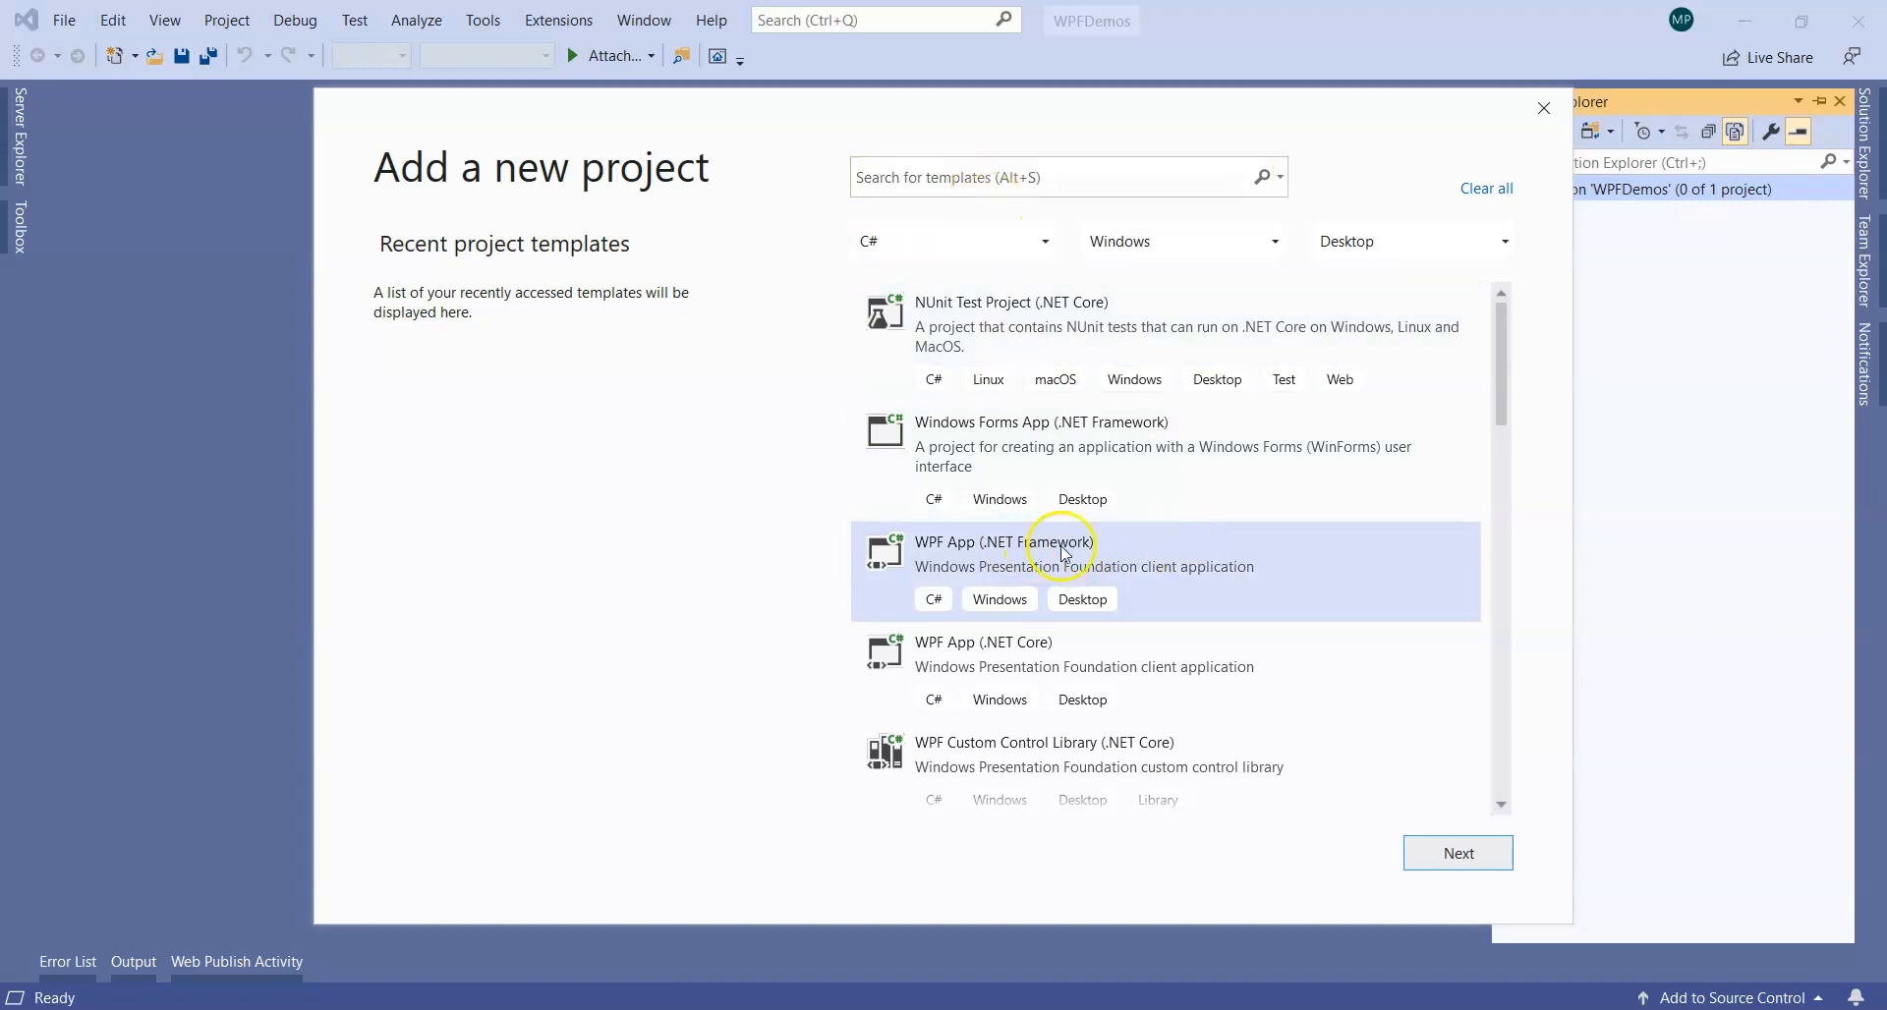
{"action": "mouse_move", "coordinate": [1120, 584]}
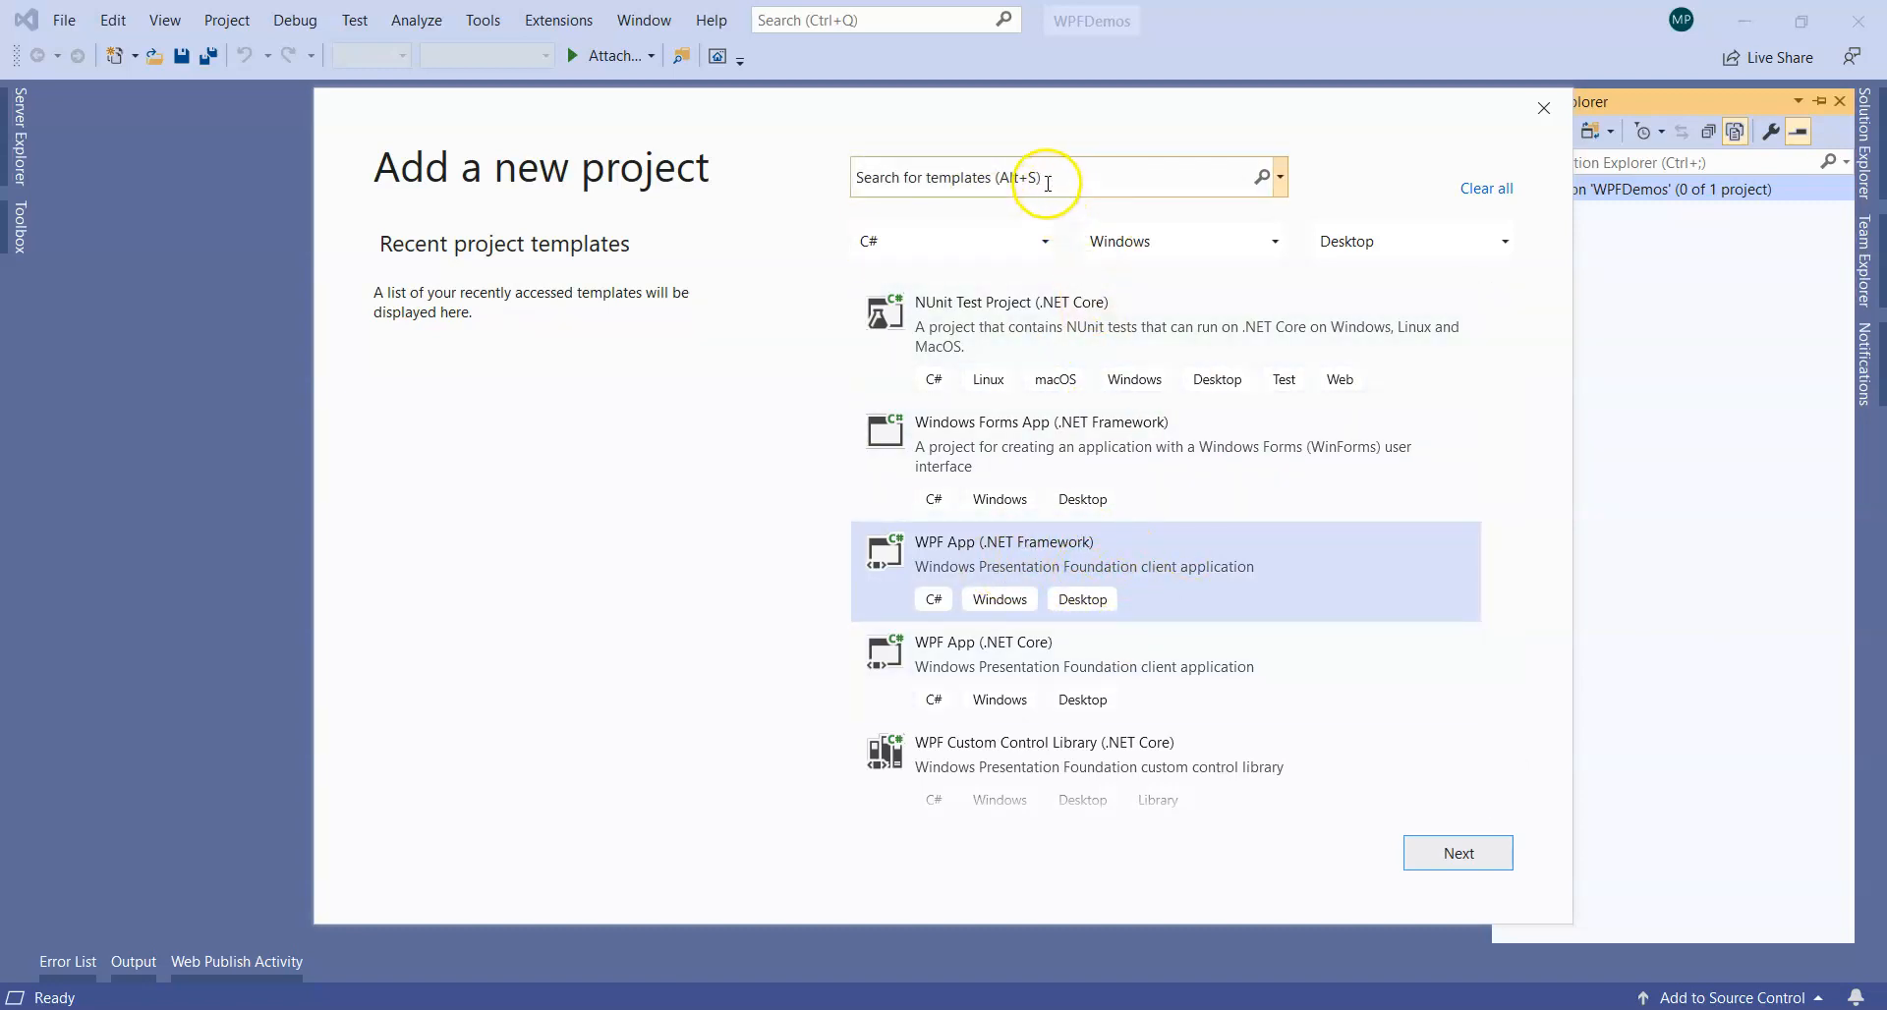
{"action": "type", "text": "WPF"}
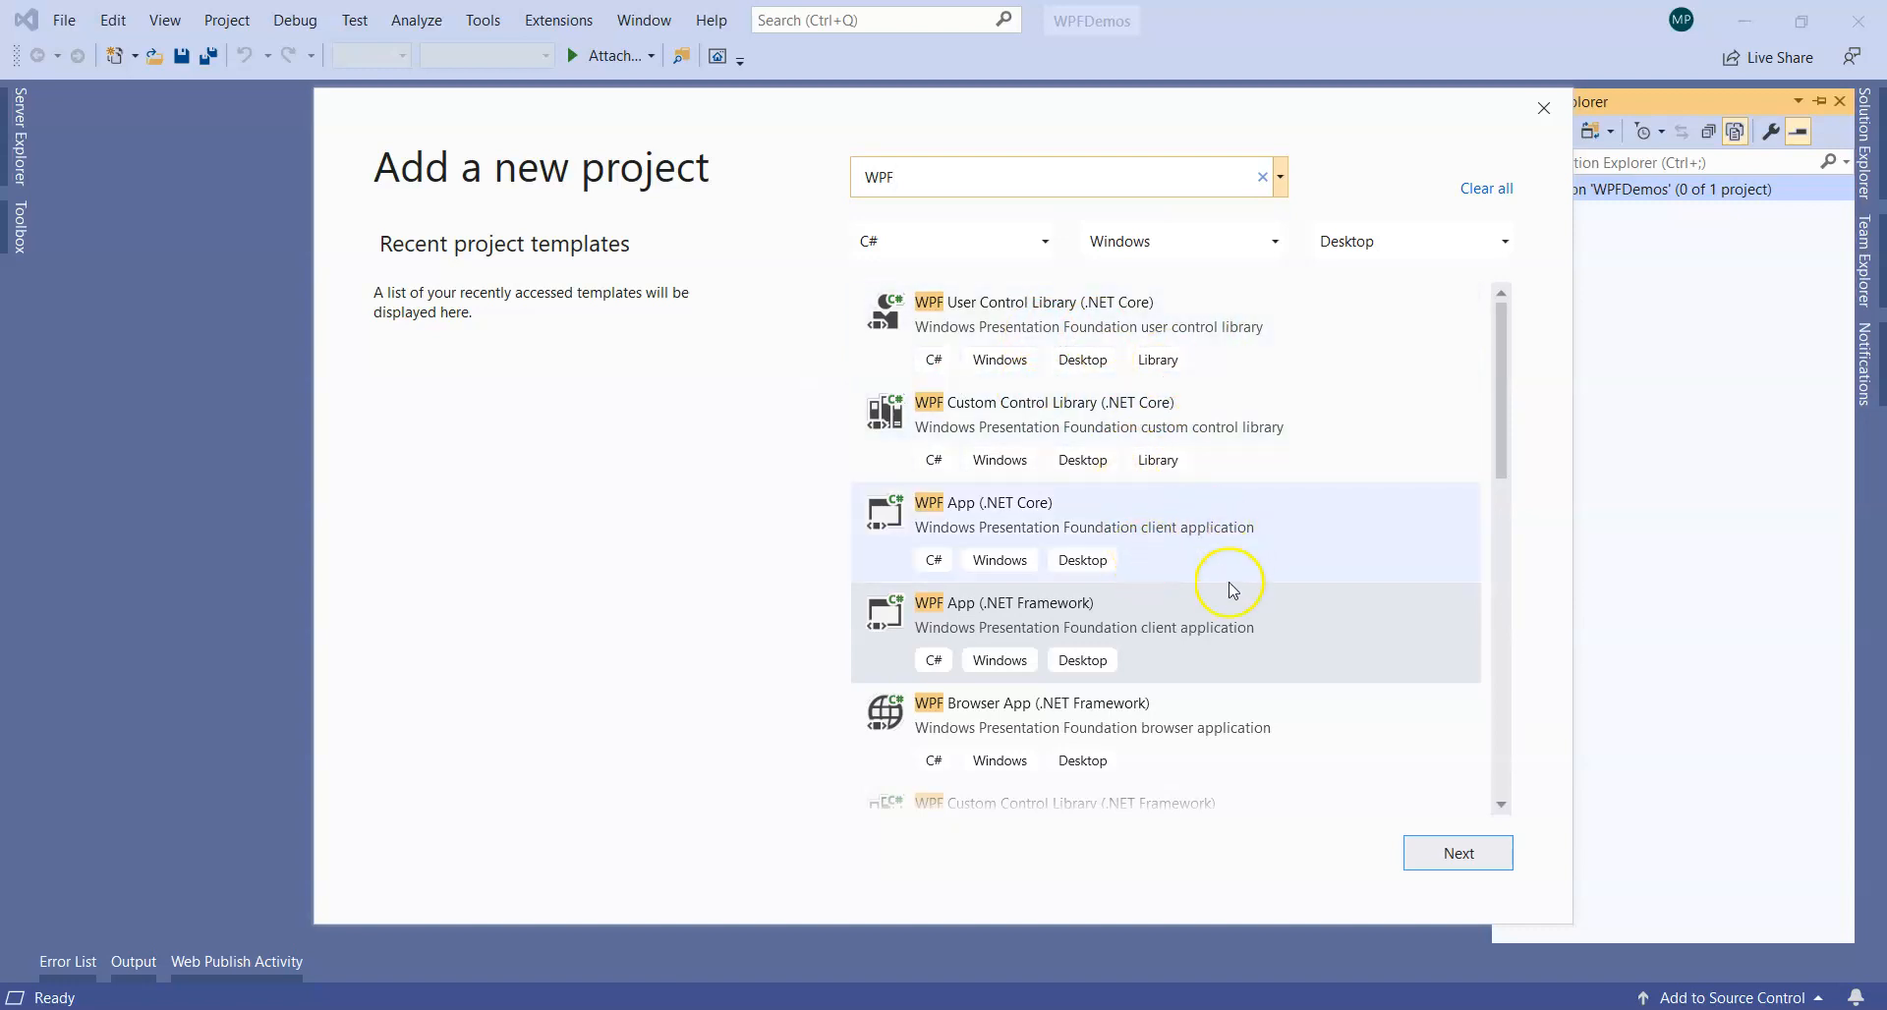
{"action": "mouse_move", "coordinate": [1035, 613]}
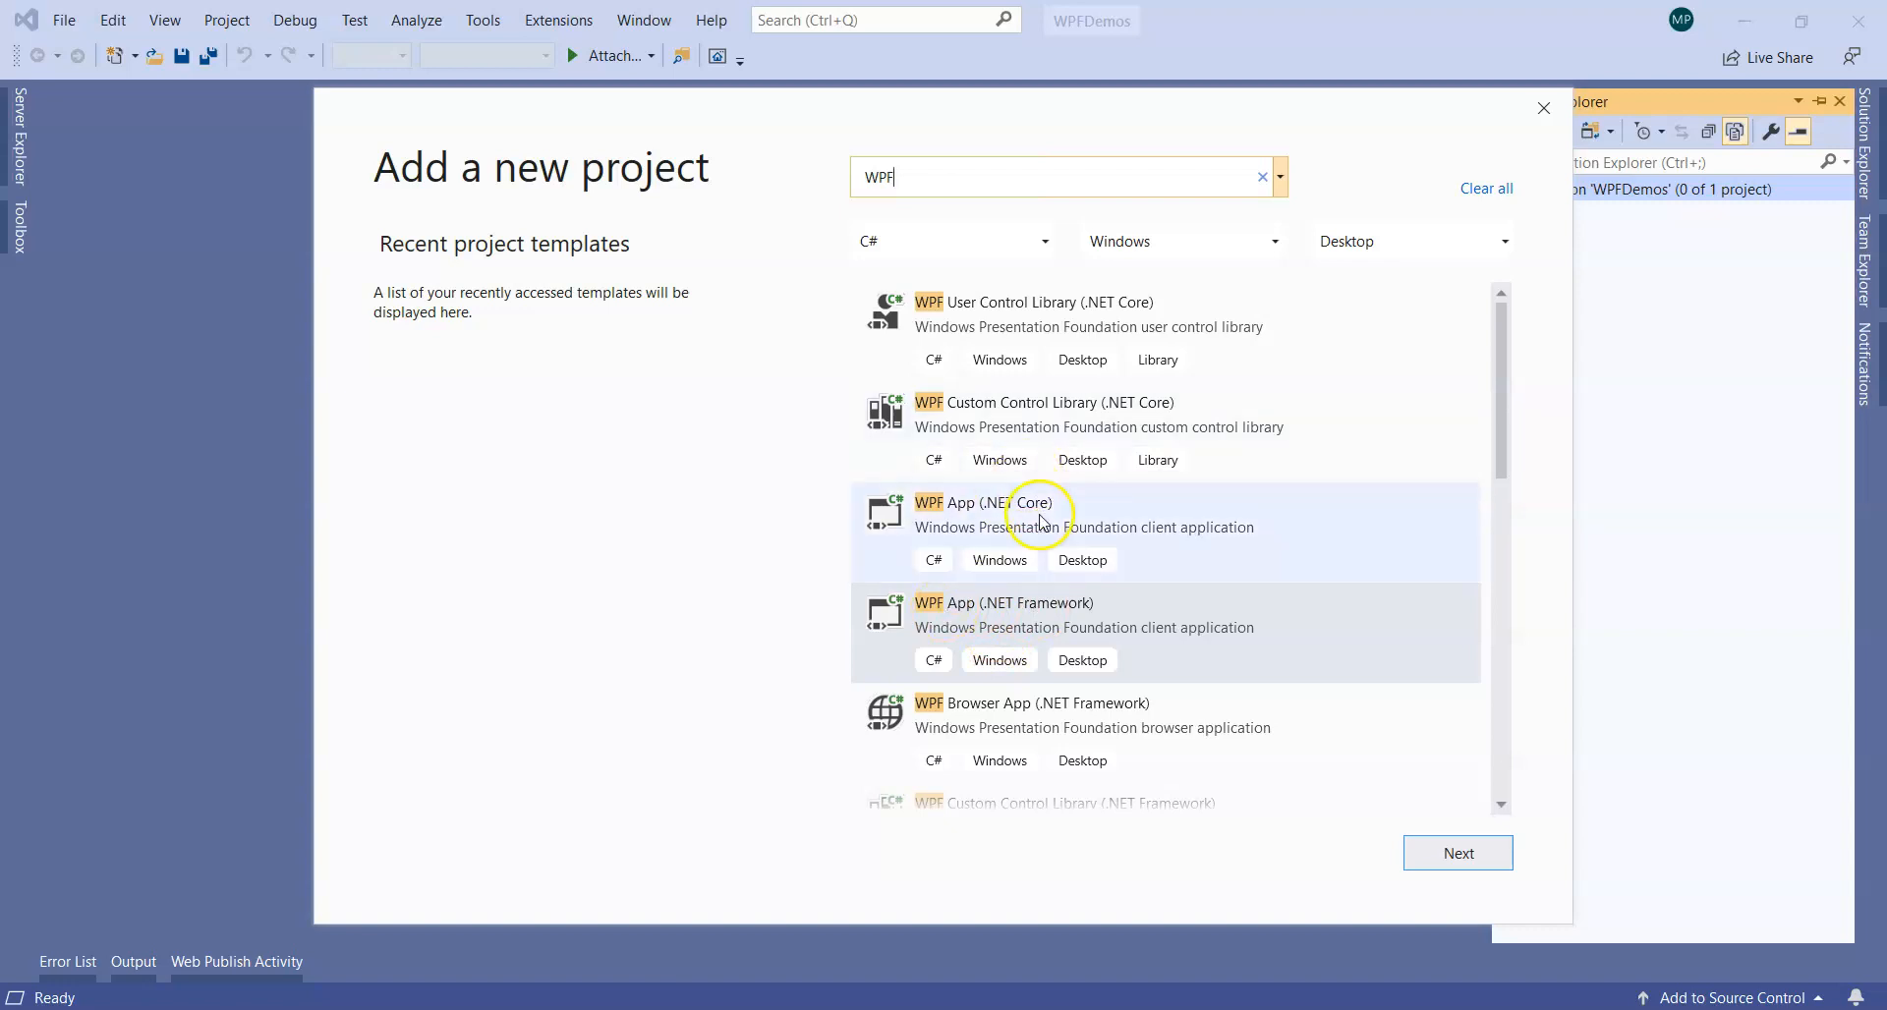
{"action": "mouse_move", "coordinate": [970, 534]}
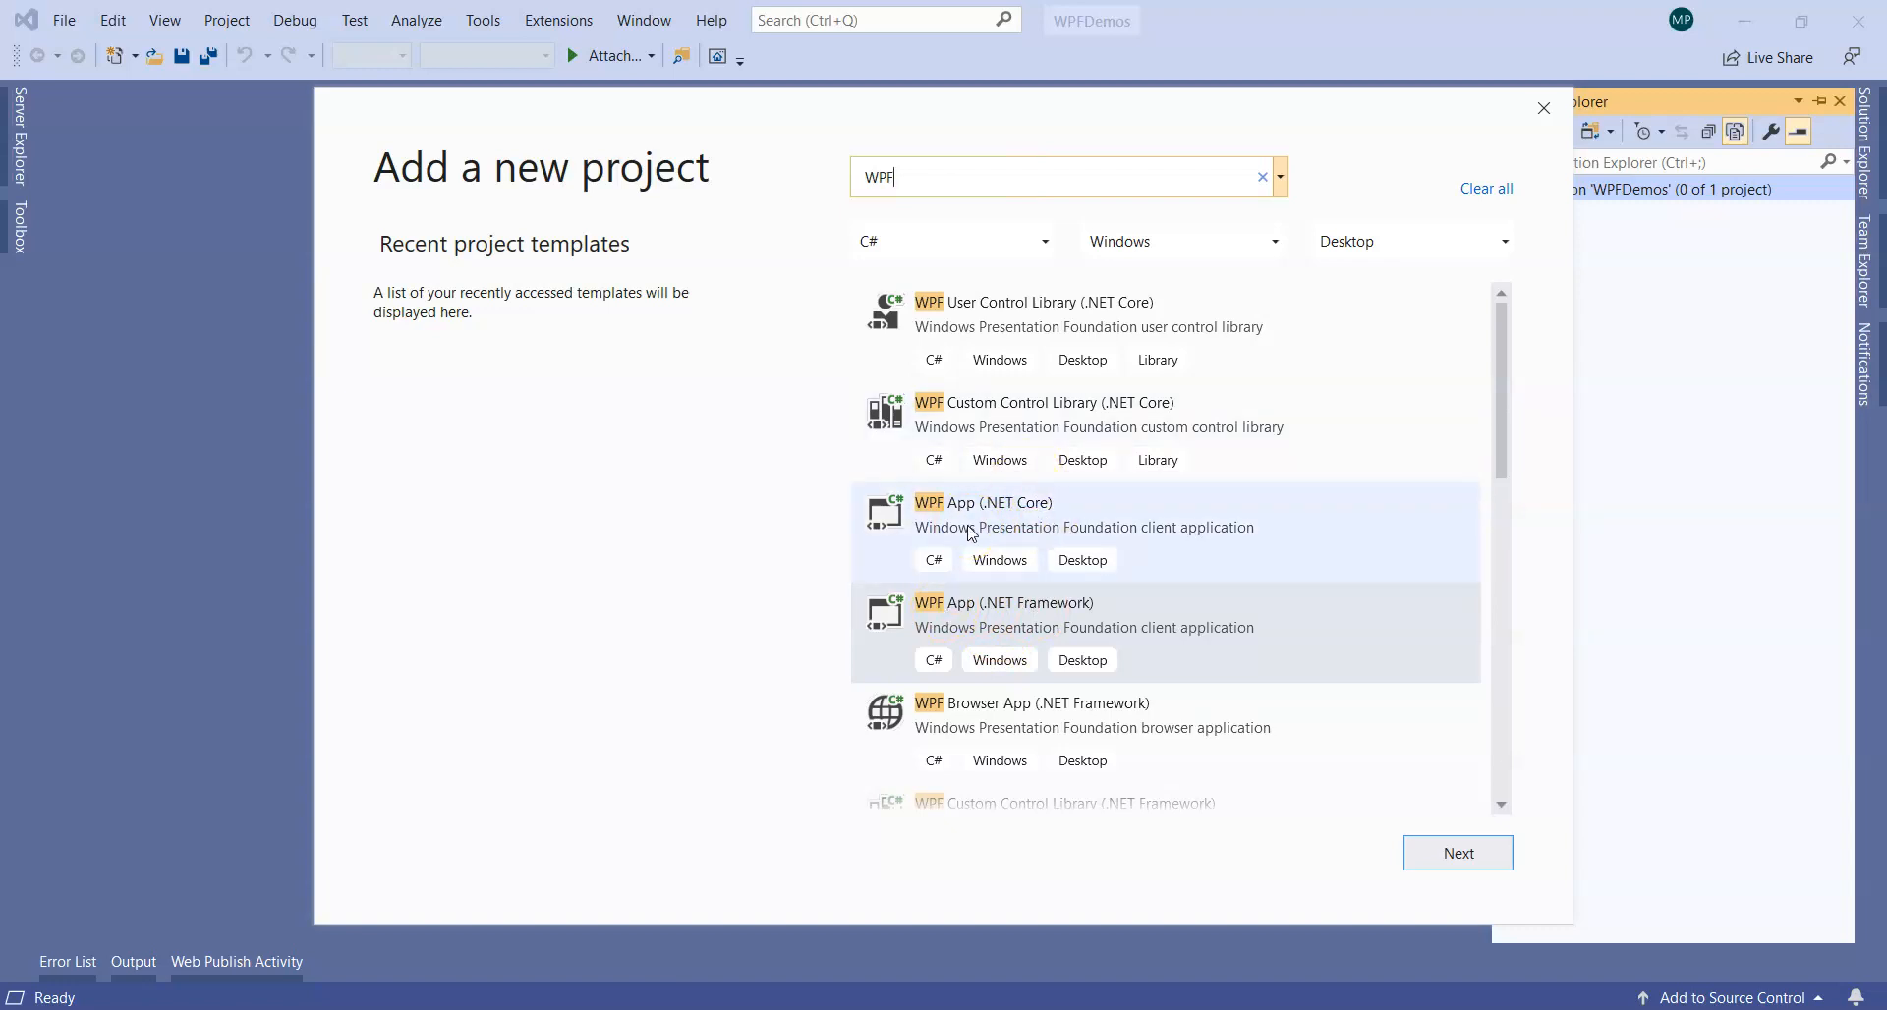
{"action": "mouse_move", "coordinate": [1142, 538]}
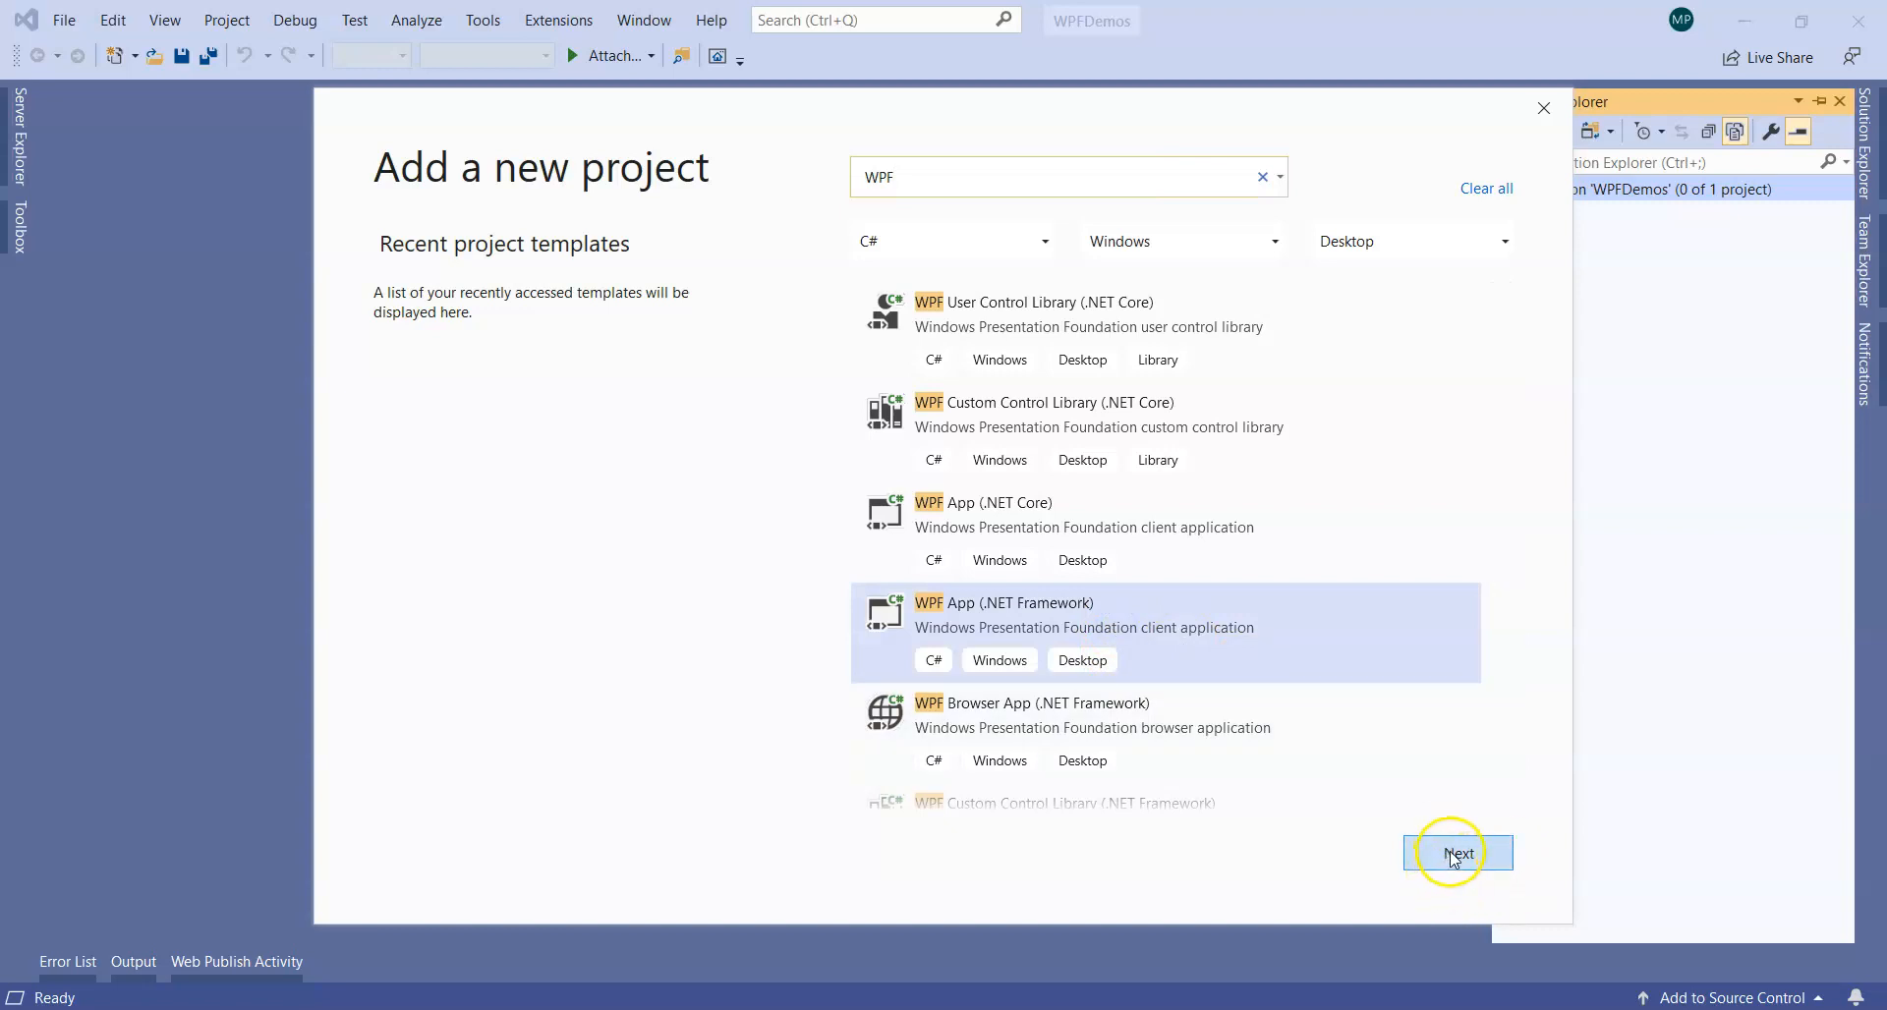
Step: Name the WPF App project '00Demo' and create it
{"action": "left_click", "coordinate": [1459, 852]}
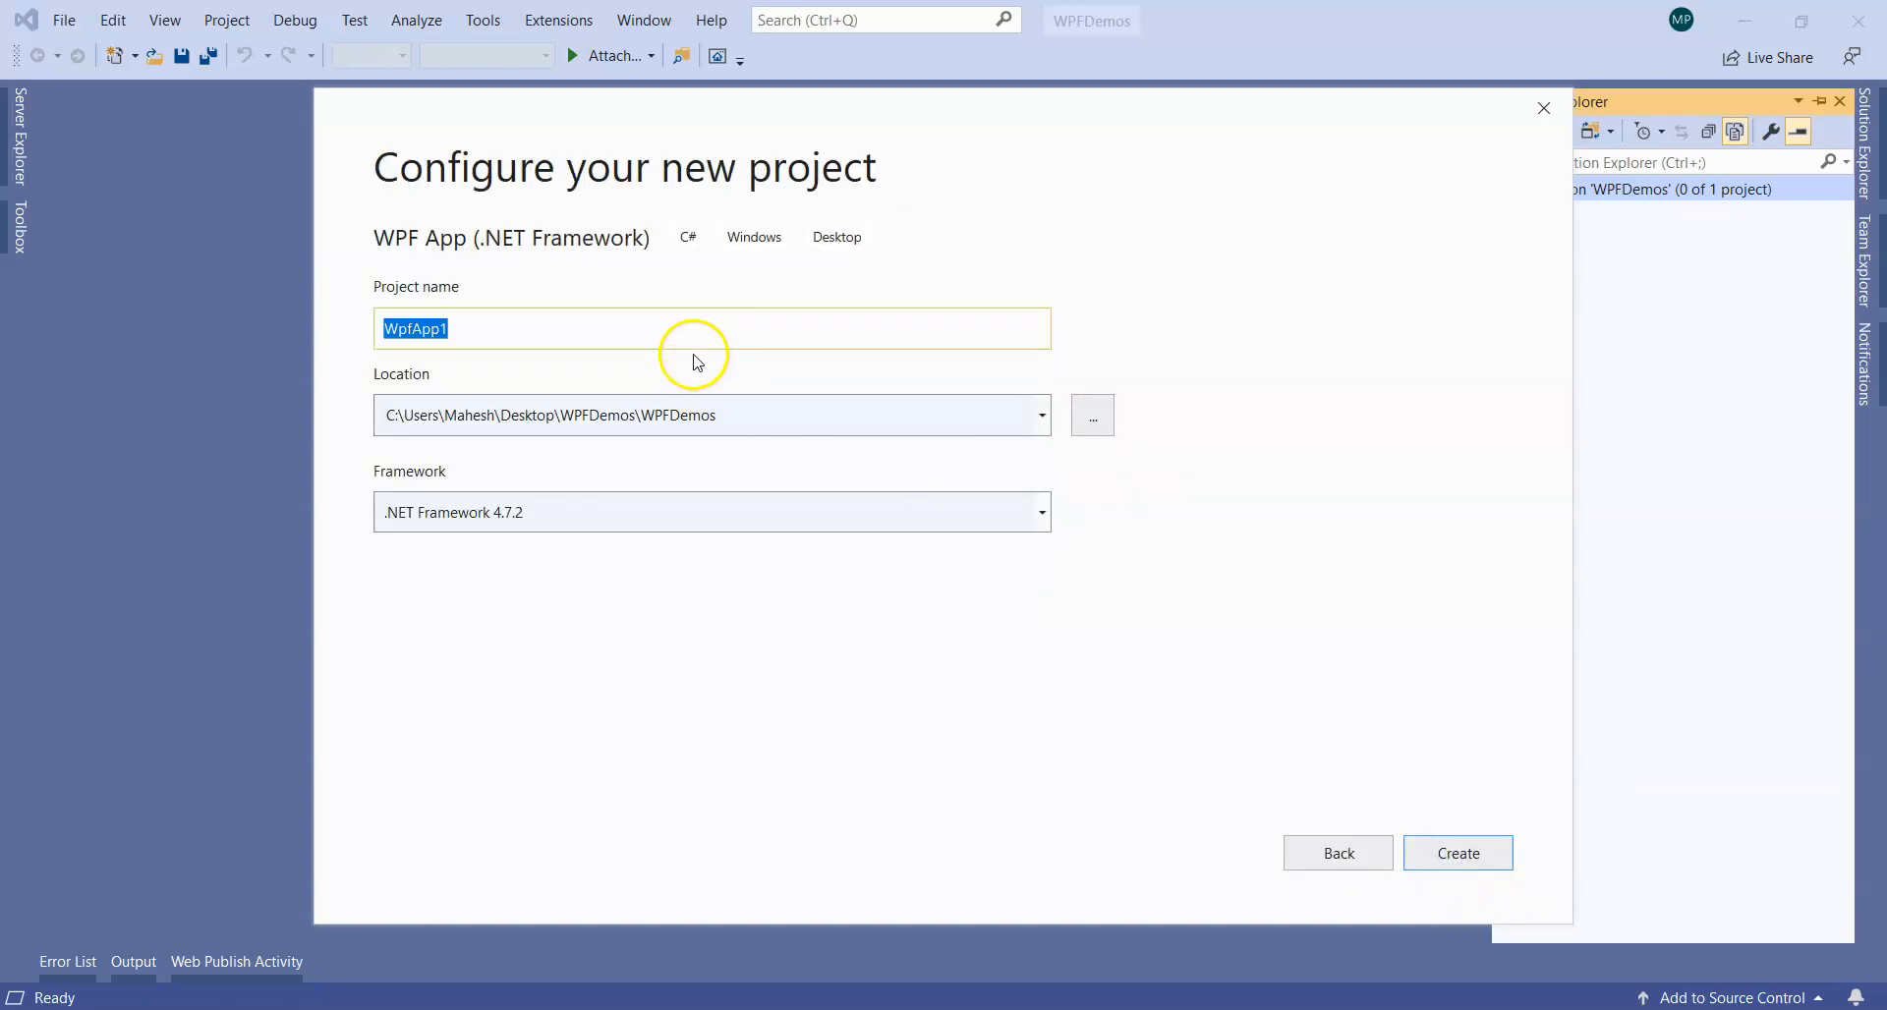
{"action": "mouse_move", "coordinate": [762, 339]}
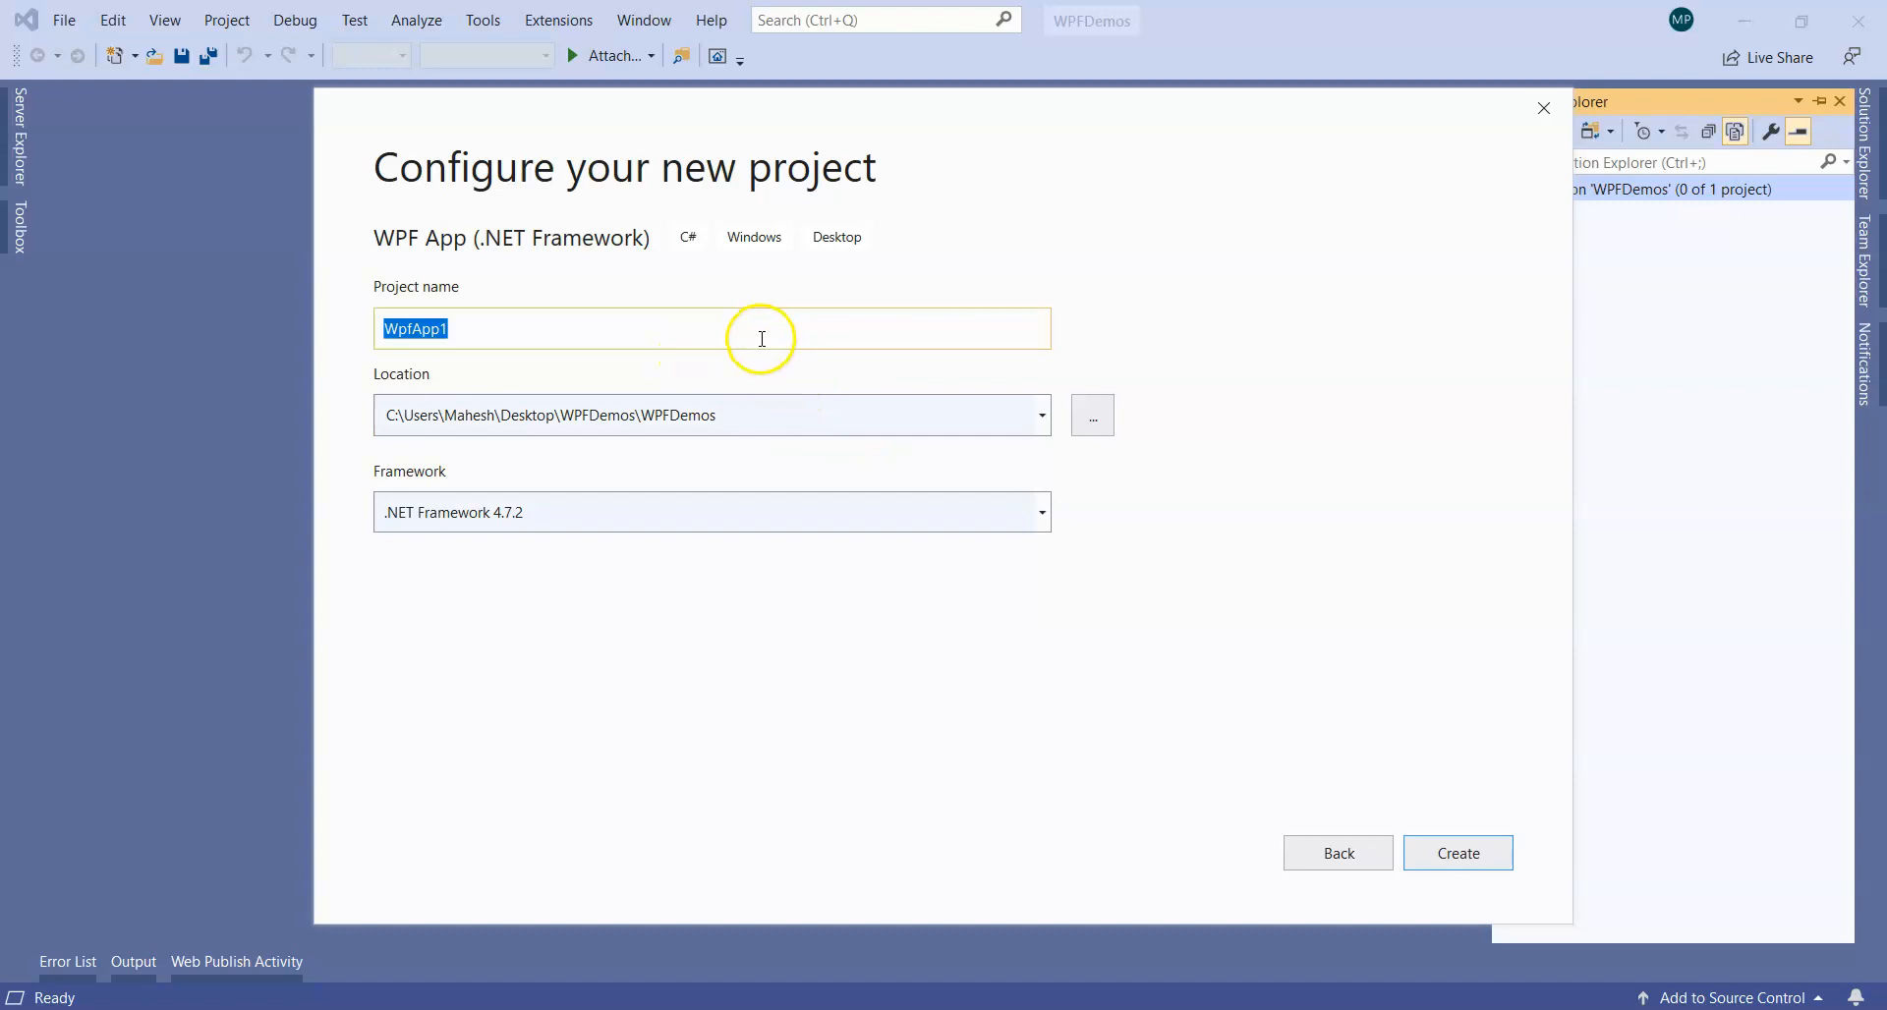
{"action": "type", "text": "00Demo"}
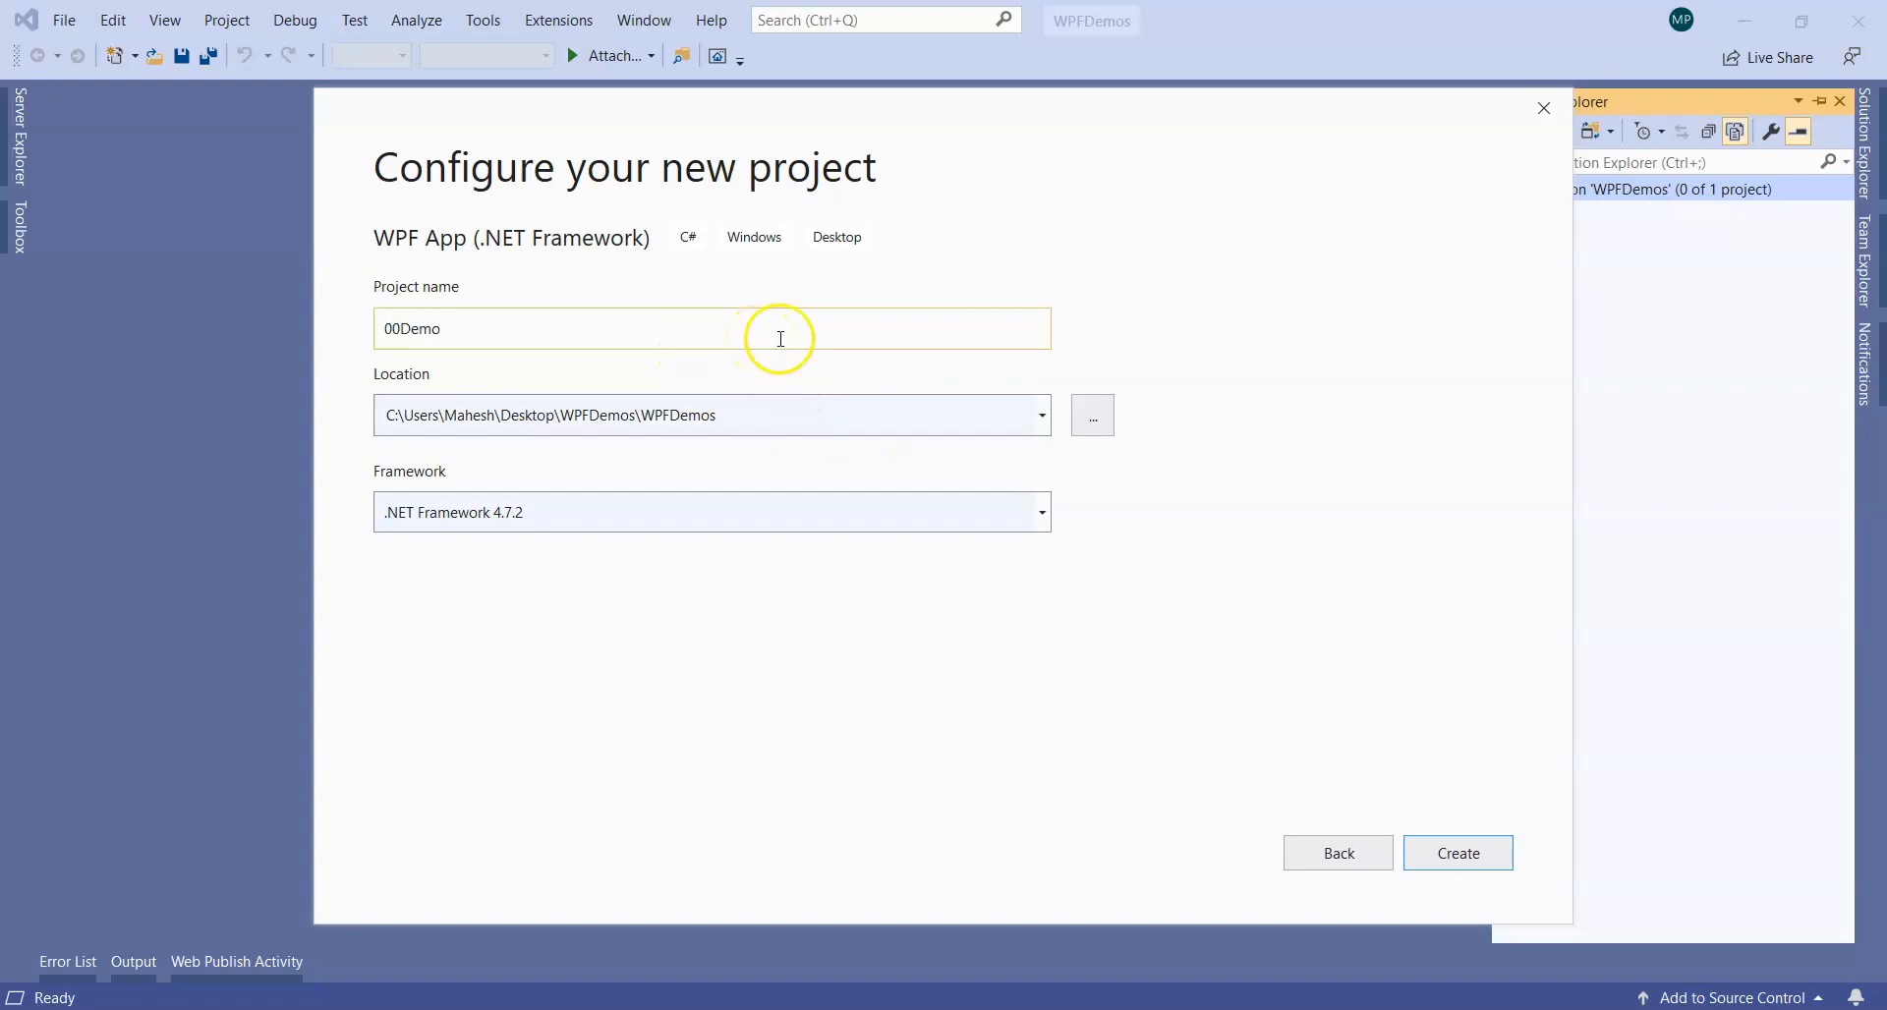
{"action": "left_click", "coordinate": [1458, 853]}
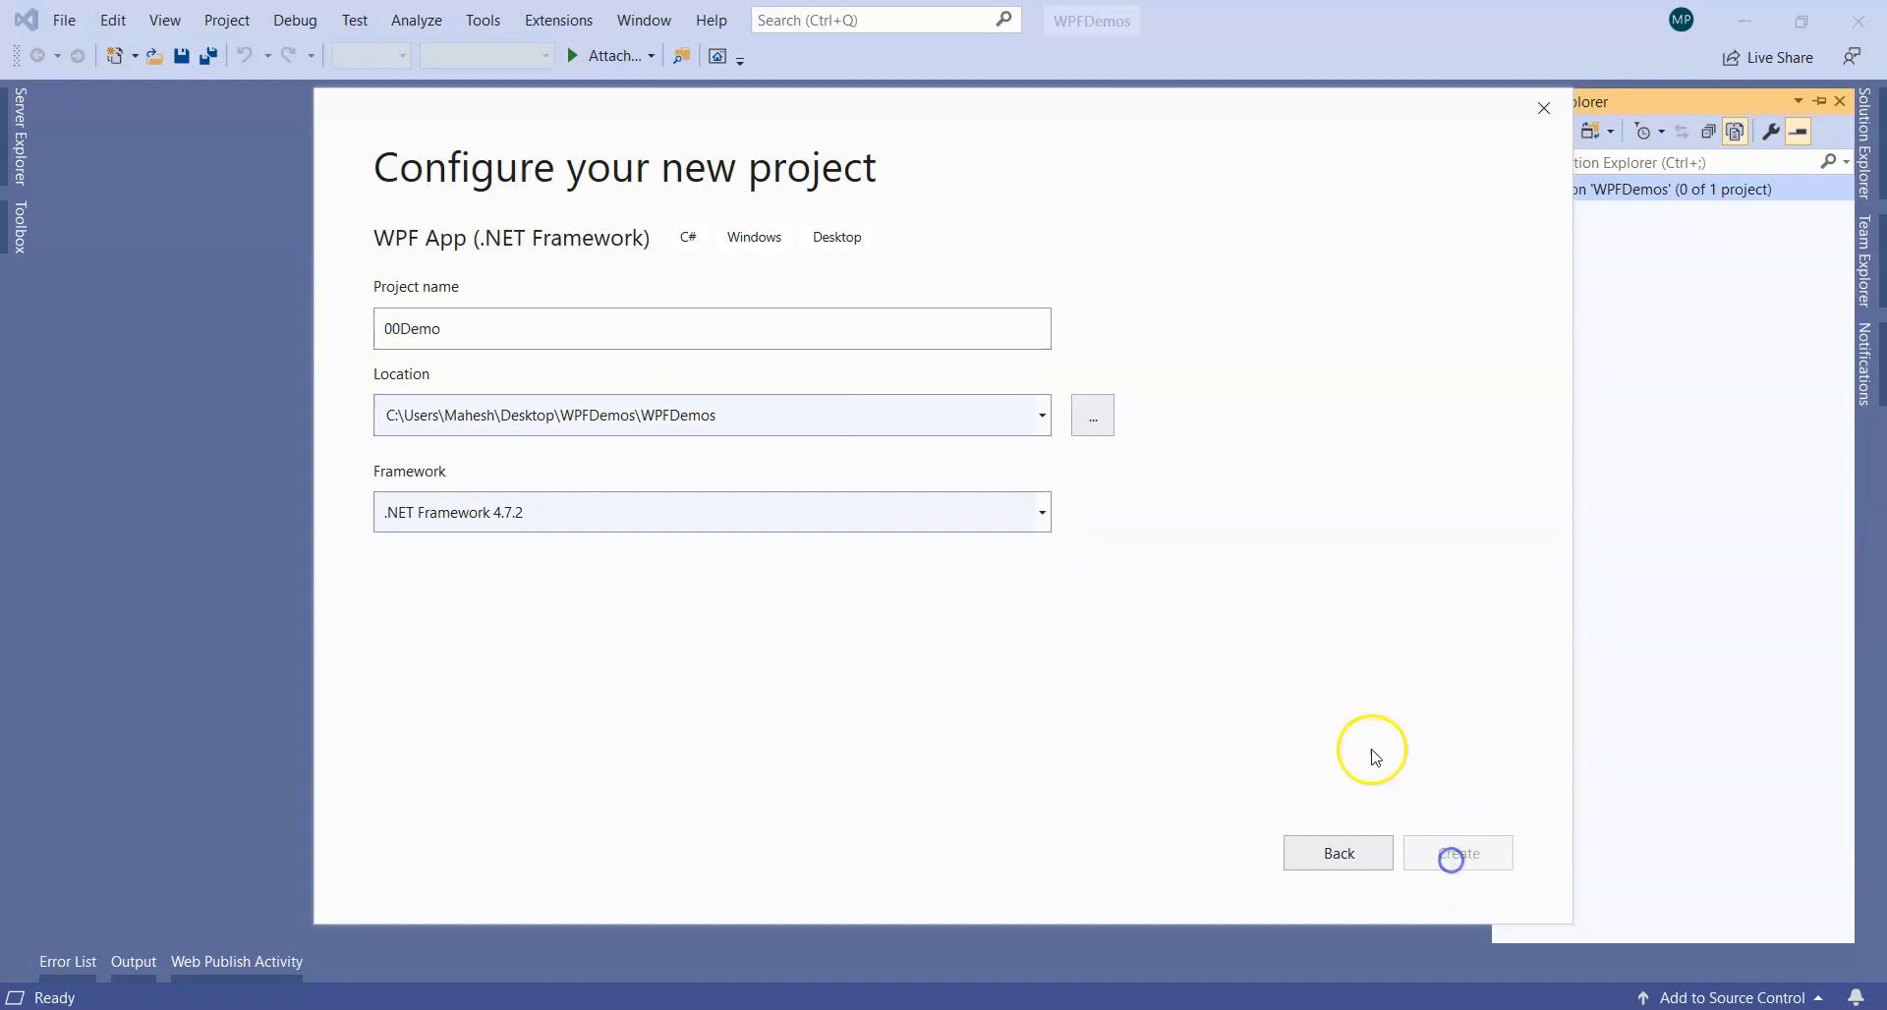
{"action": "left_click", "coordinate": [1457, 853]}
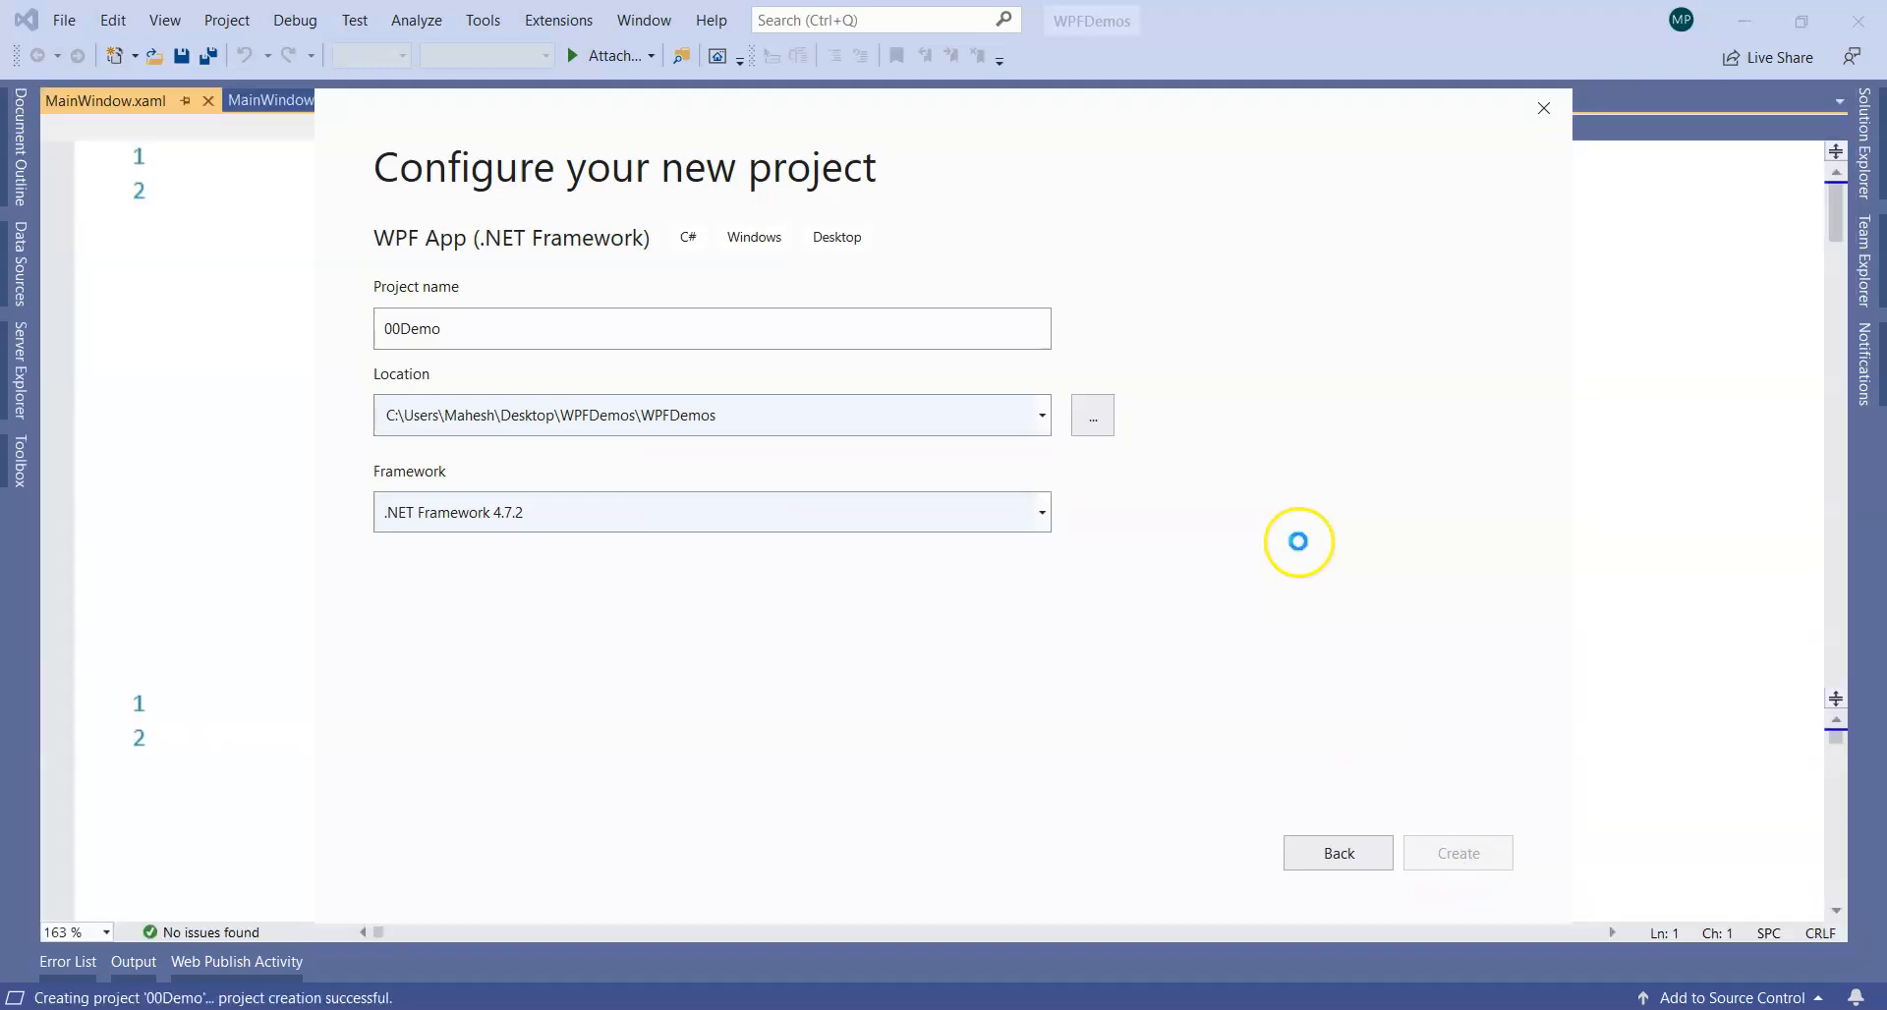
{"action": "left_click", "coordinate": [1458, 854]}
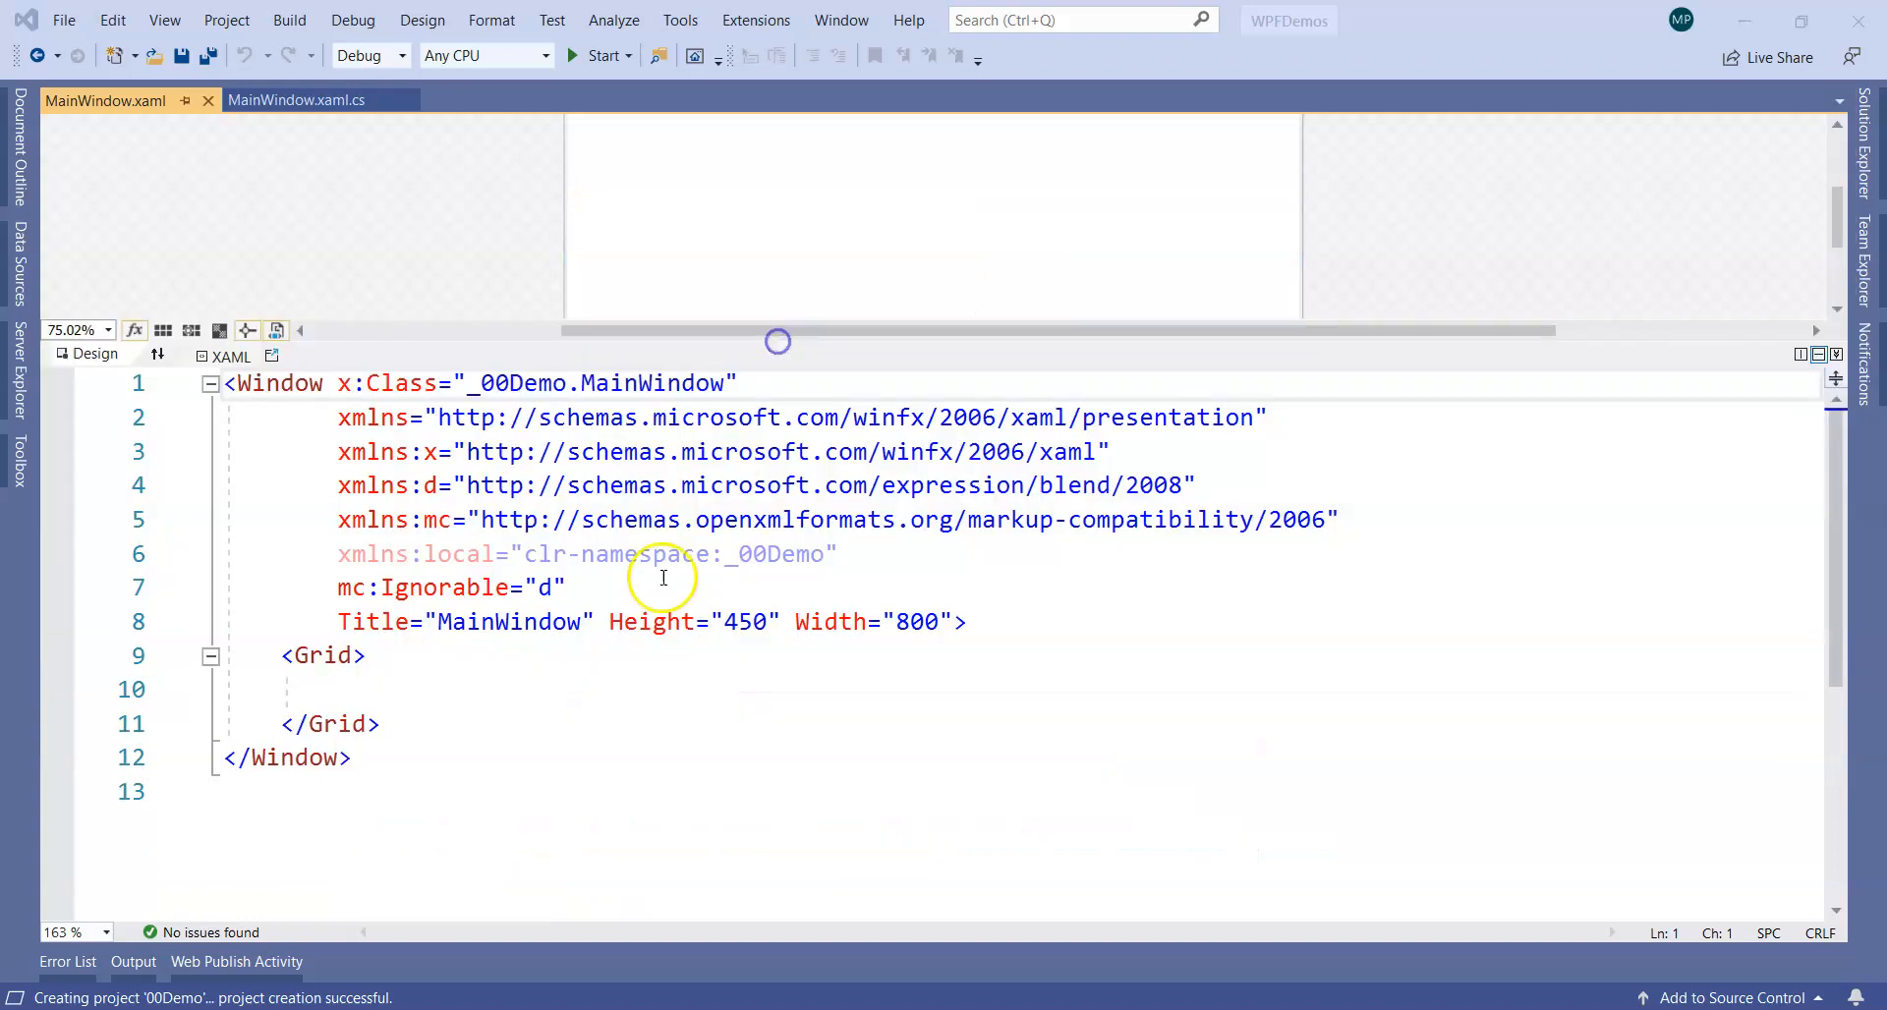
{"action": "mouse_move", "coordinate": [374, 519]}
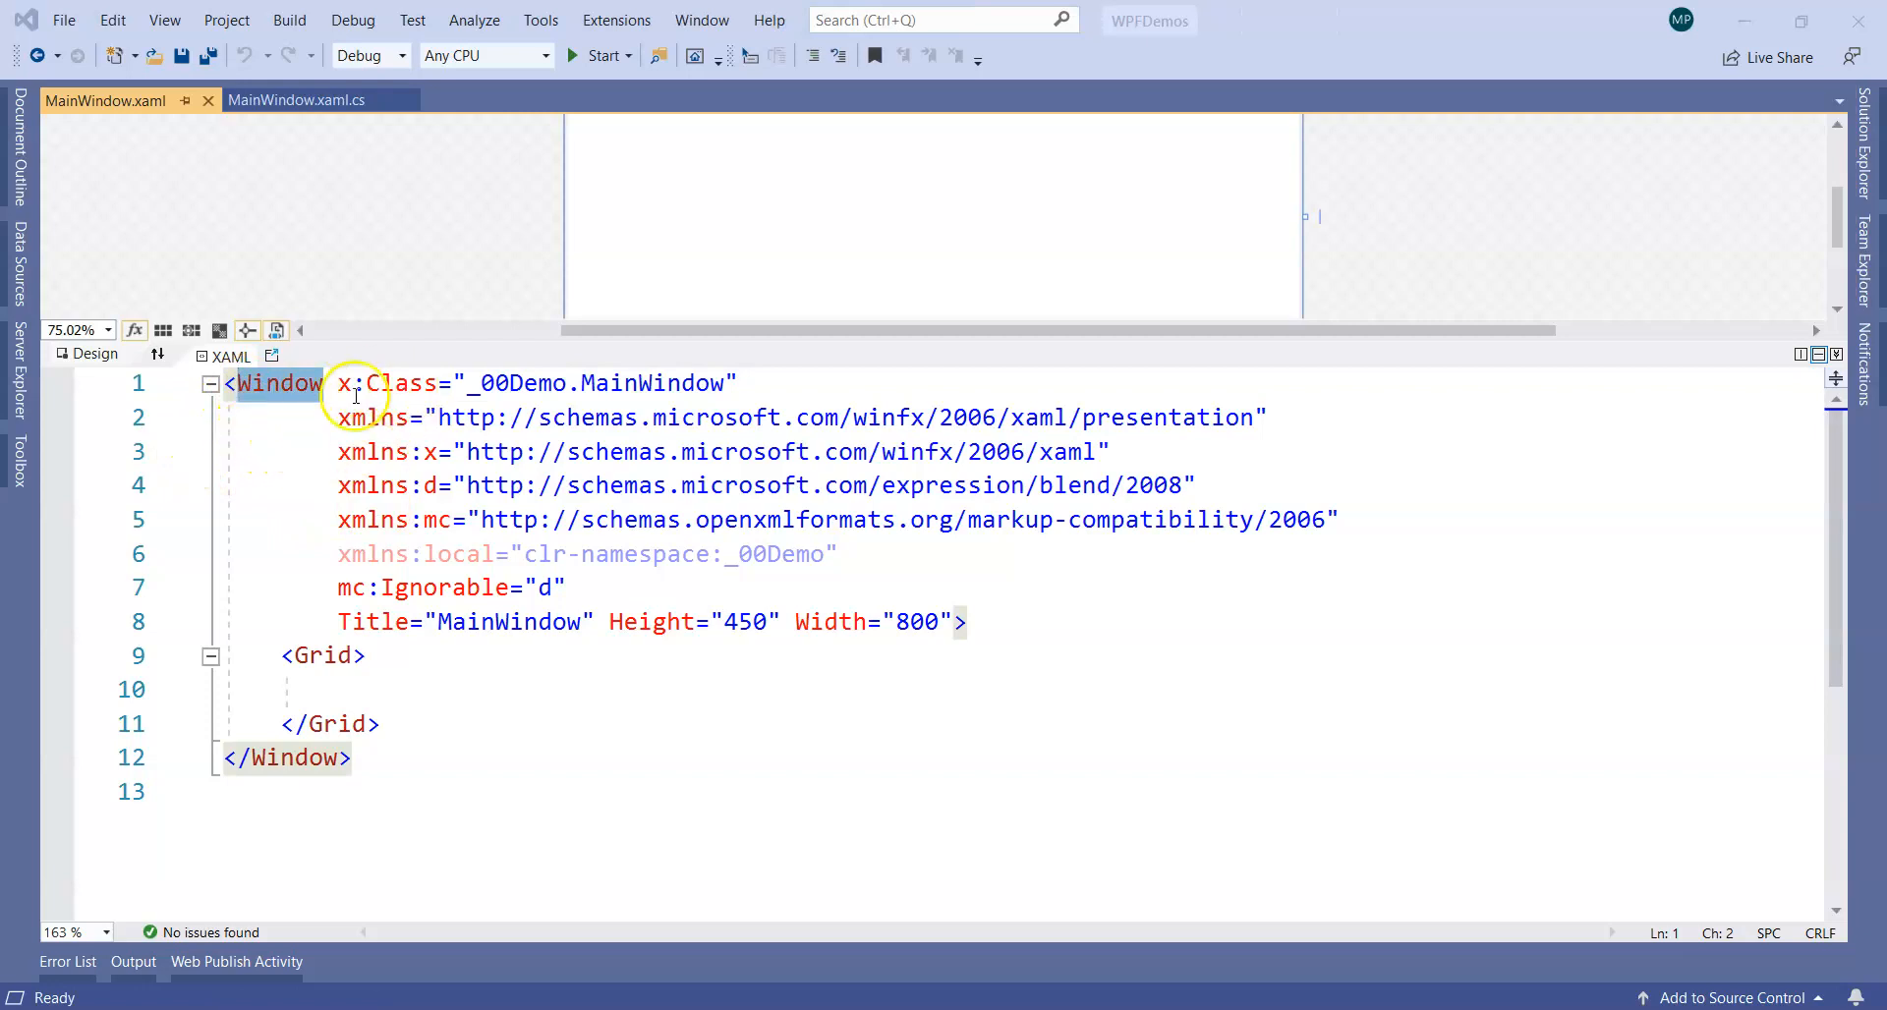
{"action": "mouse_move", "coordinate": [674, 755]}
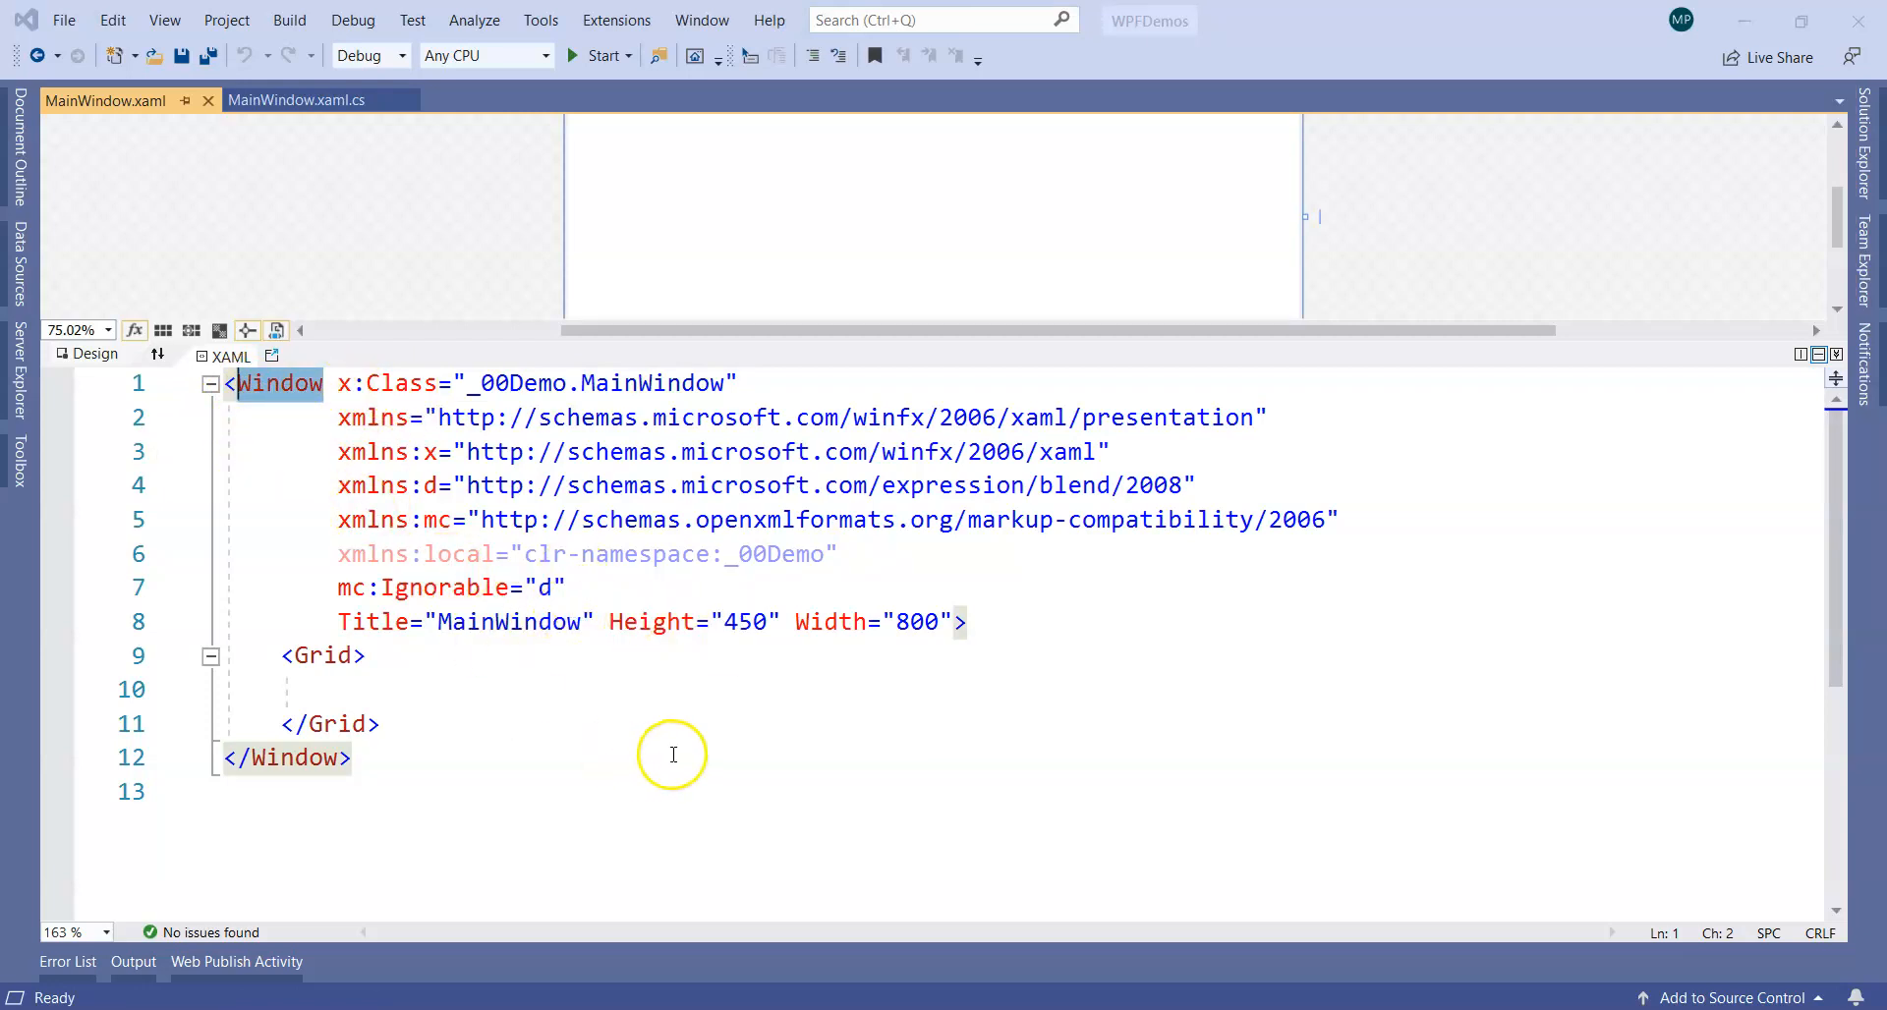
{"action": "mouse_move", "coordinate": [278, 395]}
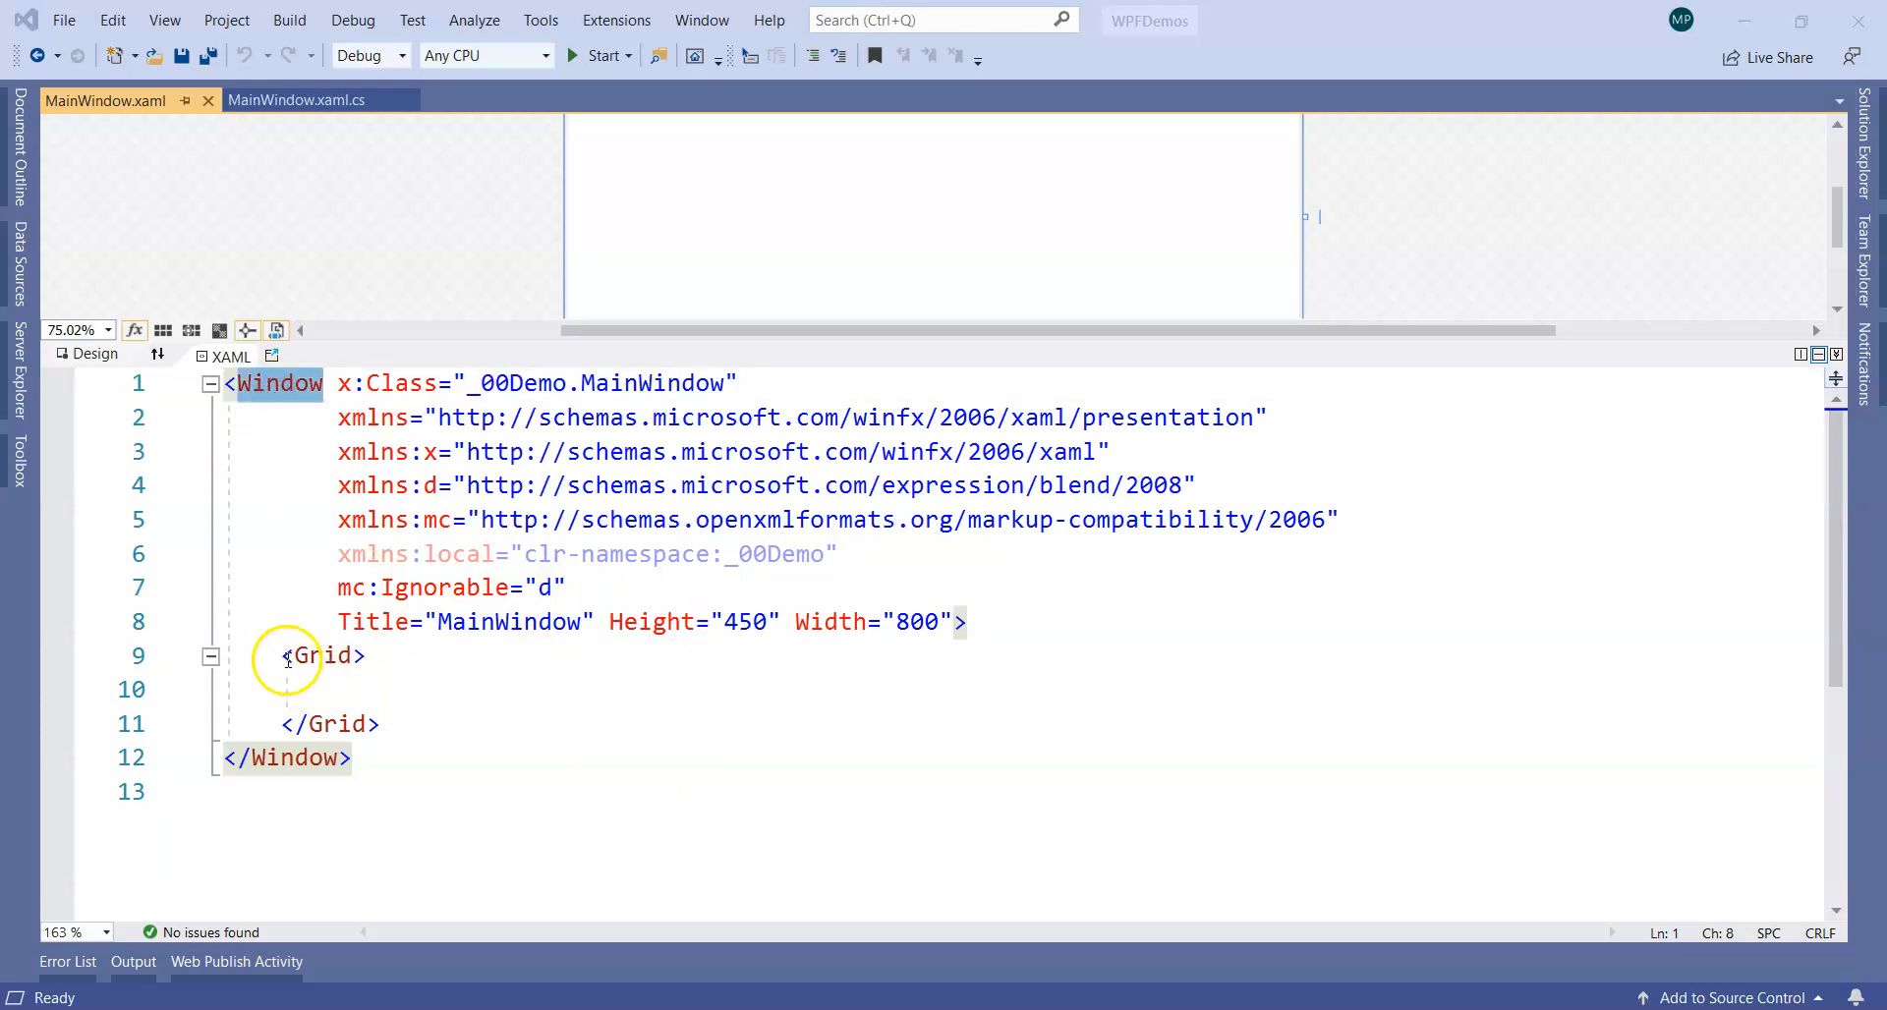
{"action": "double_click", "coordinate": [322, 655]}
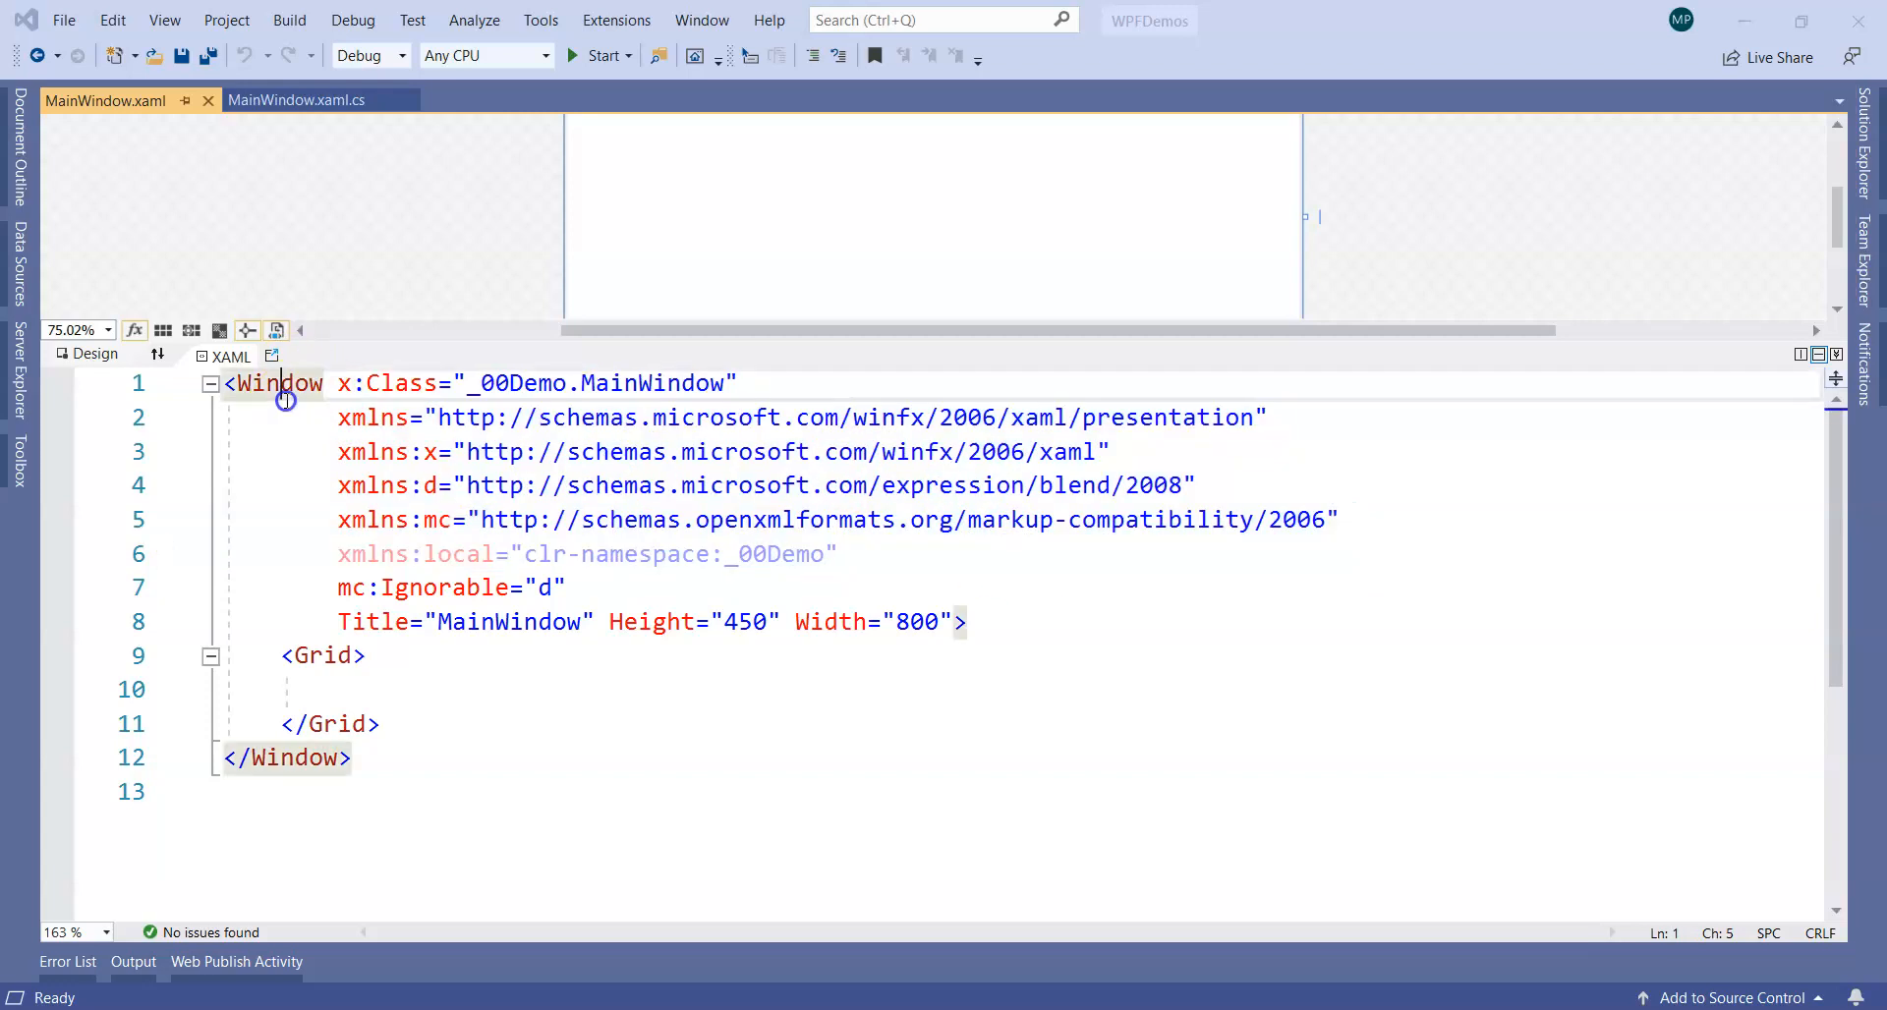
{"action": "left_click", "coordinate": [342, 690]}
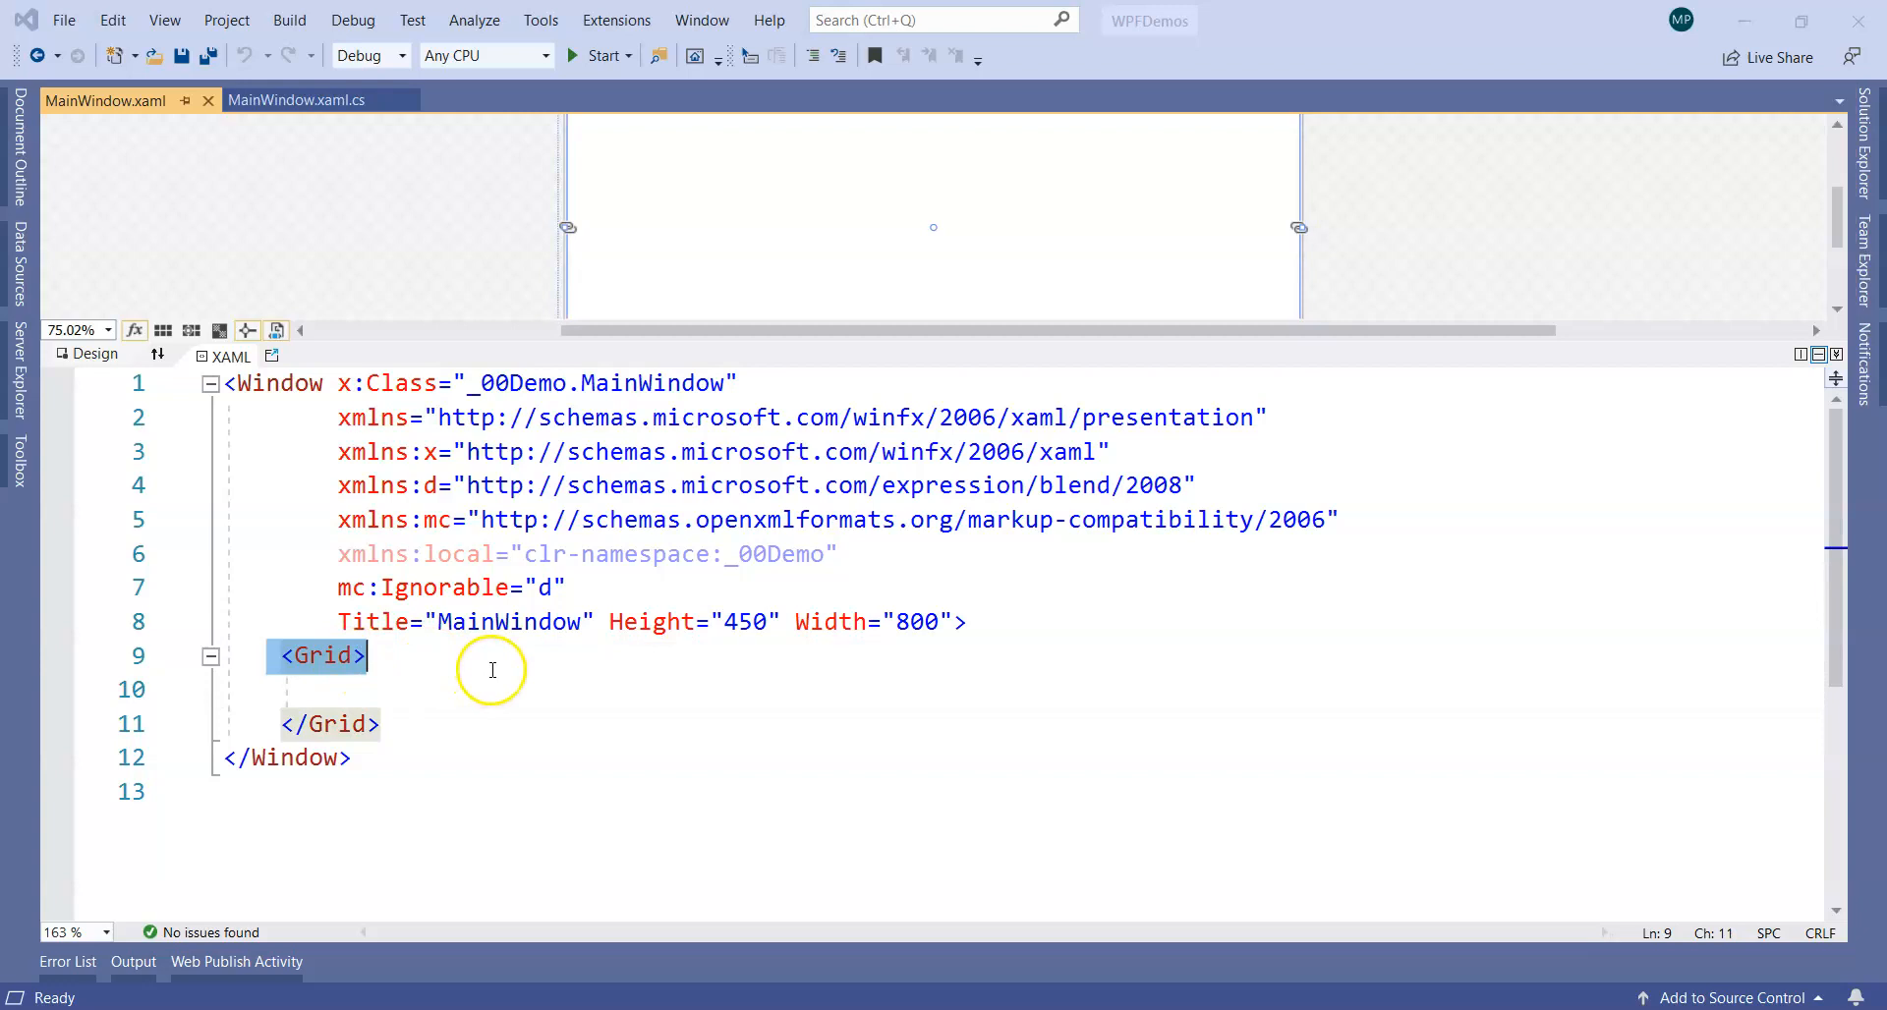
{"action": "mouse_move", "coordinate": [452, 651]}
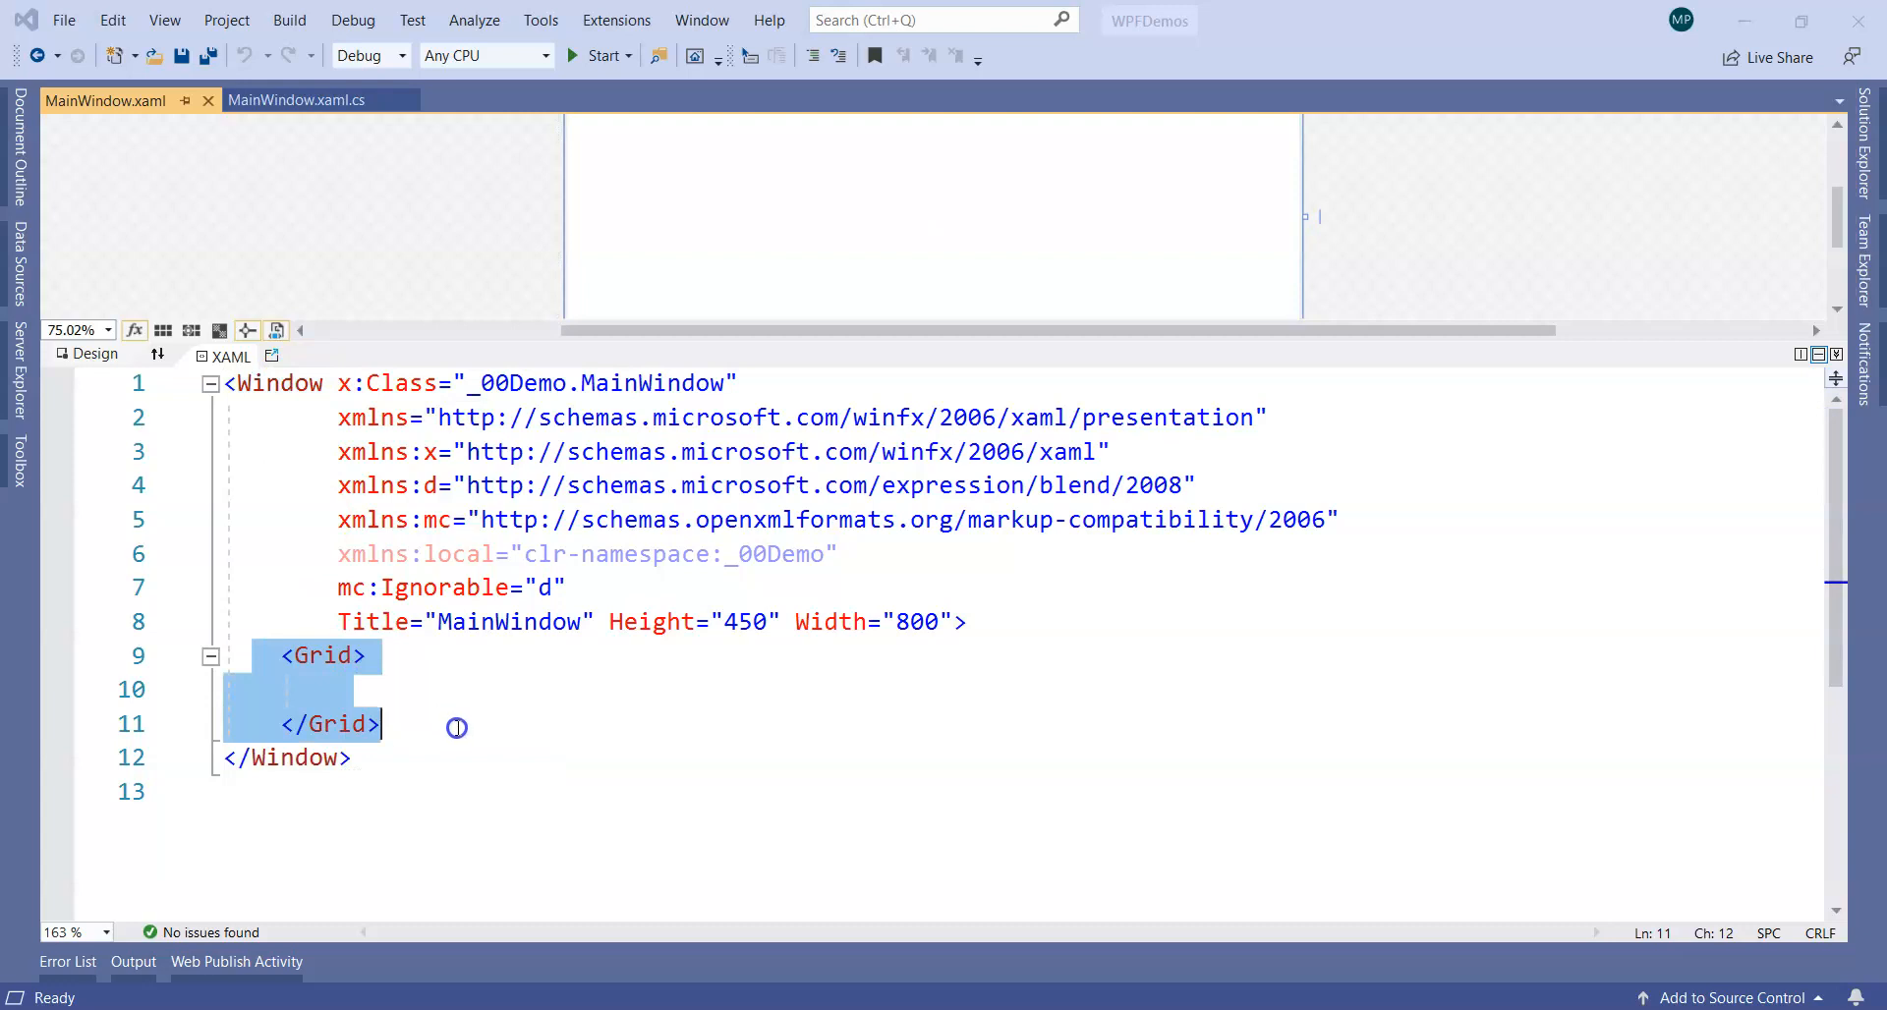
{"action": "mouse_move", "coordinate": [440, 715]}
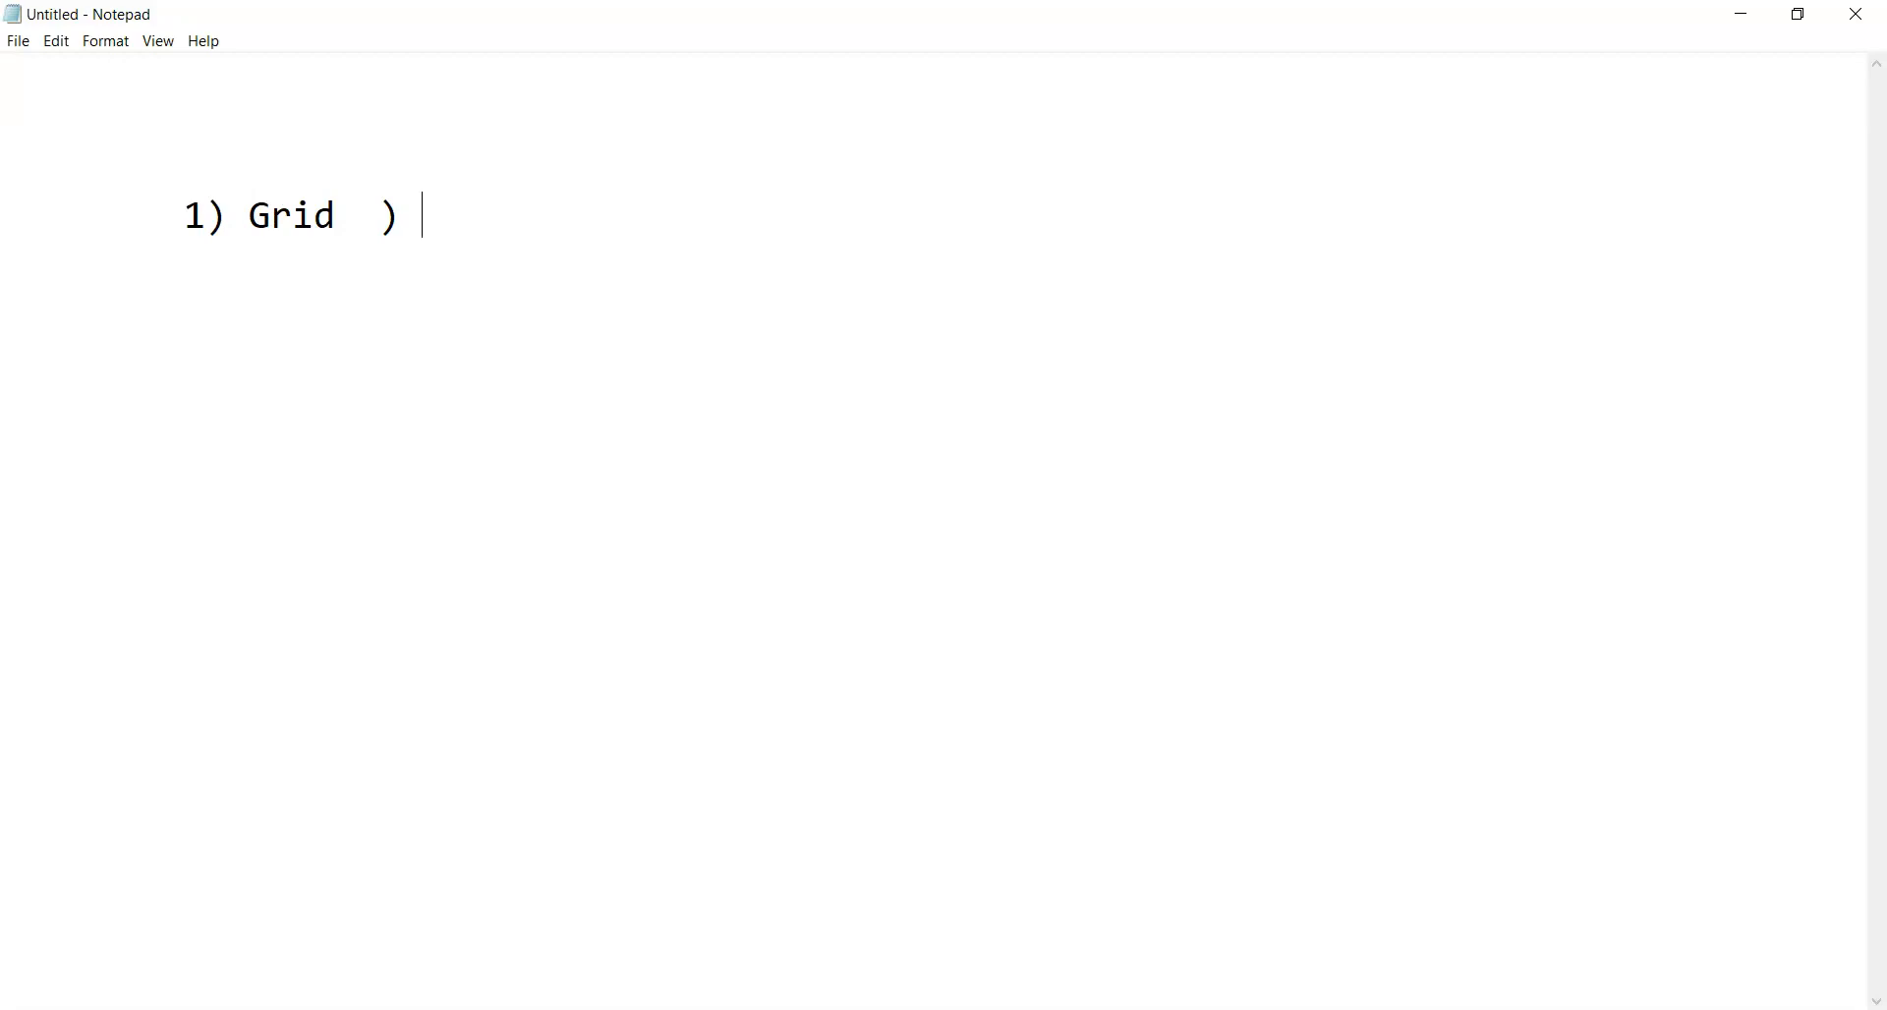
Step: Type 'StackPanel 3) Canvas 4) Dockpanel 5) WrapPanel' in Notepad, then highlight '1) Grid'
{"action": "type", "text": "StackPanel 3)"}
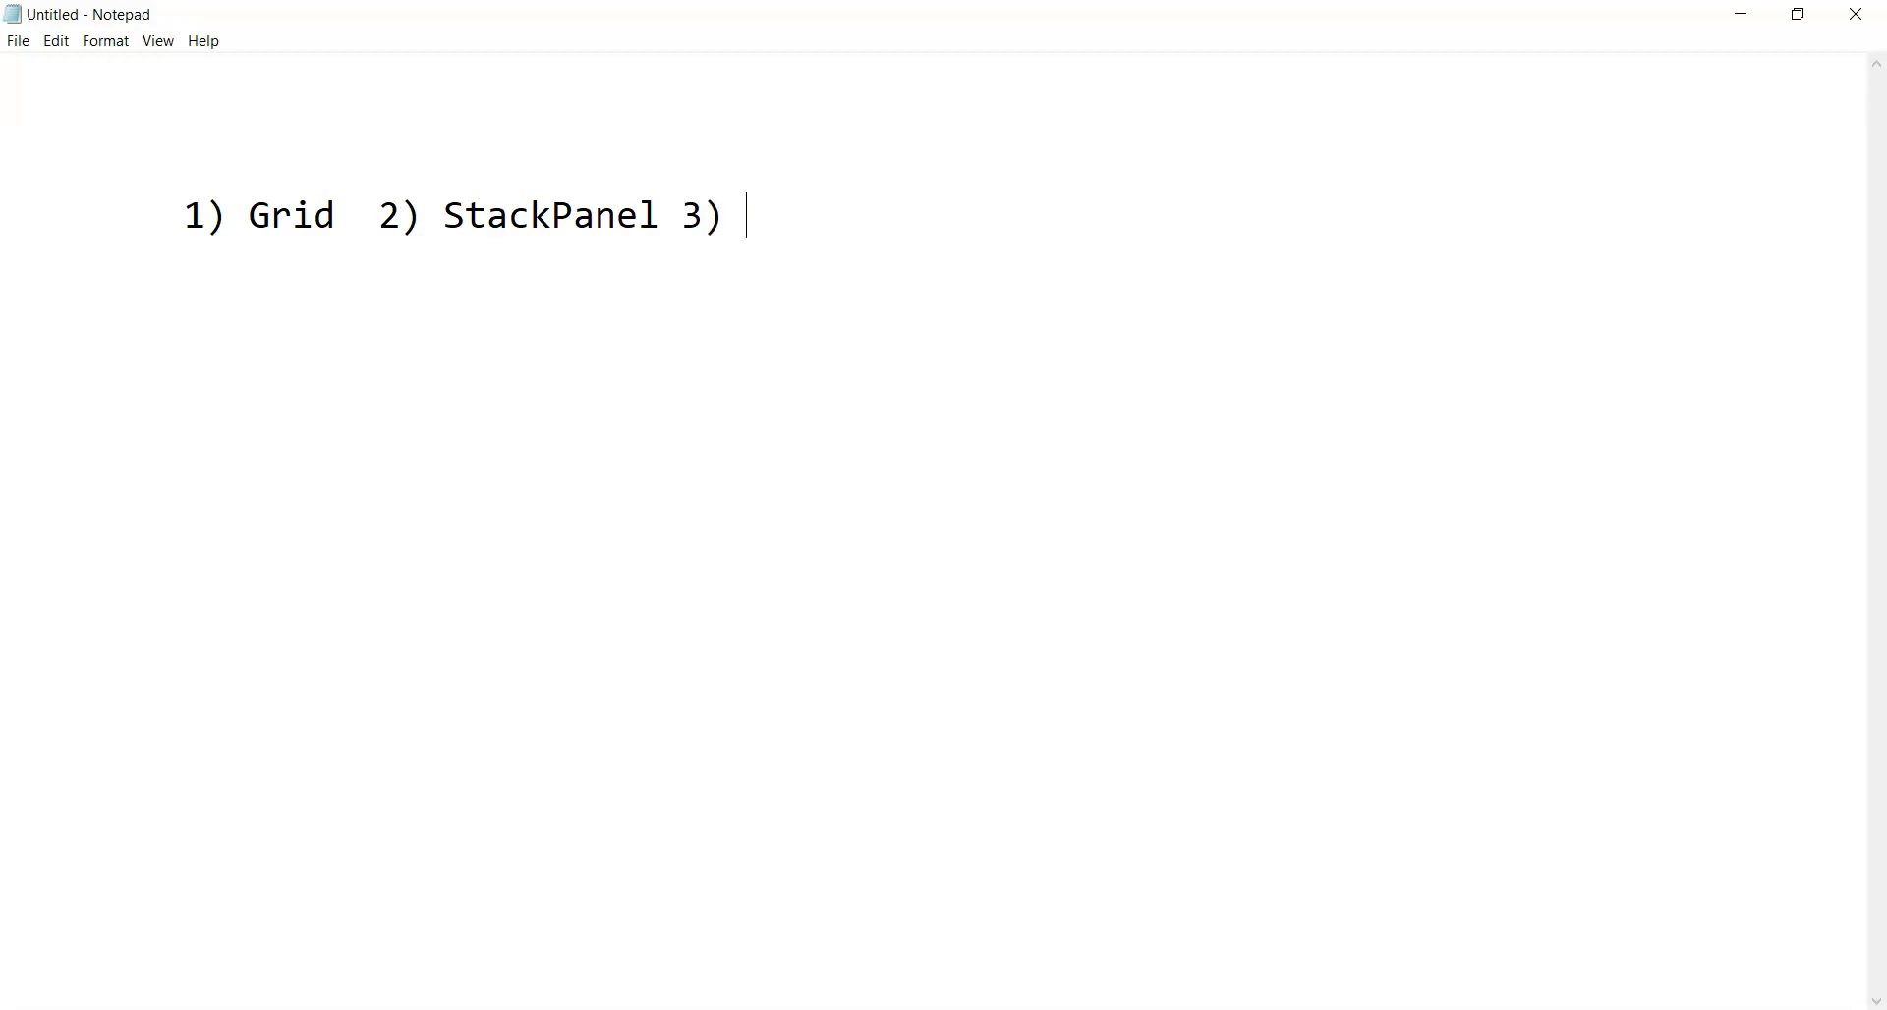
{"action": "type", "text": "Canvas 4"}
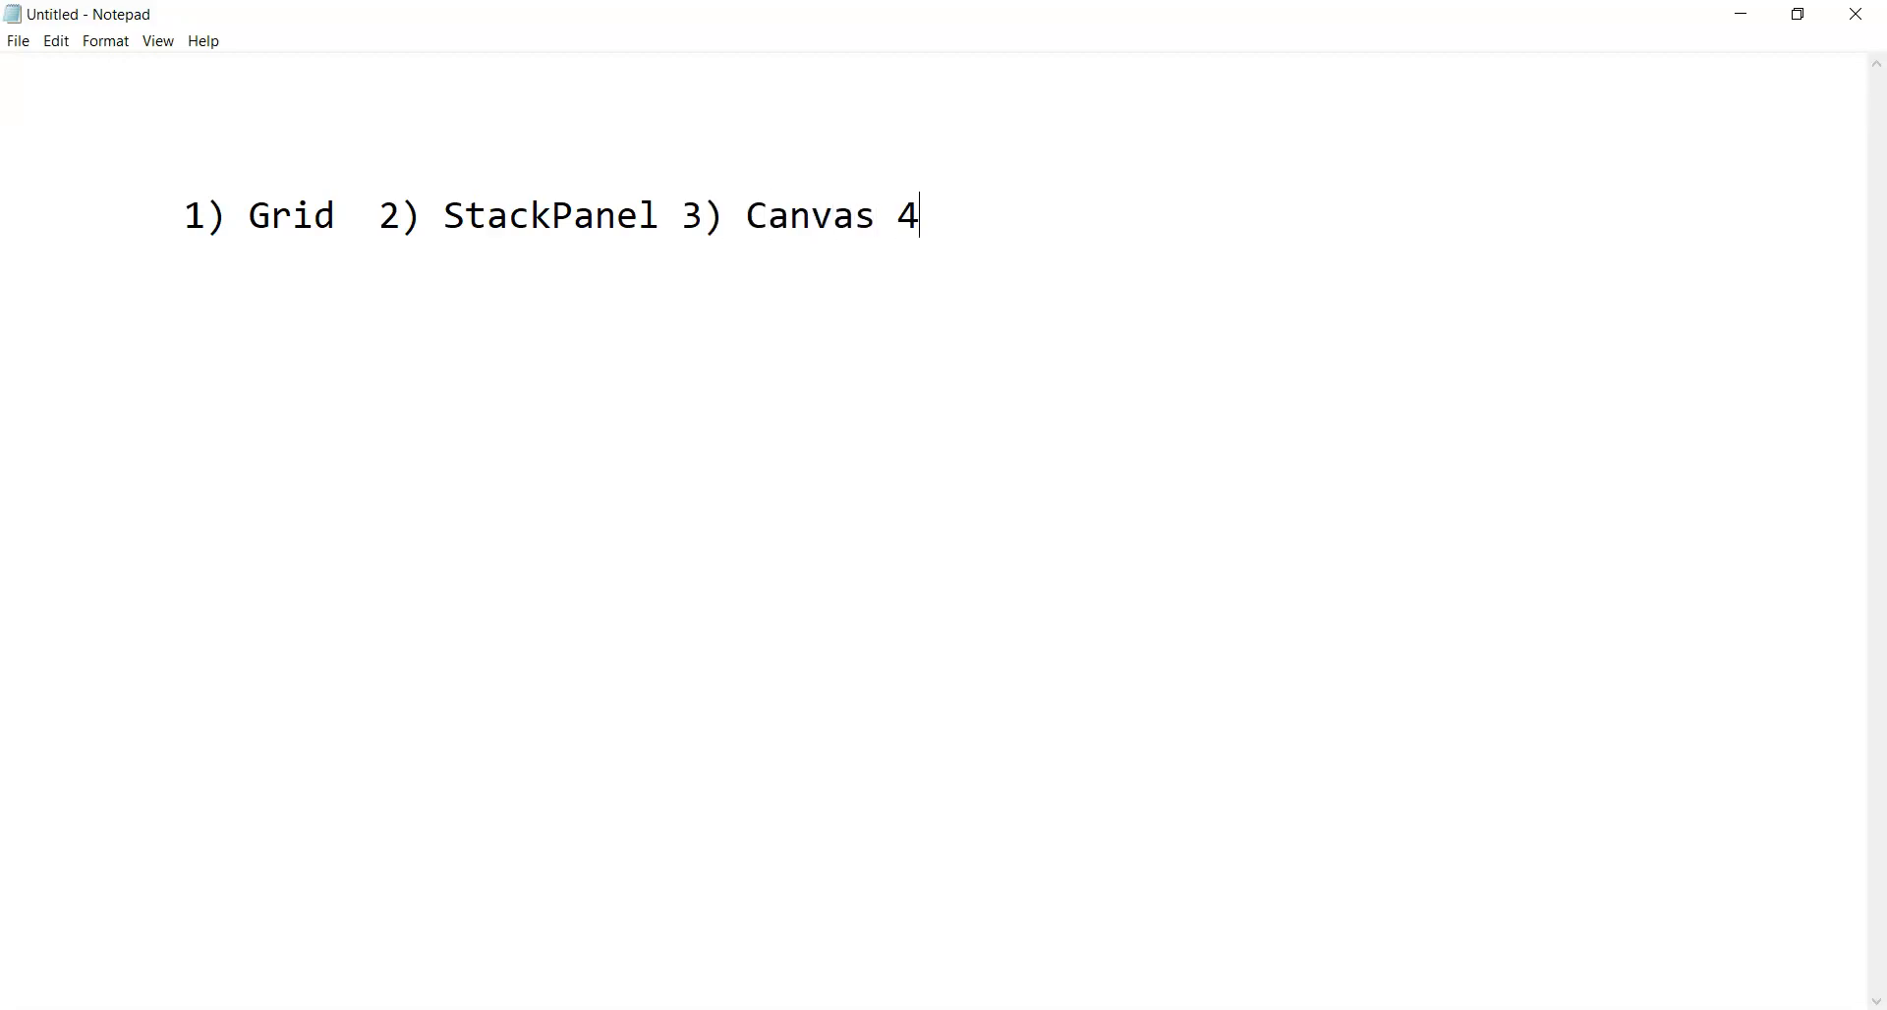
{"action": "type", "text": ")"}
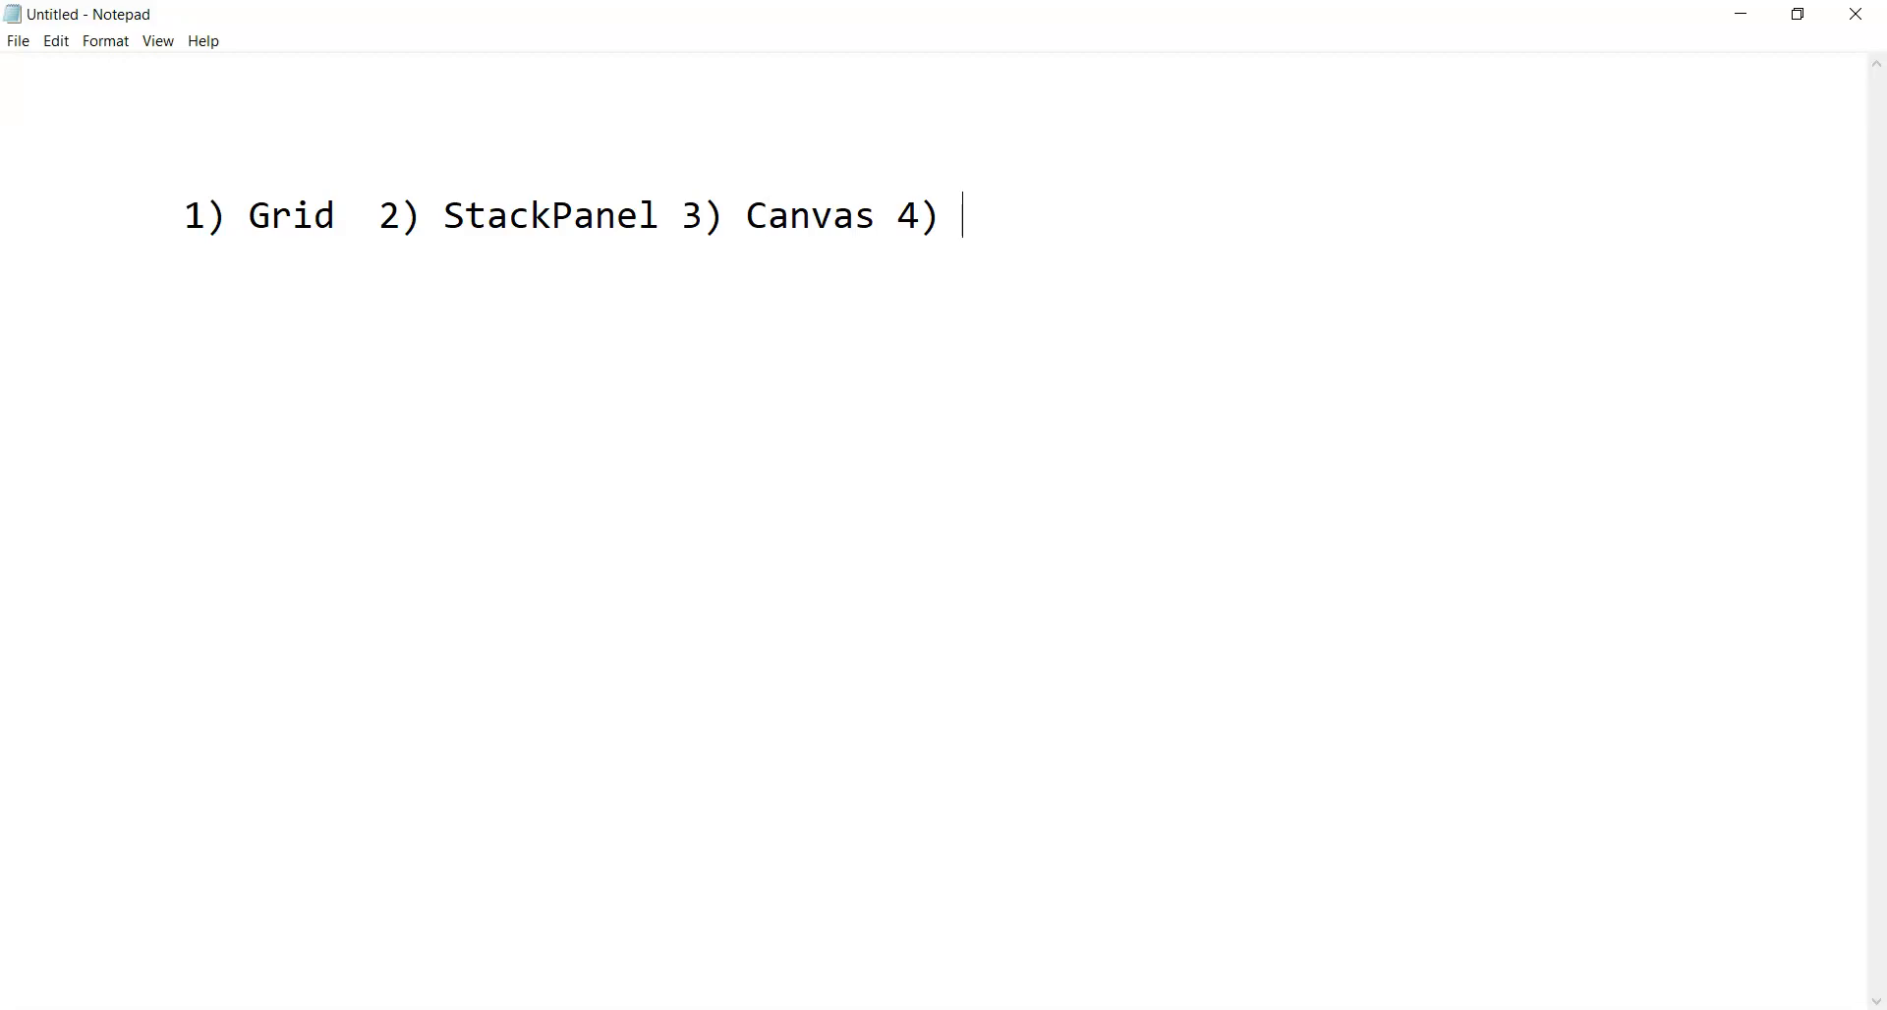
{"action": "type", "text": "Dock"}
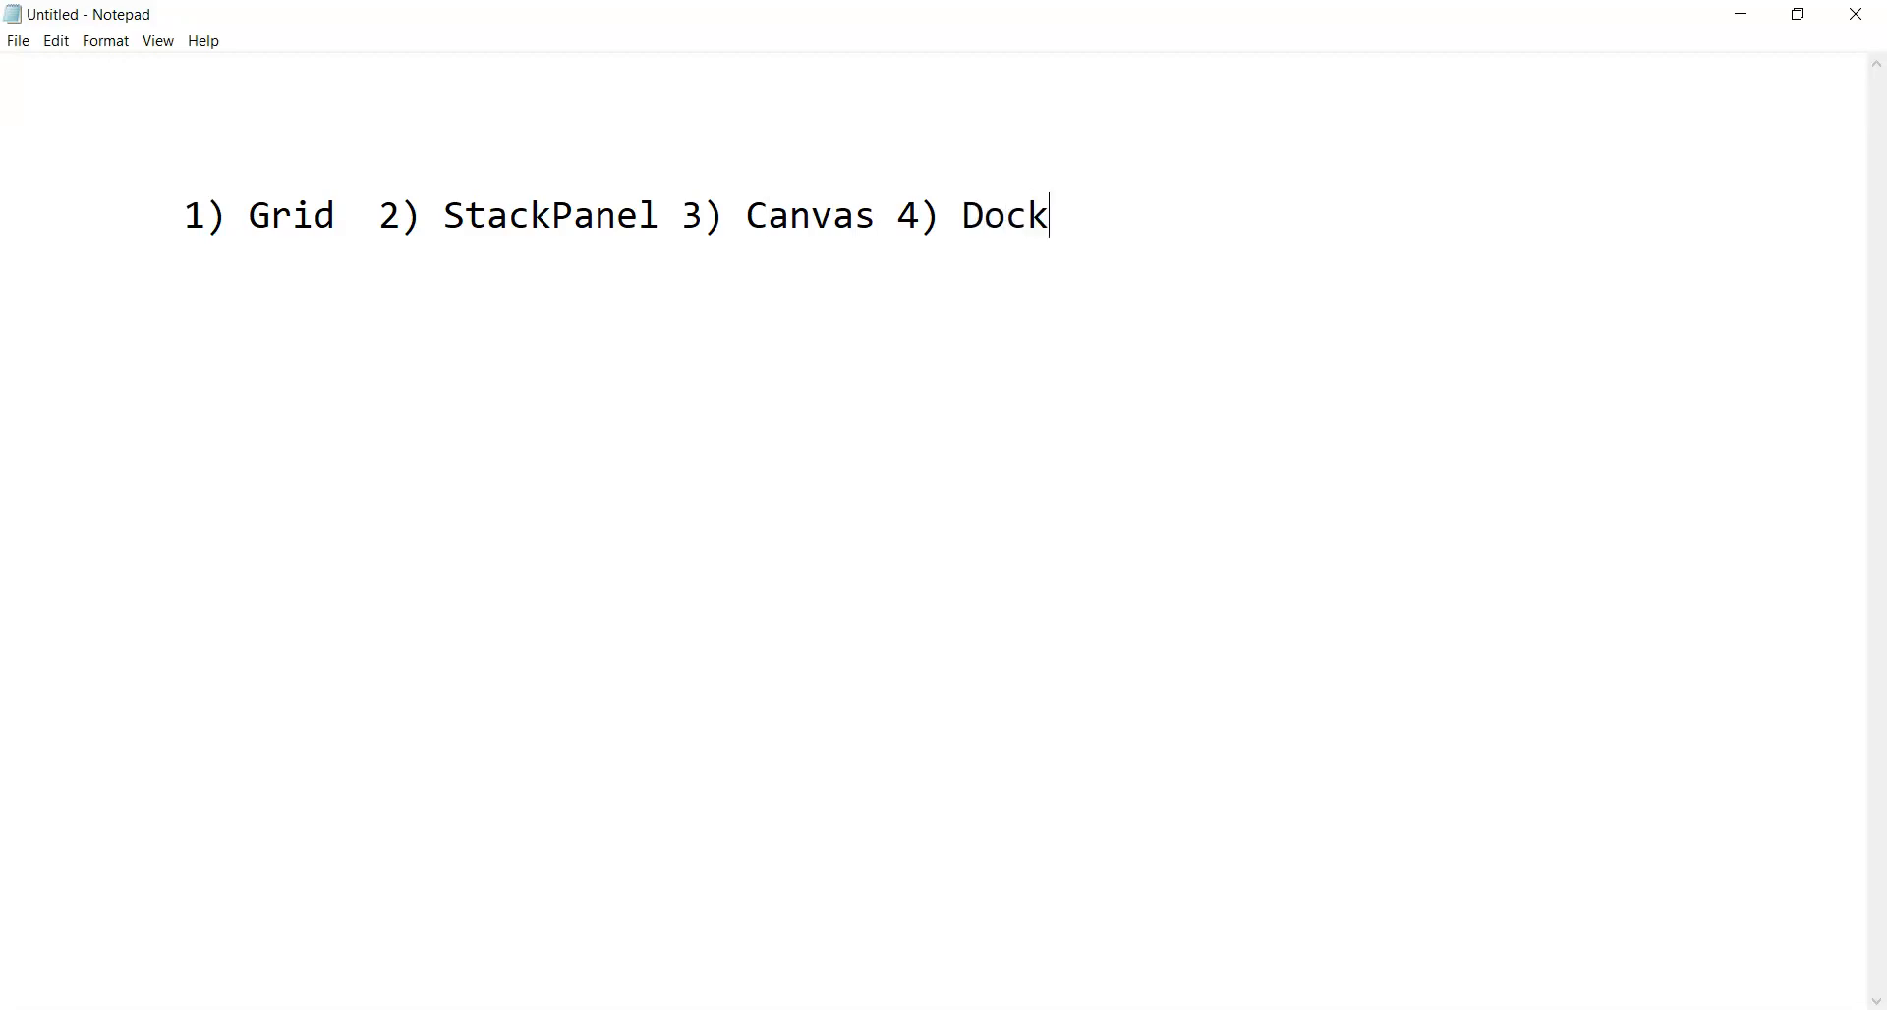
{"action": "type", "text": "panel 5"}
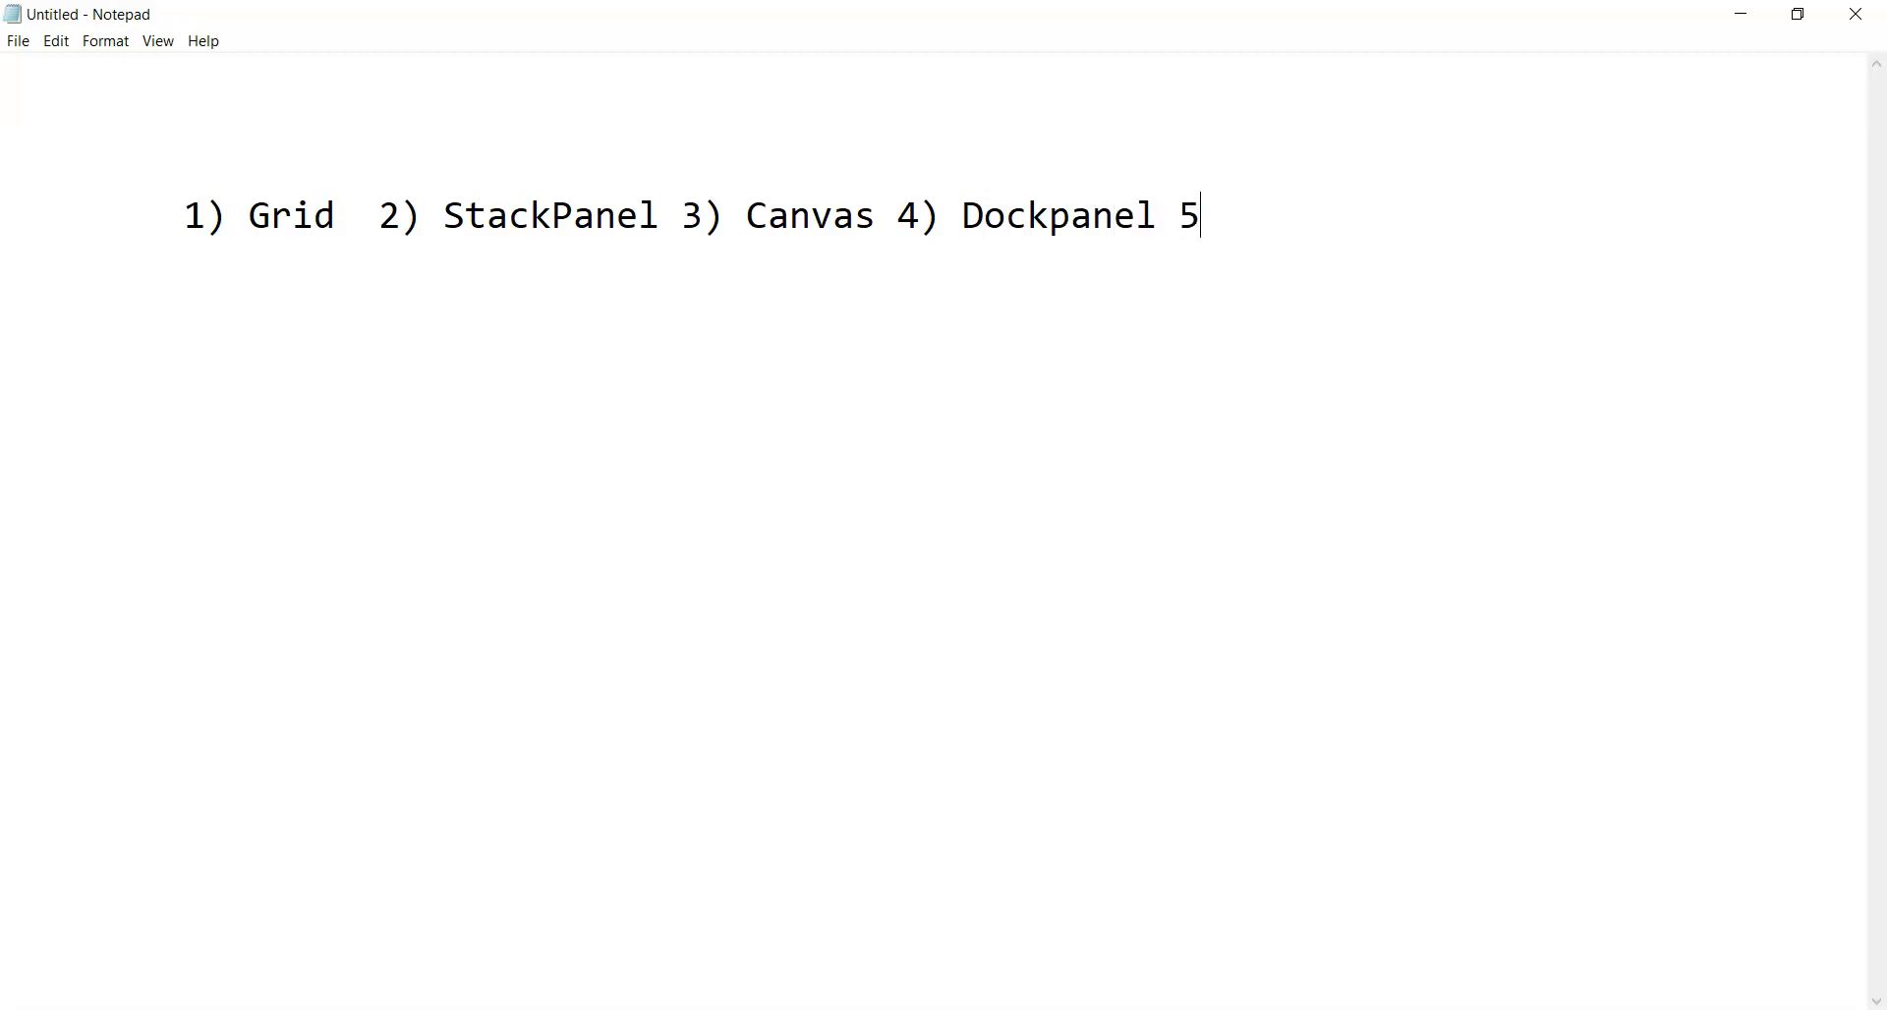
{"action": "type", "text": ") W"}
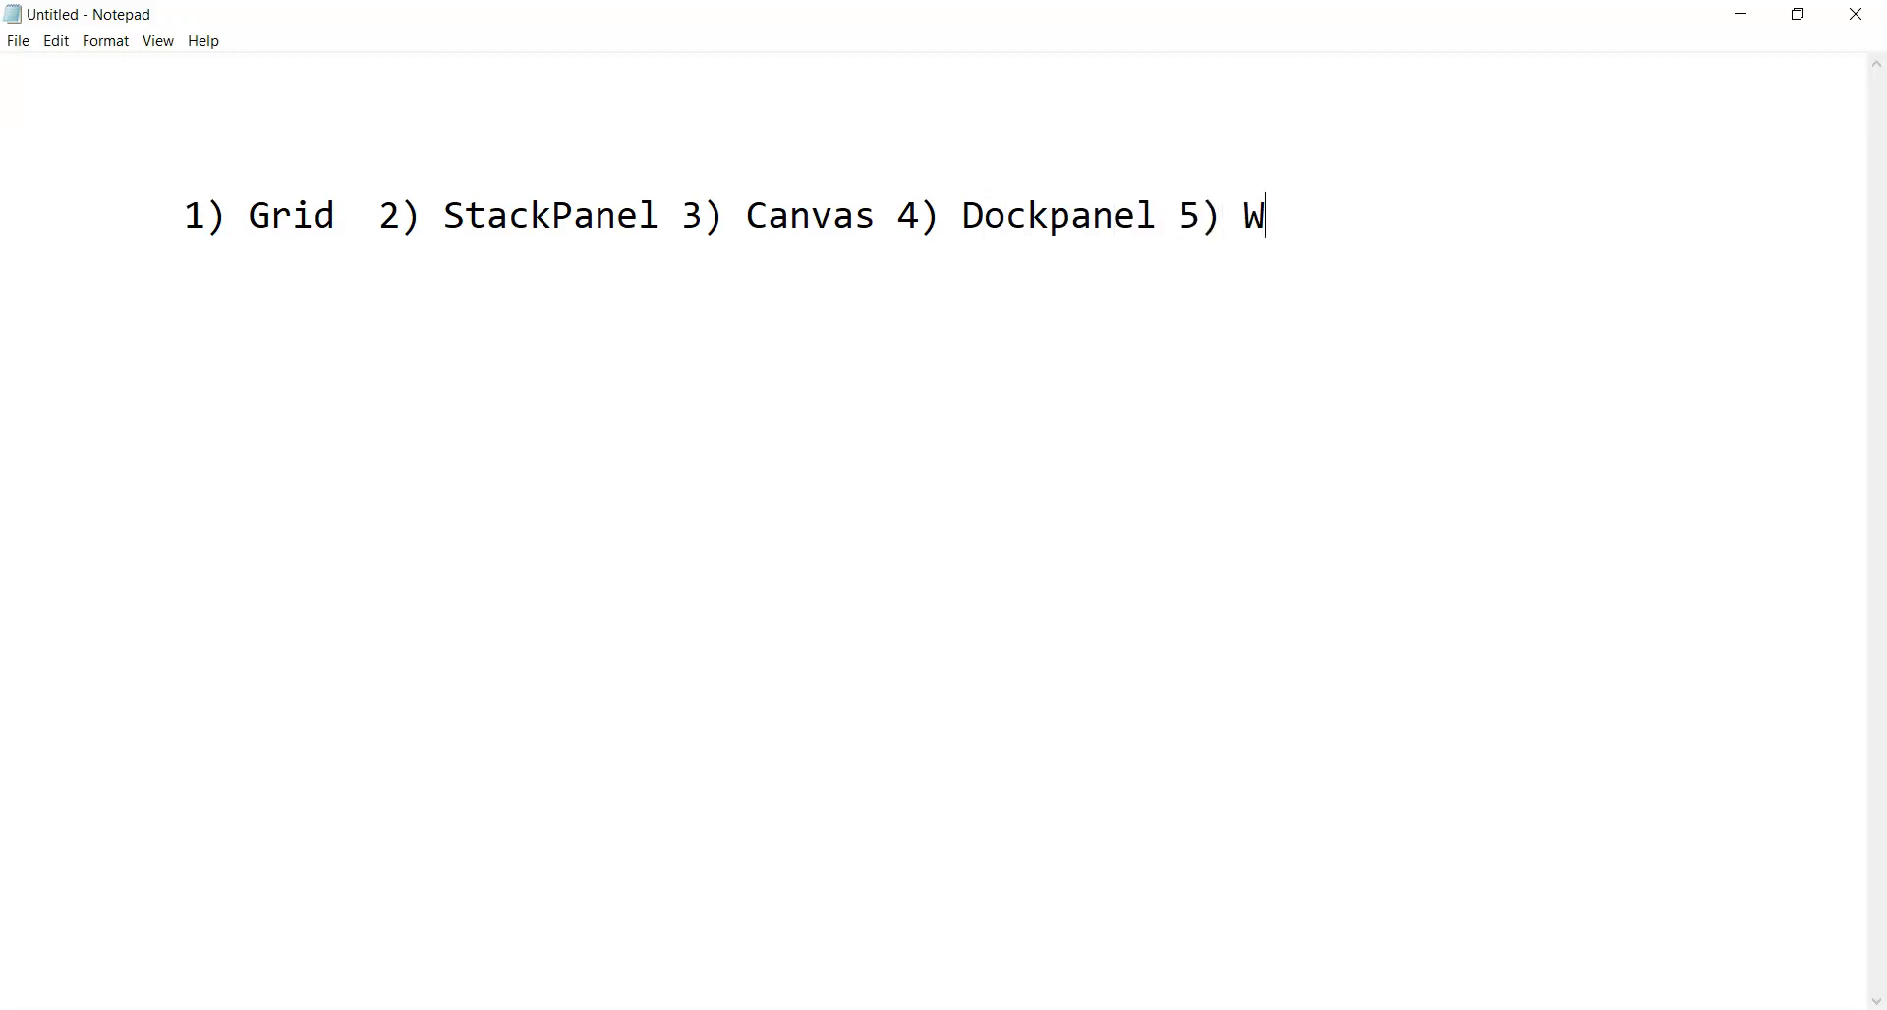
{"action": "type", "text": "rapPane"}
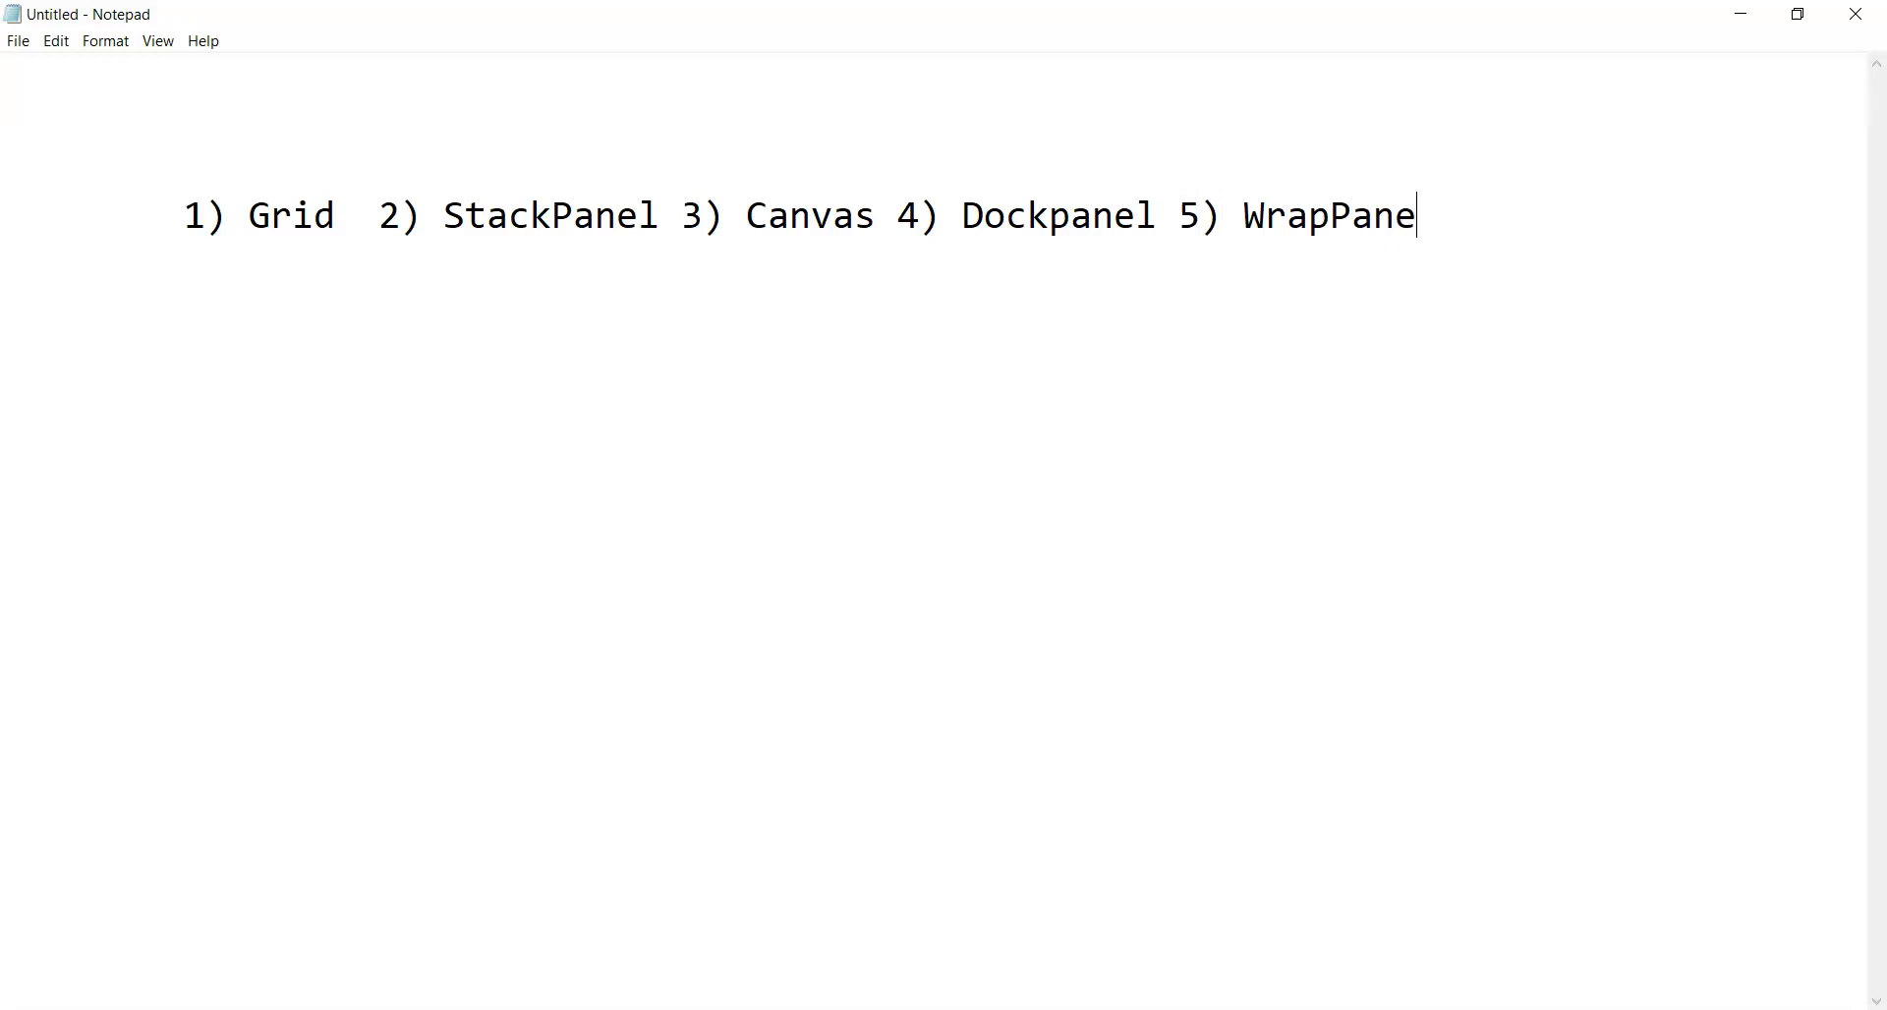
{"action": "type", "text": "l"}
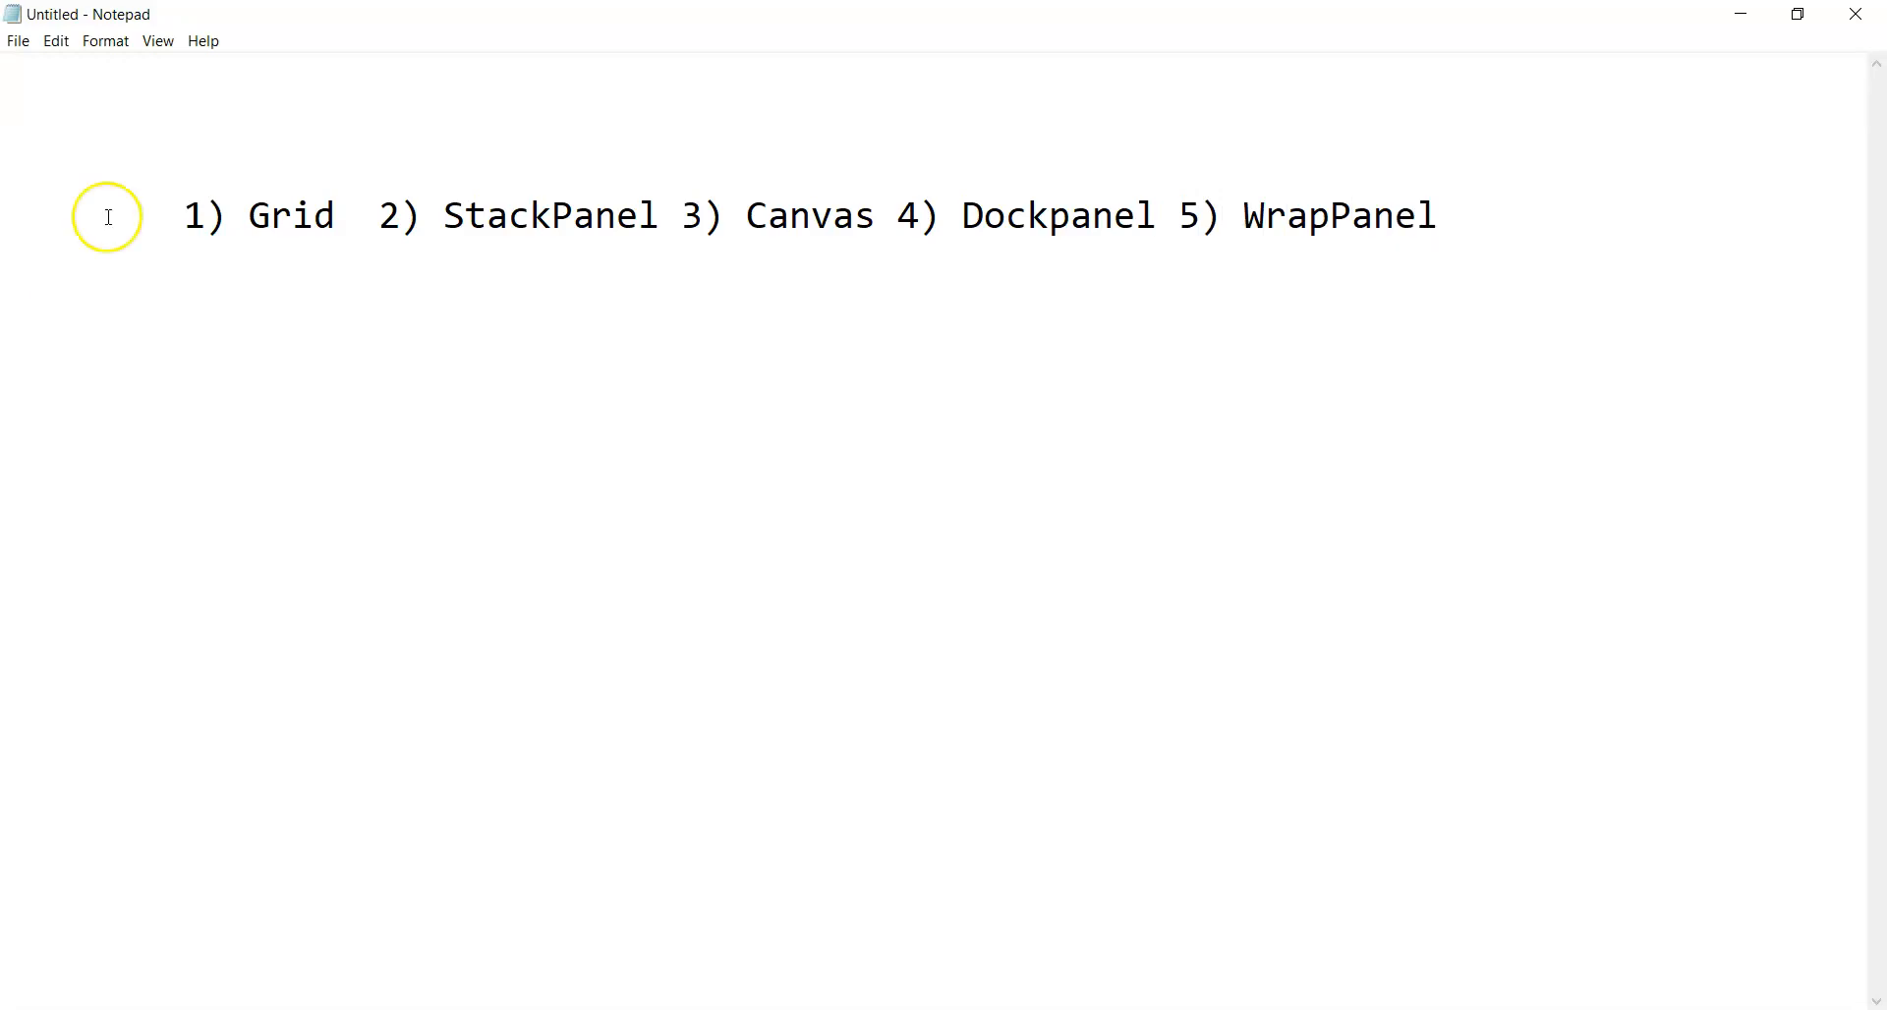
{"action": "left_click_drag", "start_coordinate": [180, 216], "coordinate": [289, 215]}
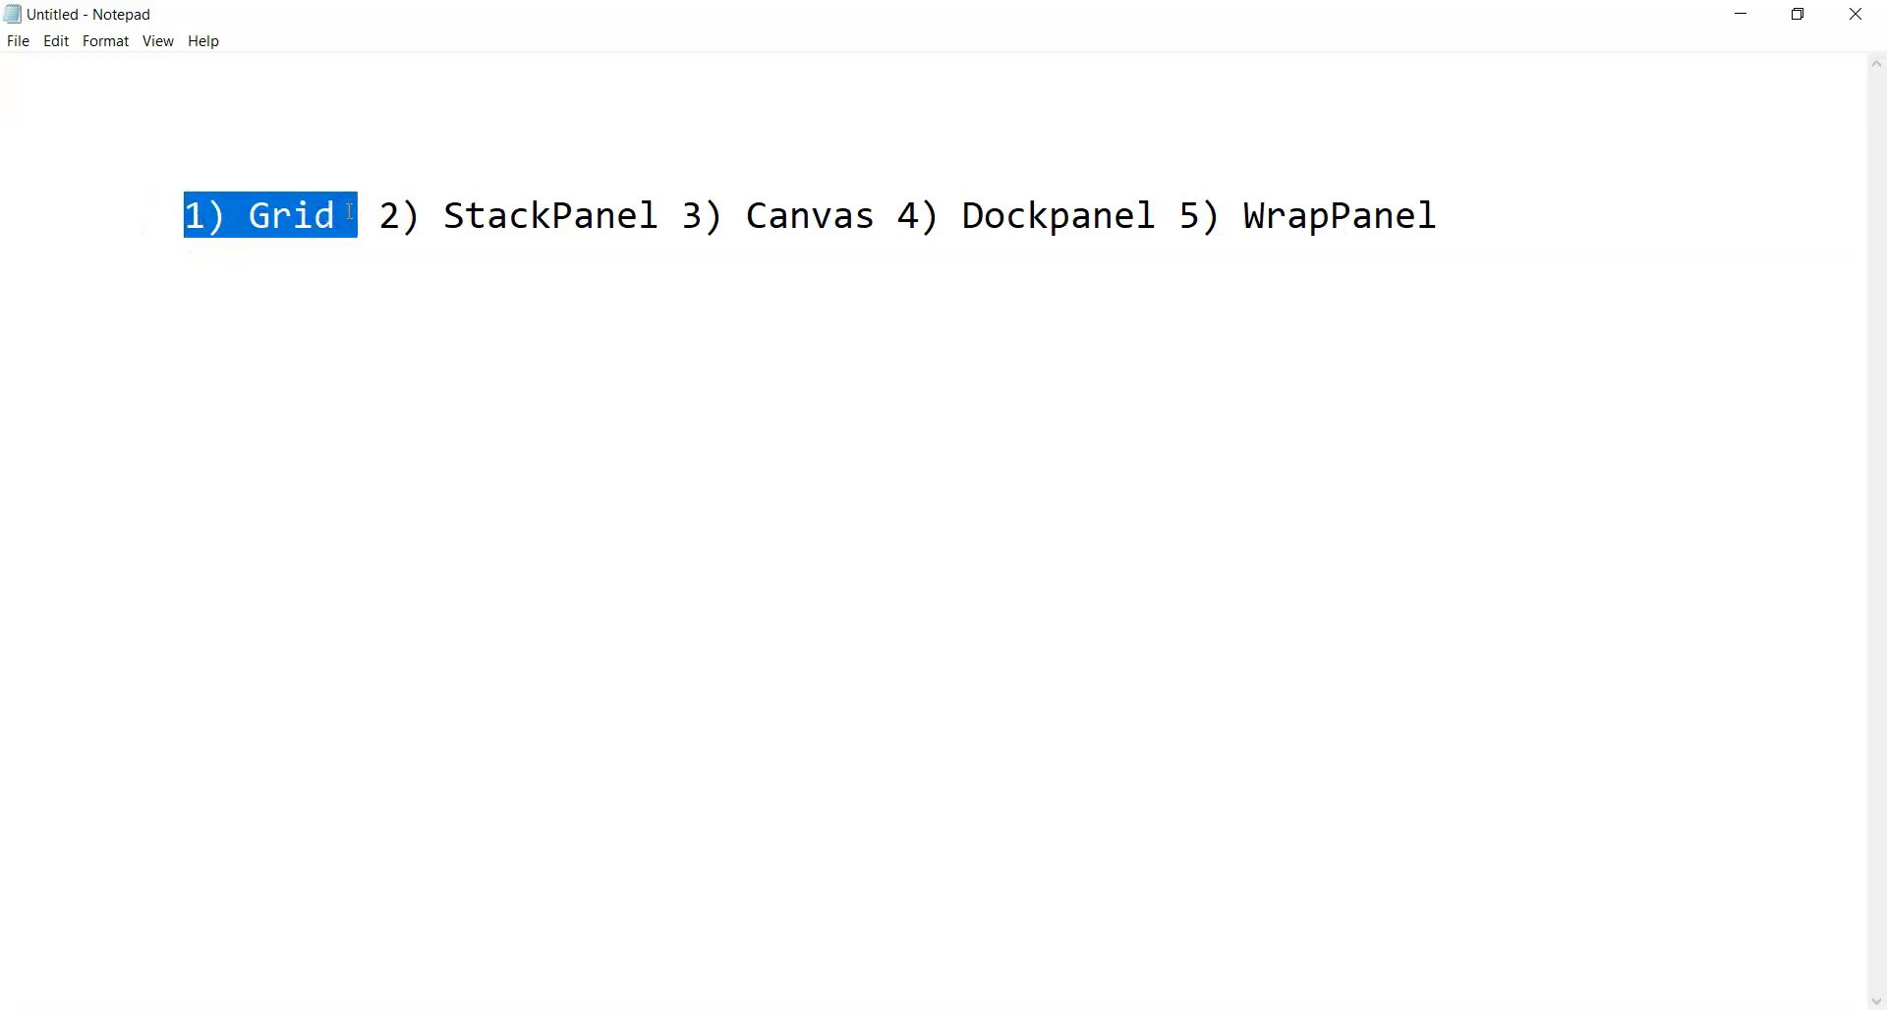
{"action": "mouse_move", "coordinate": [516, 293]}
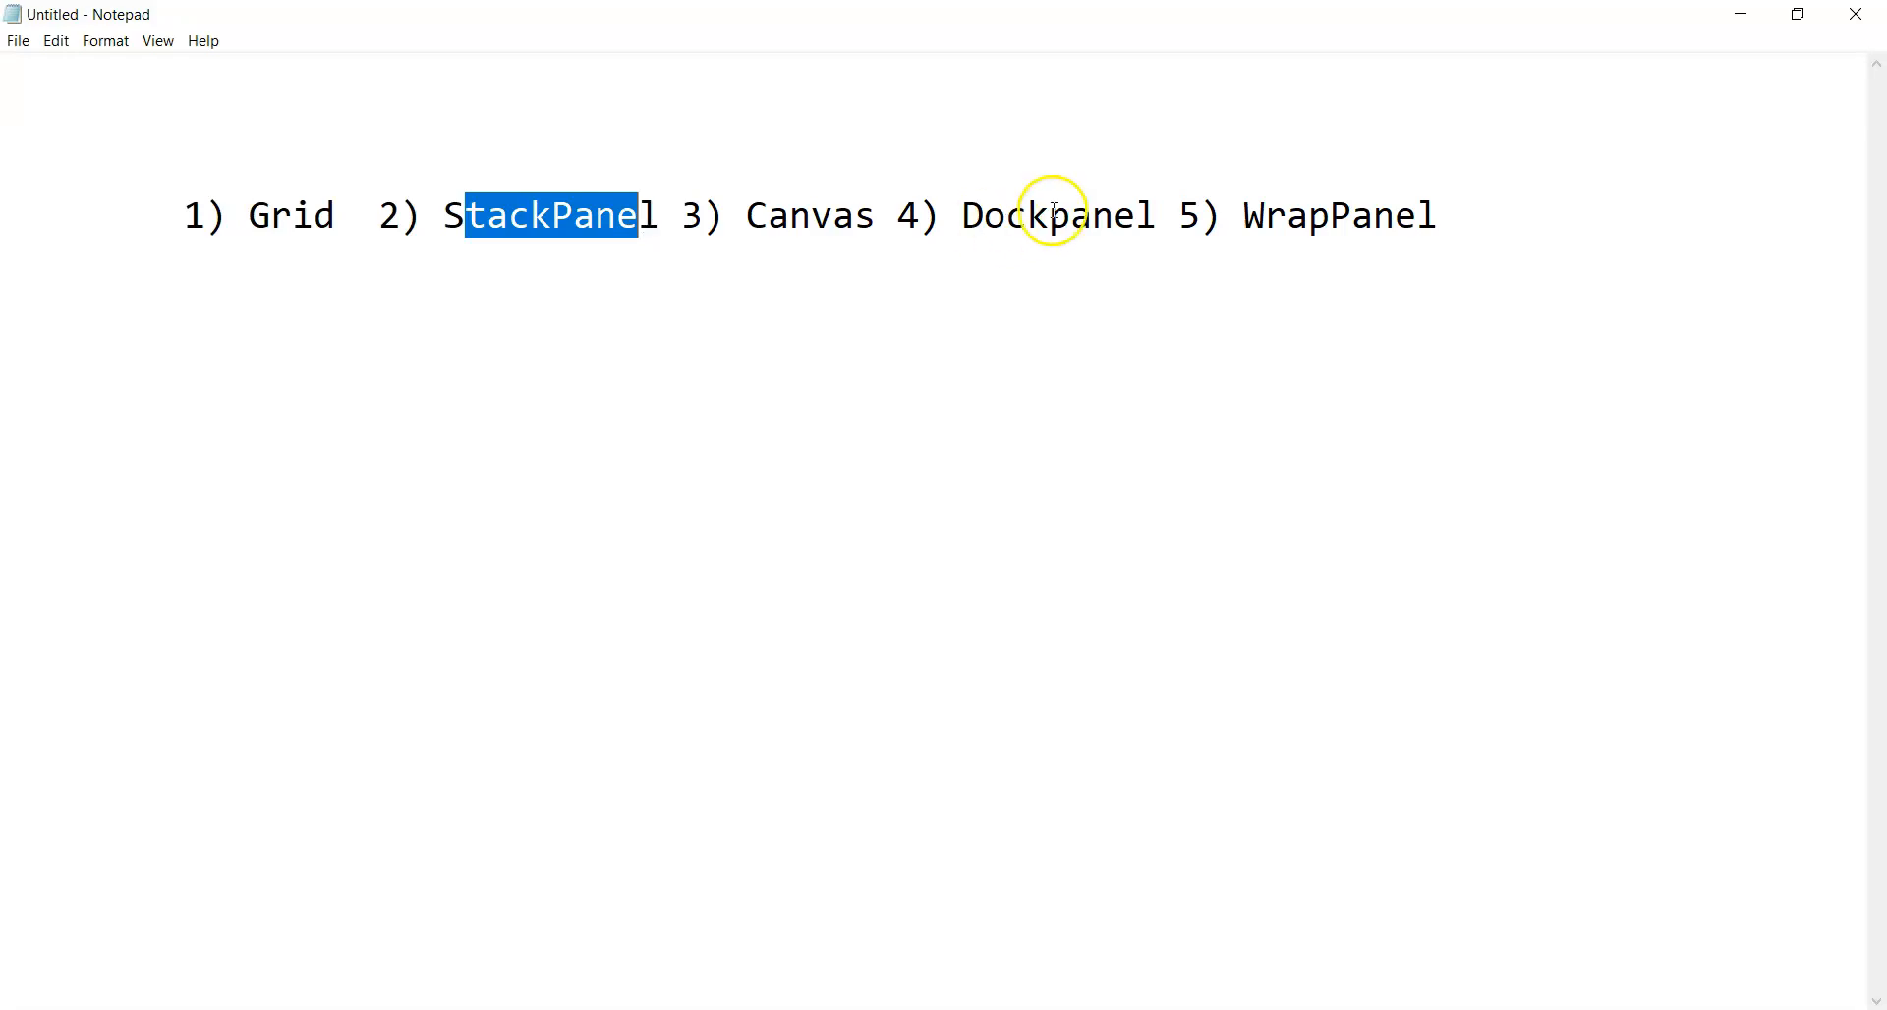
{"action": "double_click", "coordinate": [815, 214]}
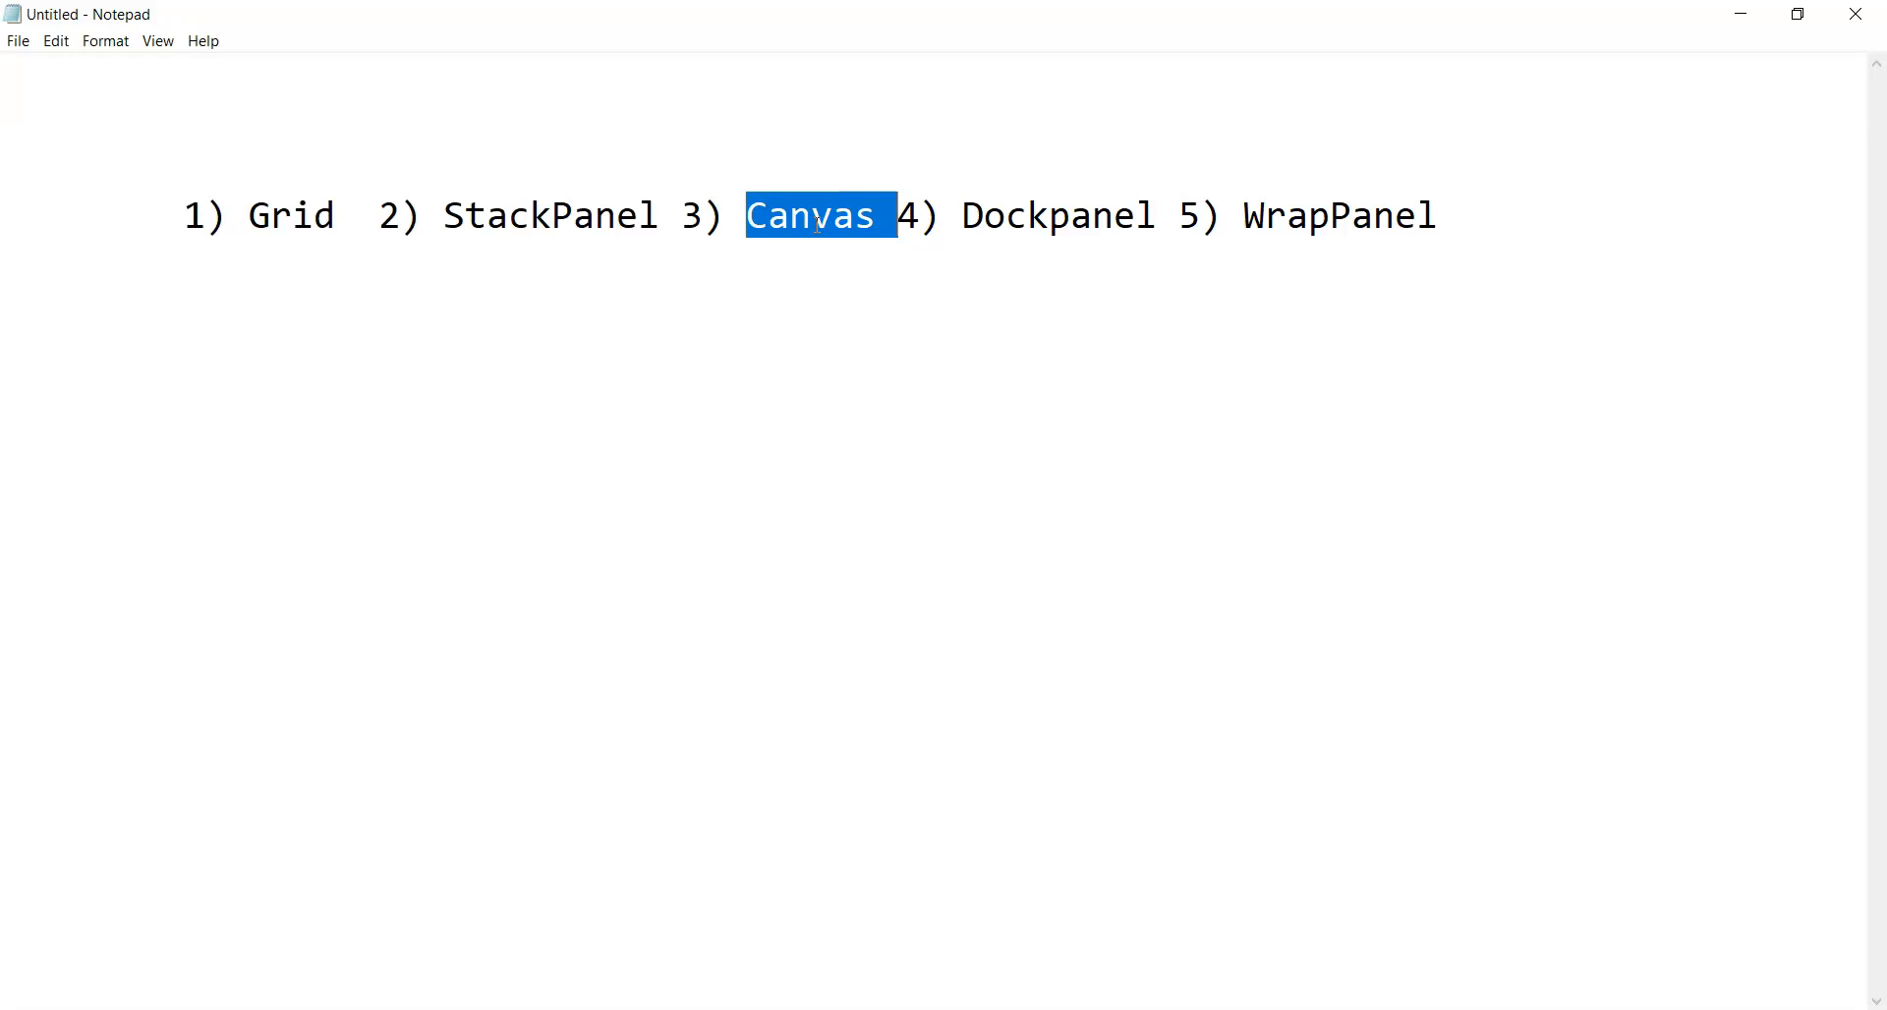
{"action": "mouse_move", "coordinate": [1042, 215]}
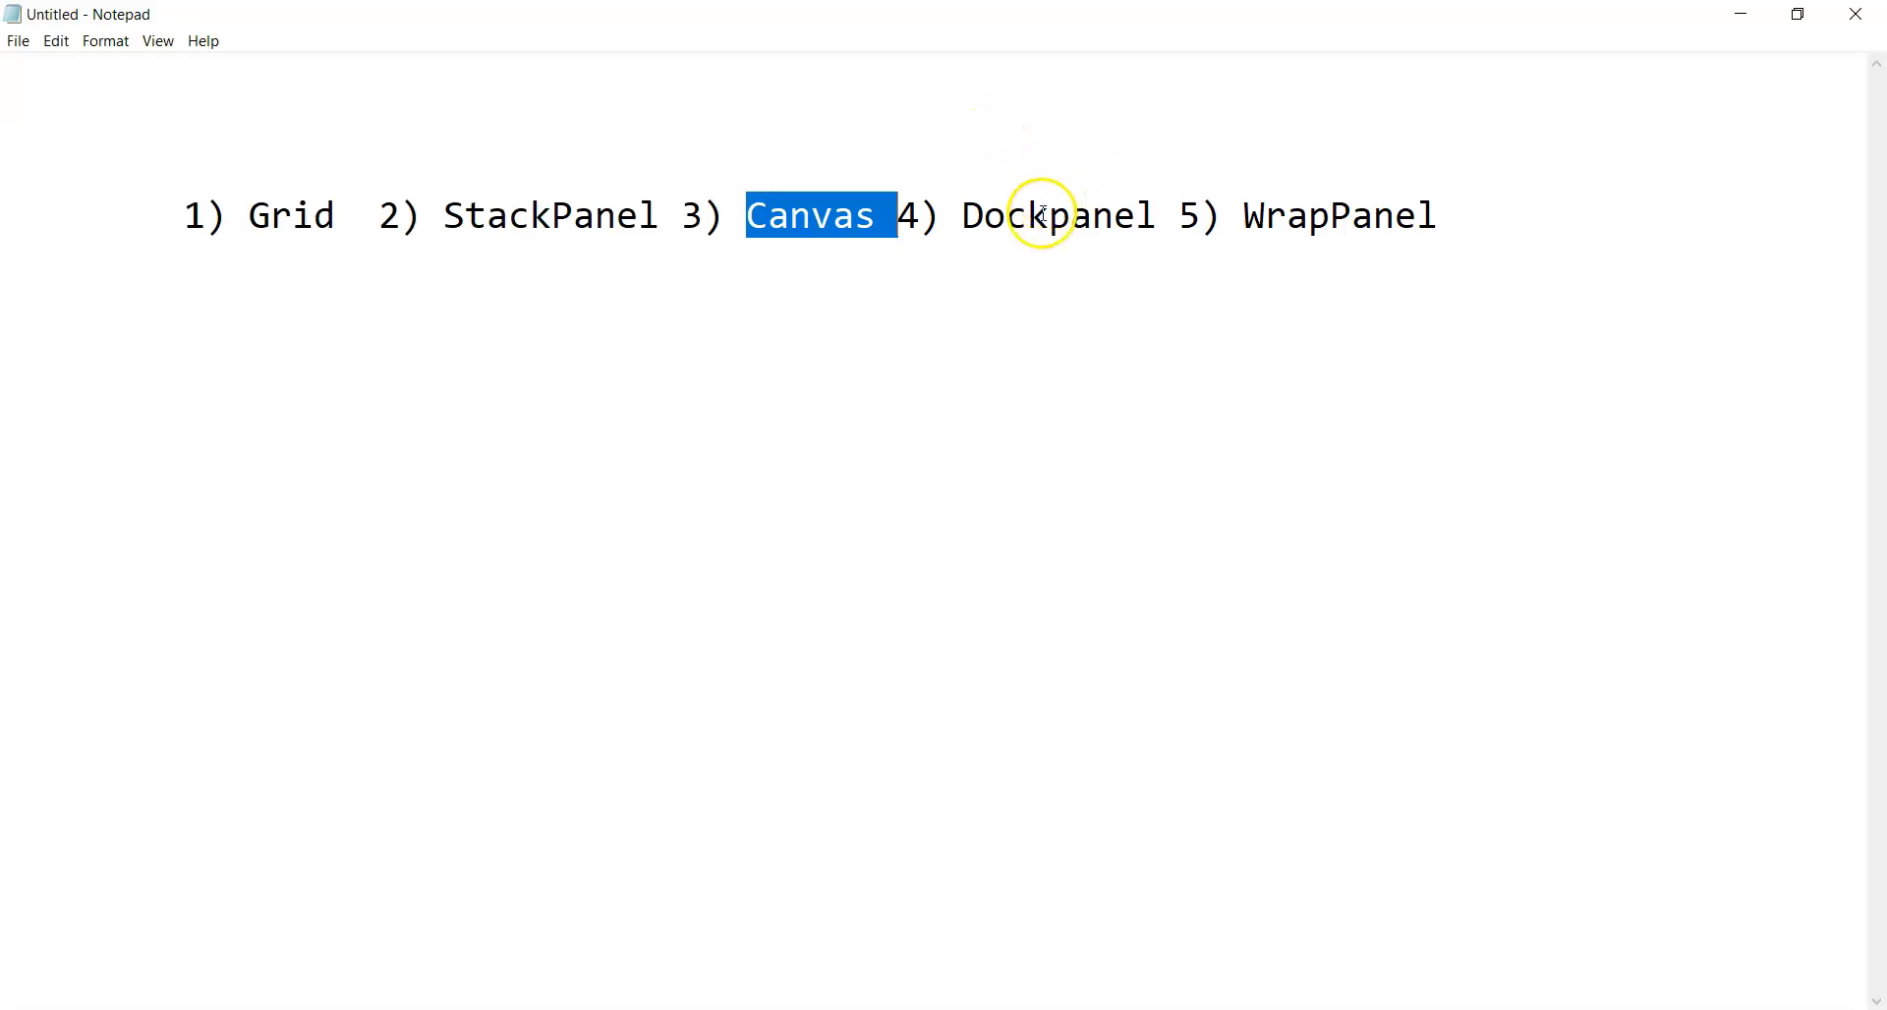
{"action": "double_click", "coordinate": [1054, 214]}
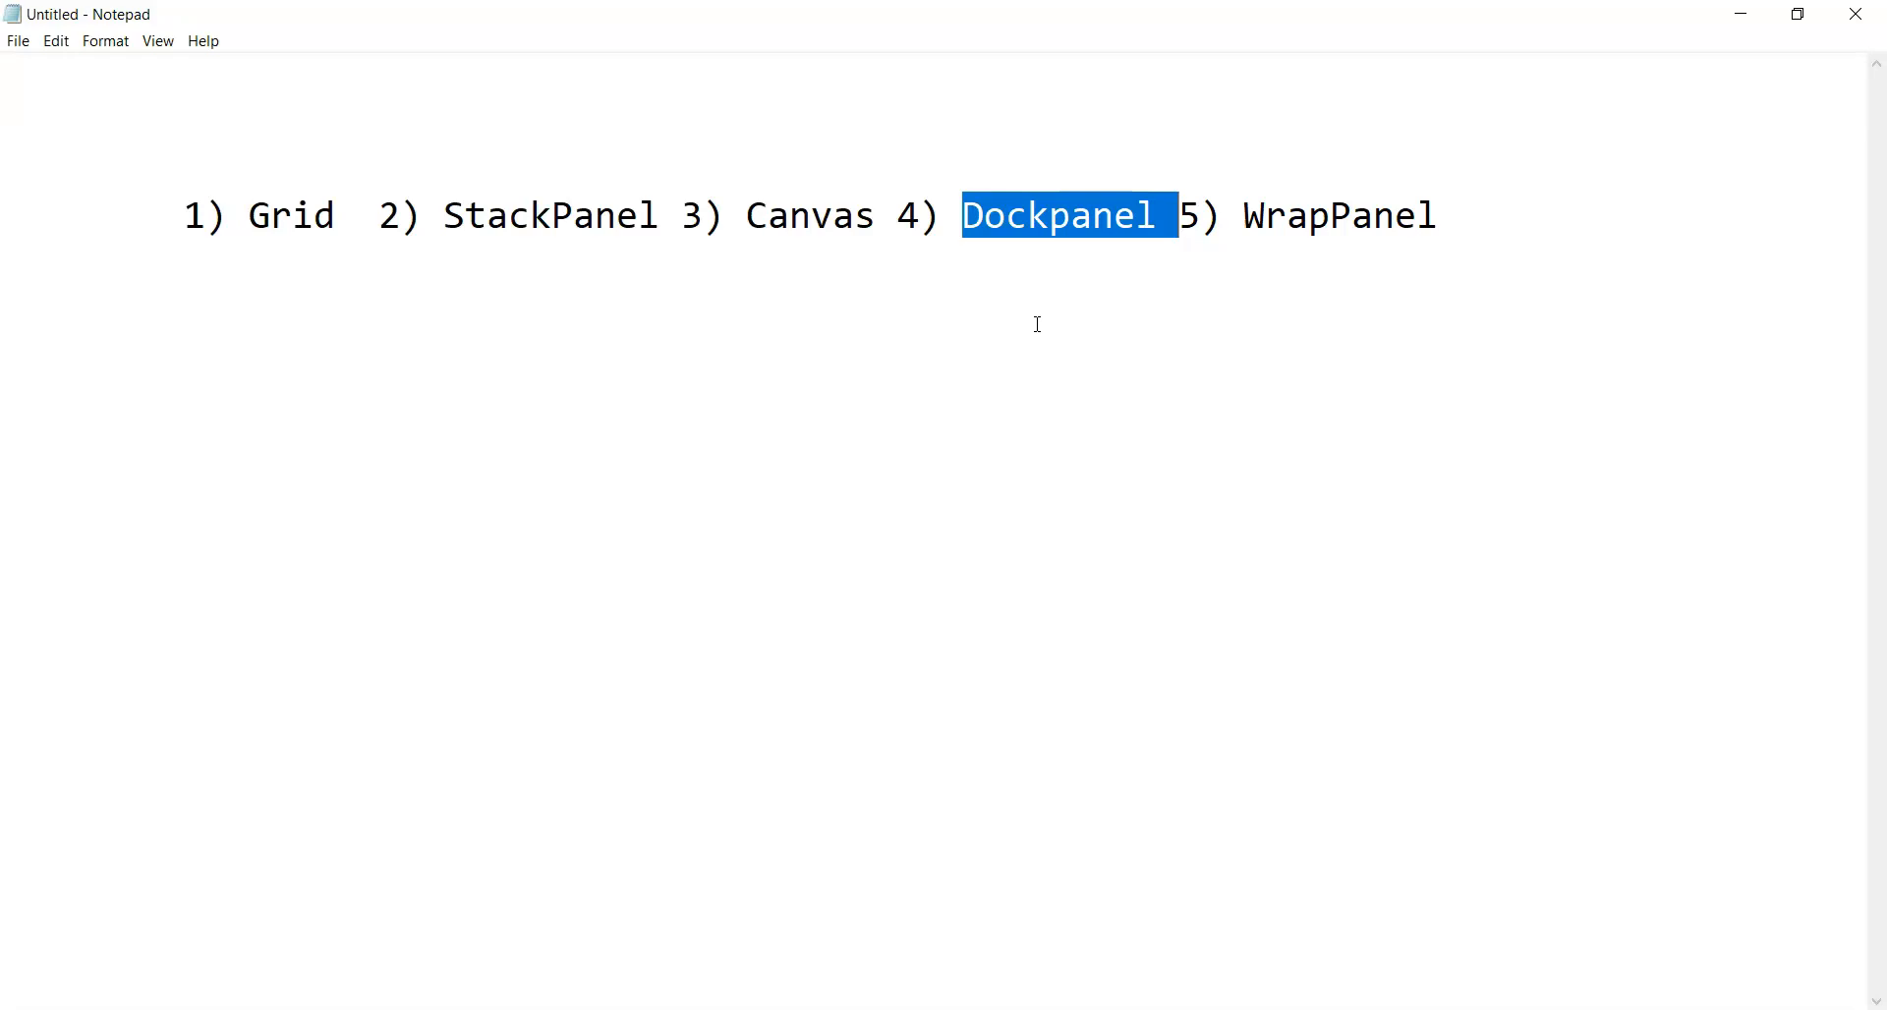
{"action": "double_click", "coordinate": [1336, 215]}
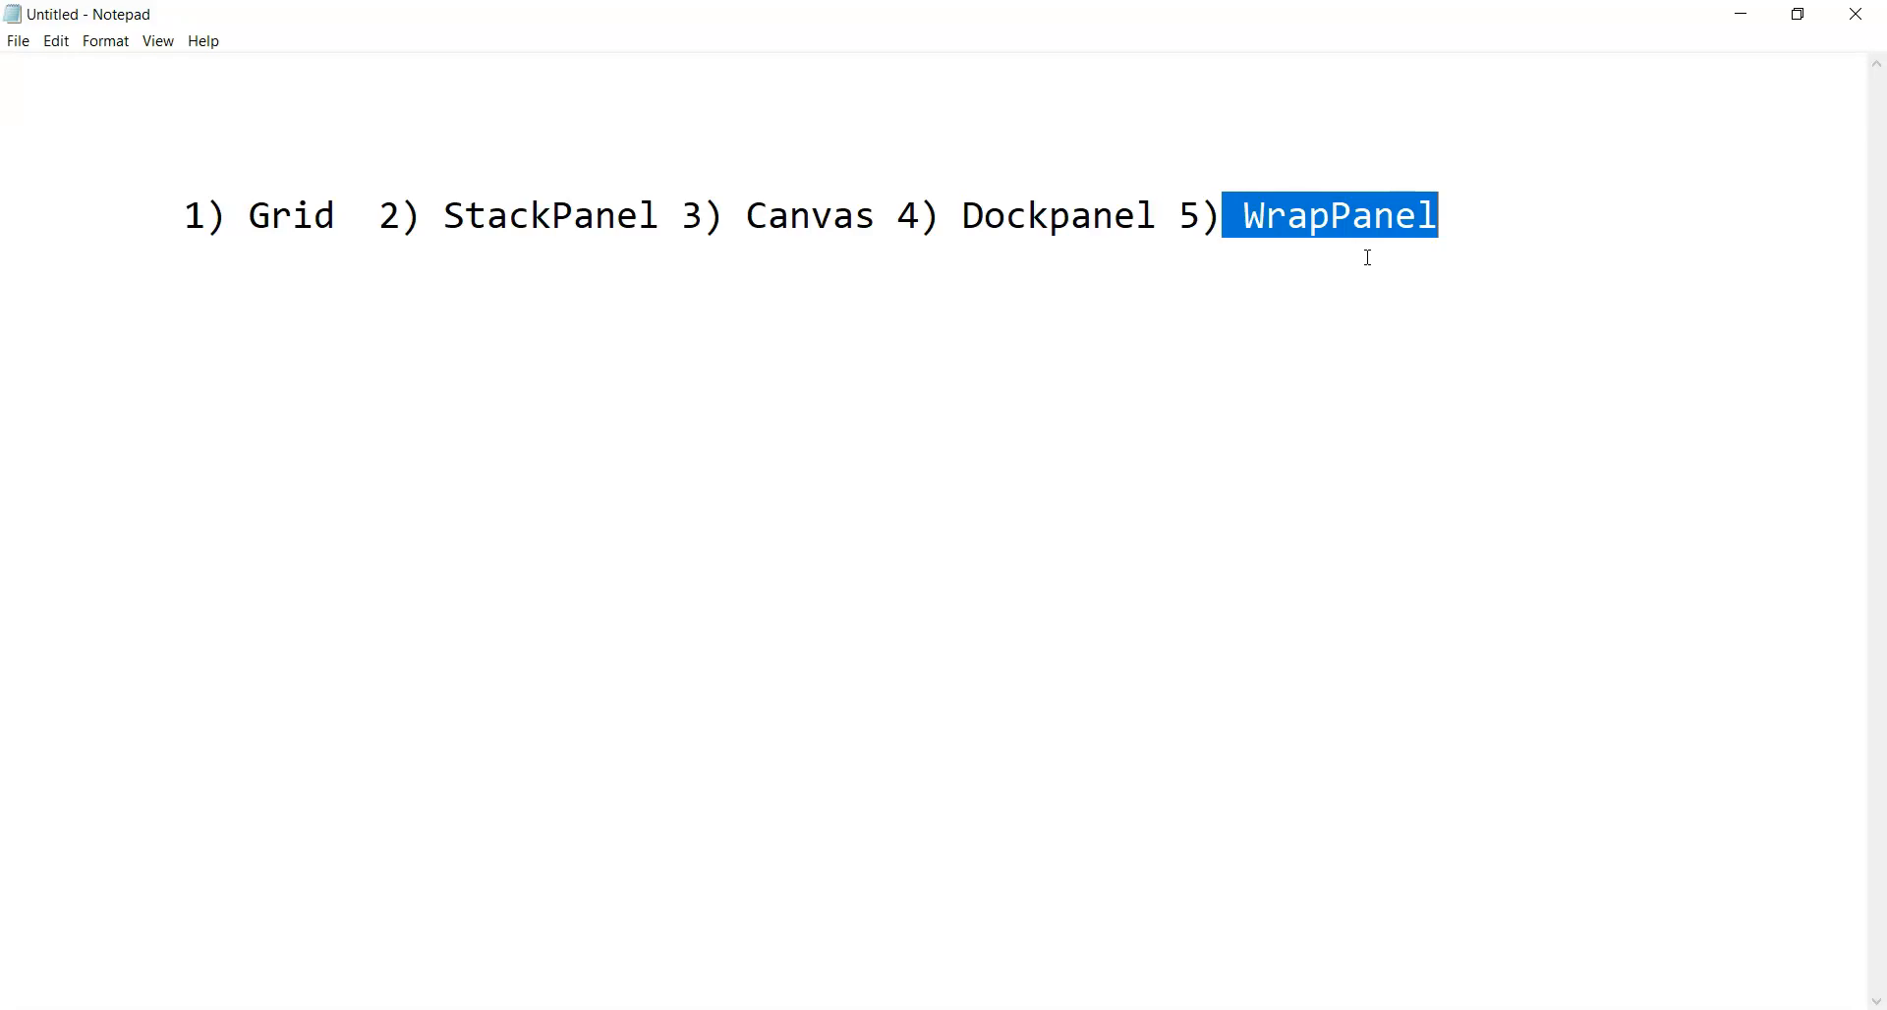
{"action": "mouse_move", "coordinate": [1360, 260]}
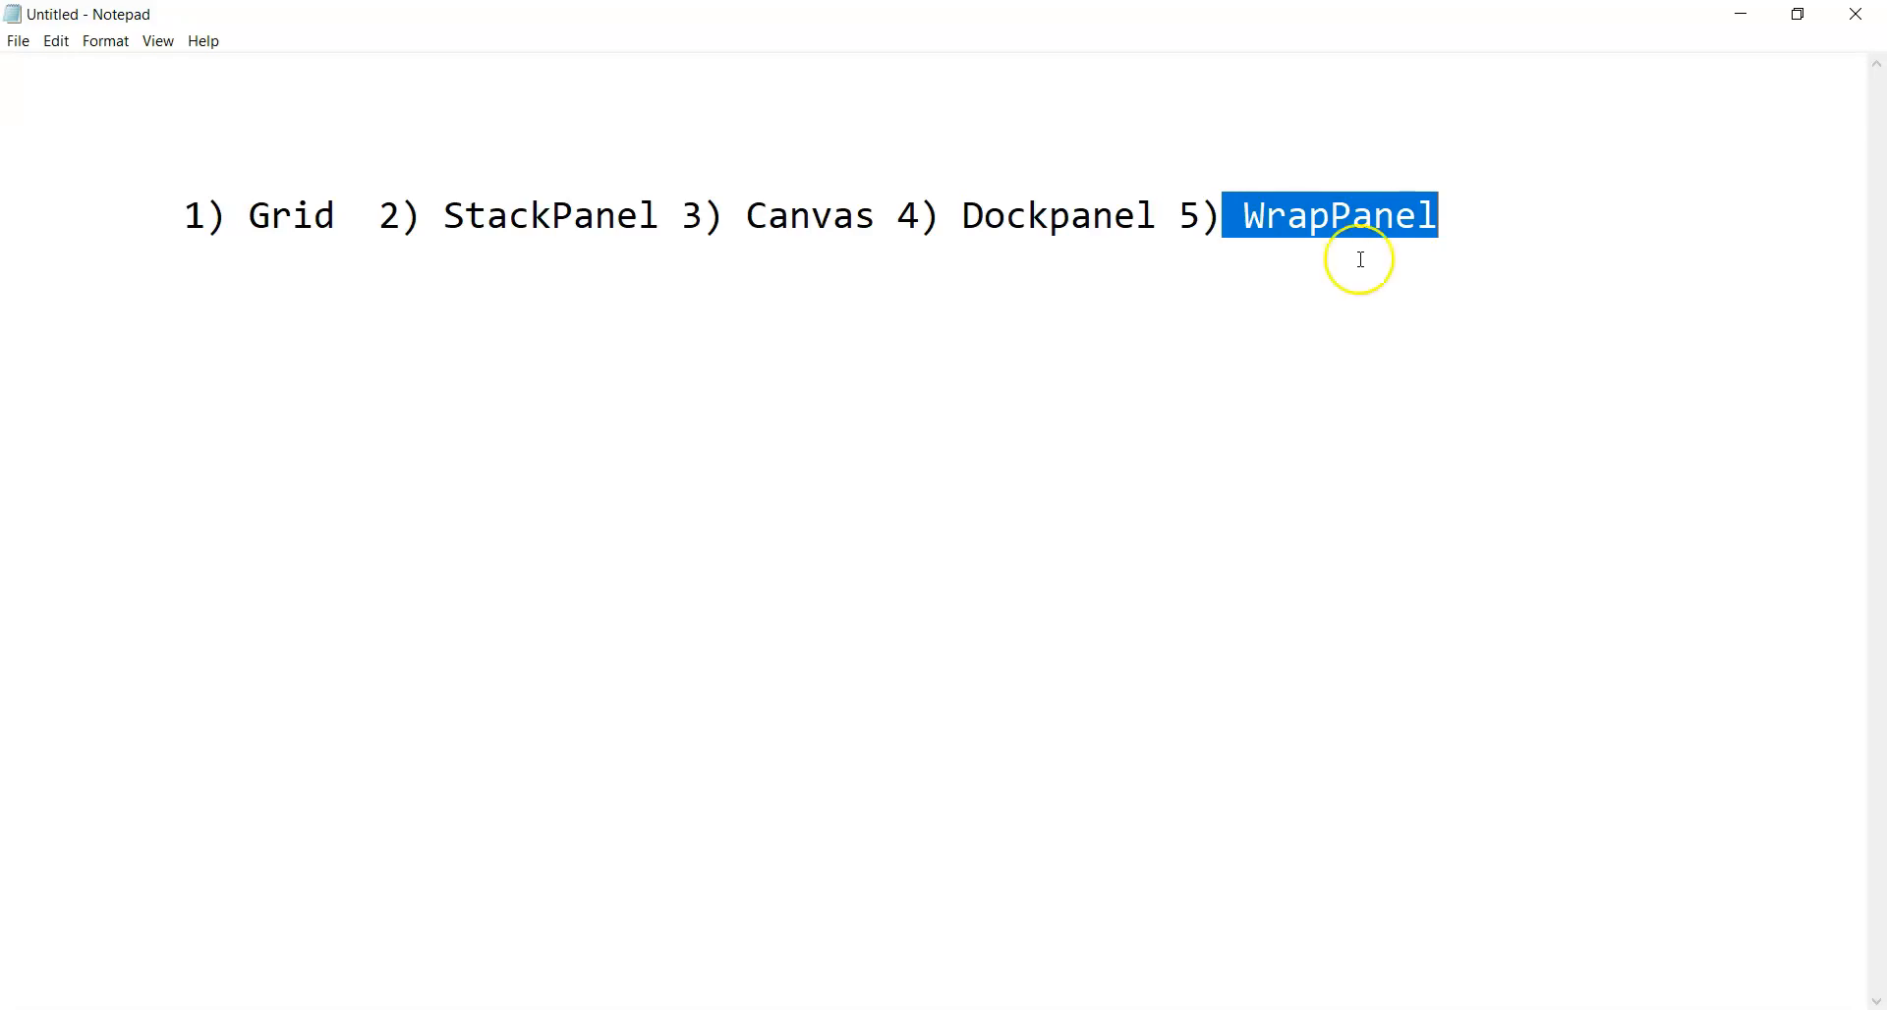
{"action": "left_click_drag", "start_coordinate": [1360, 214], "coordinate": [589, 214]}
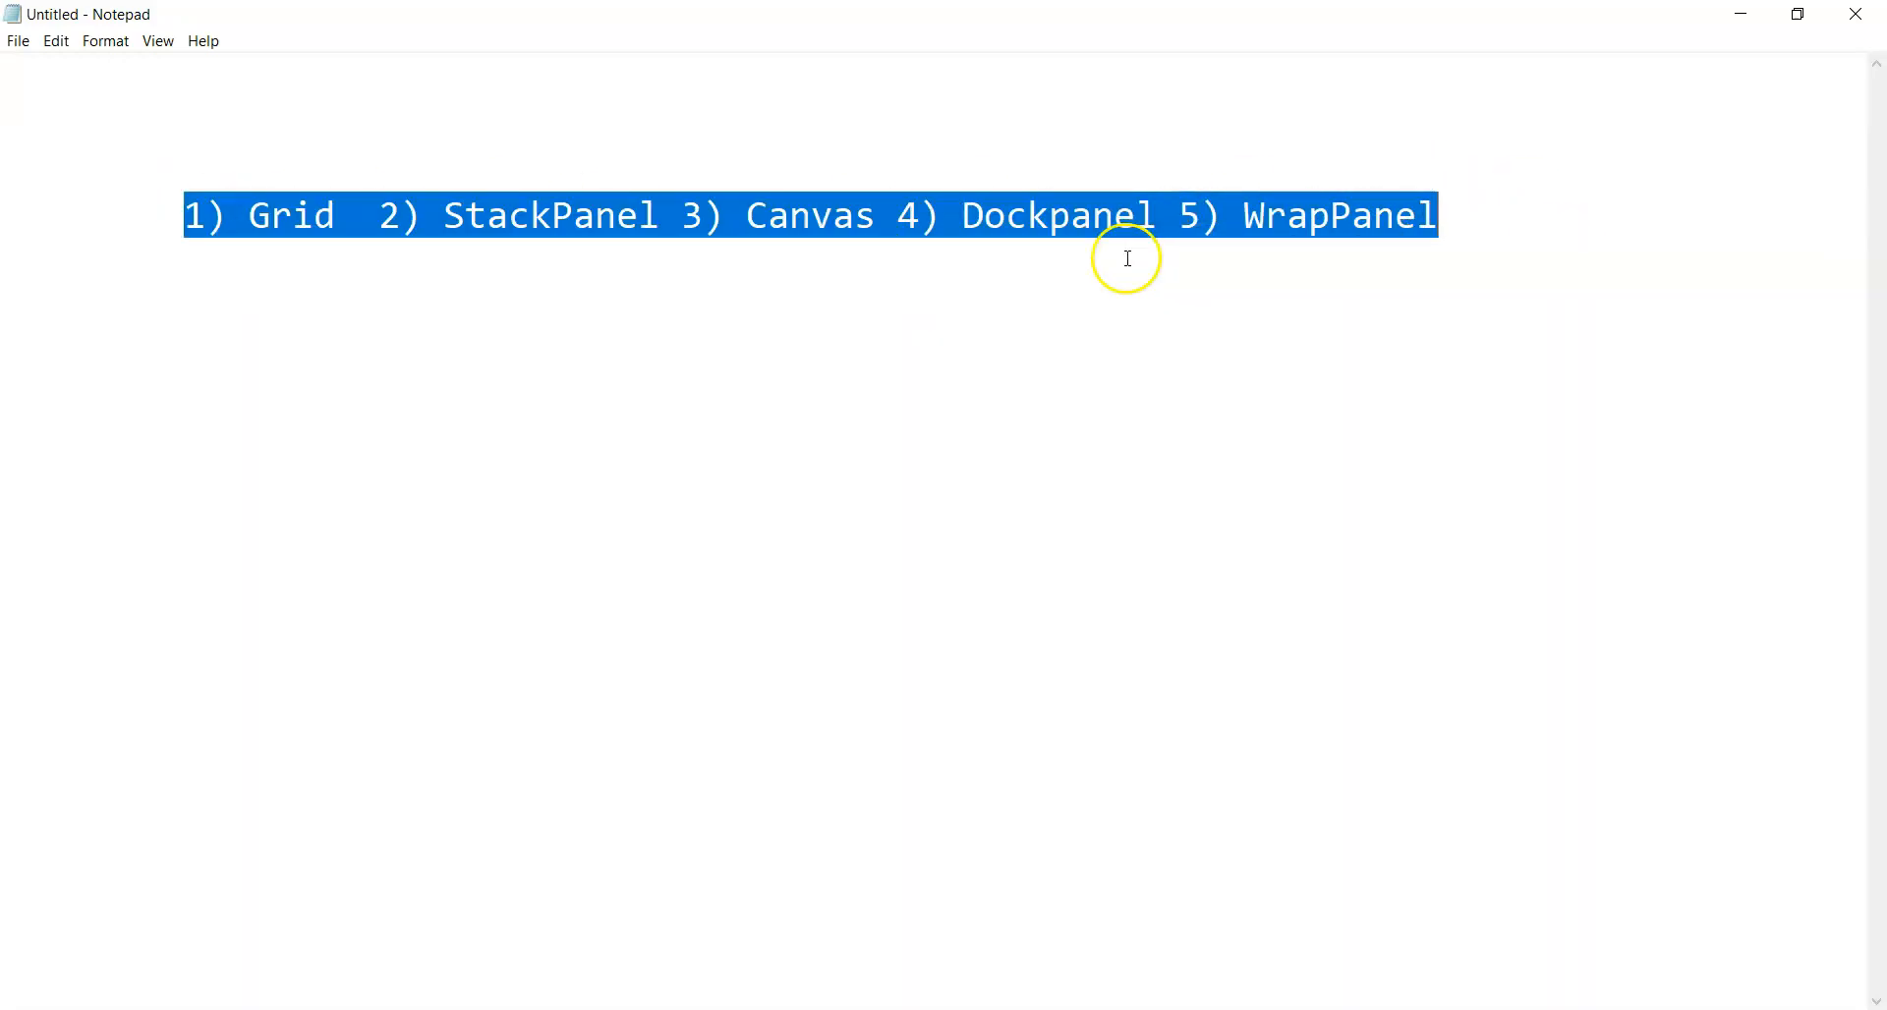
{"action": "left_click", "coordinate": [929, 411]}
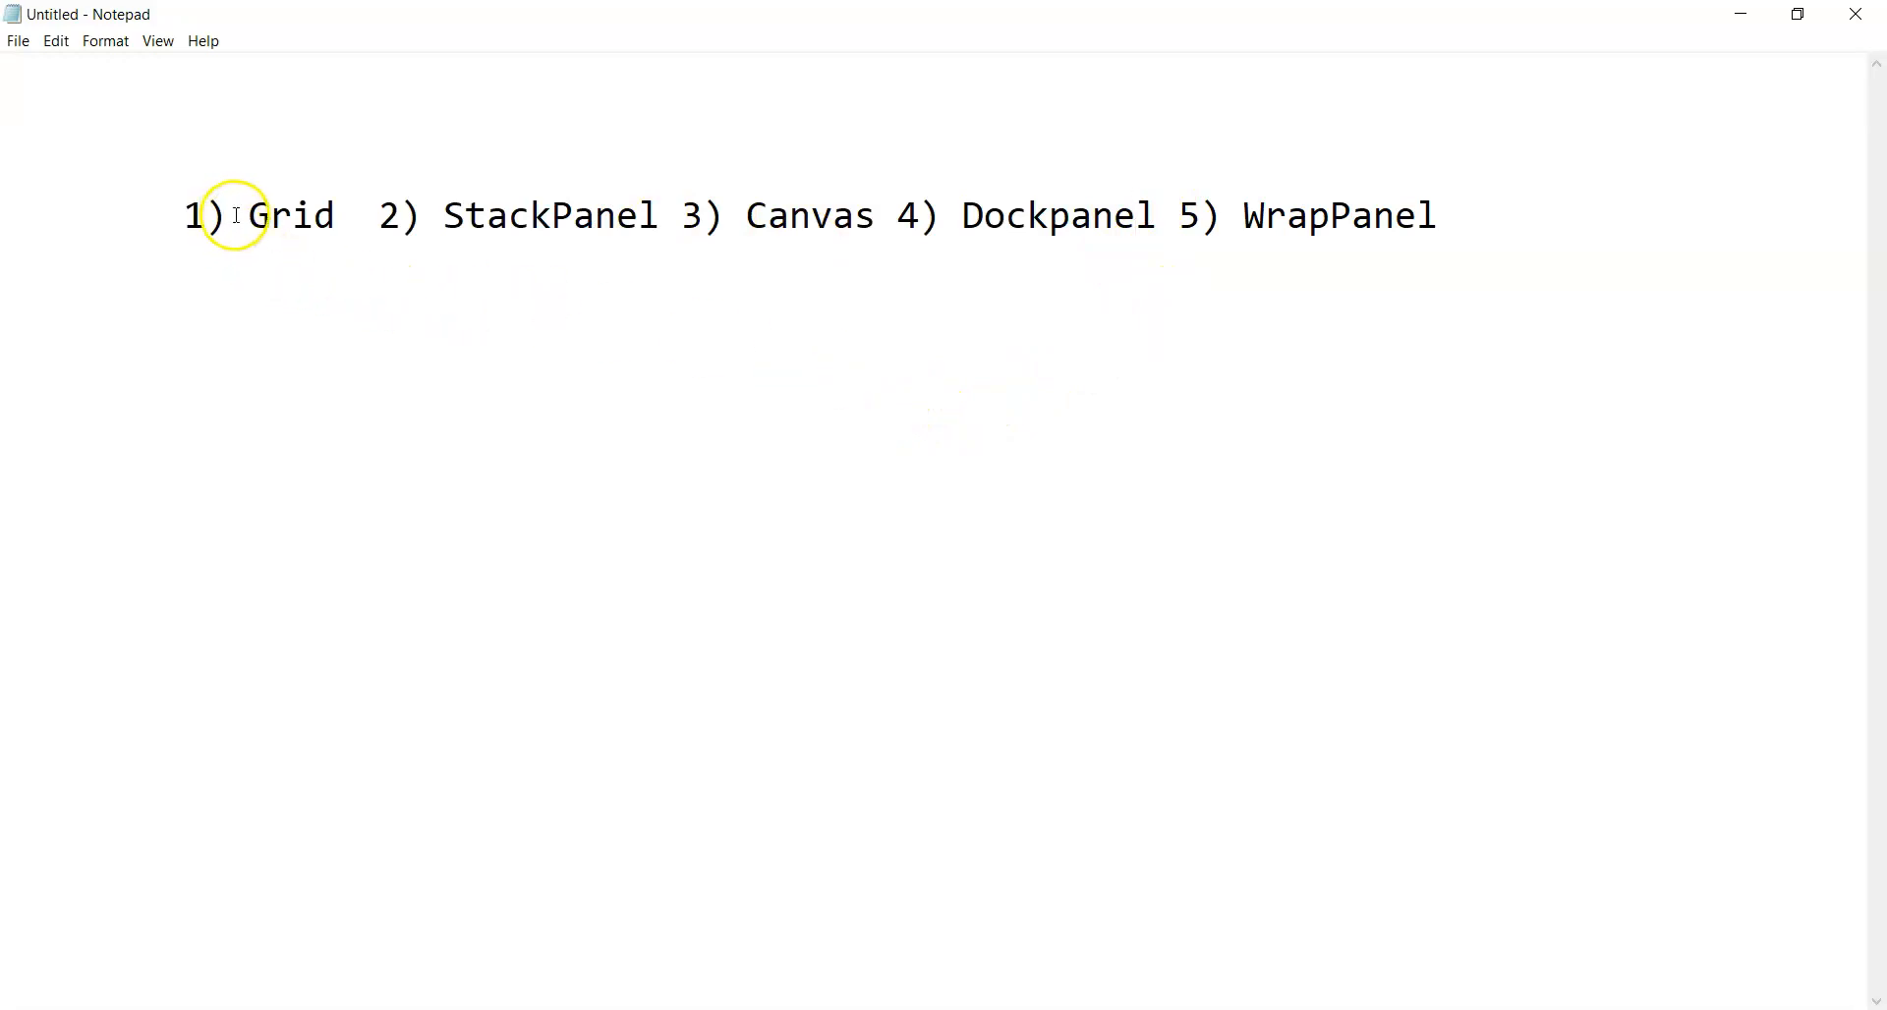
{"action": "double_click", "coordinate": [295, 215]}
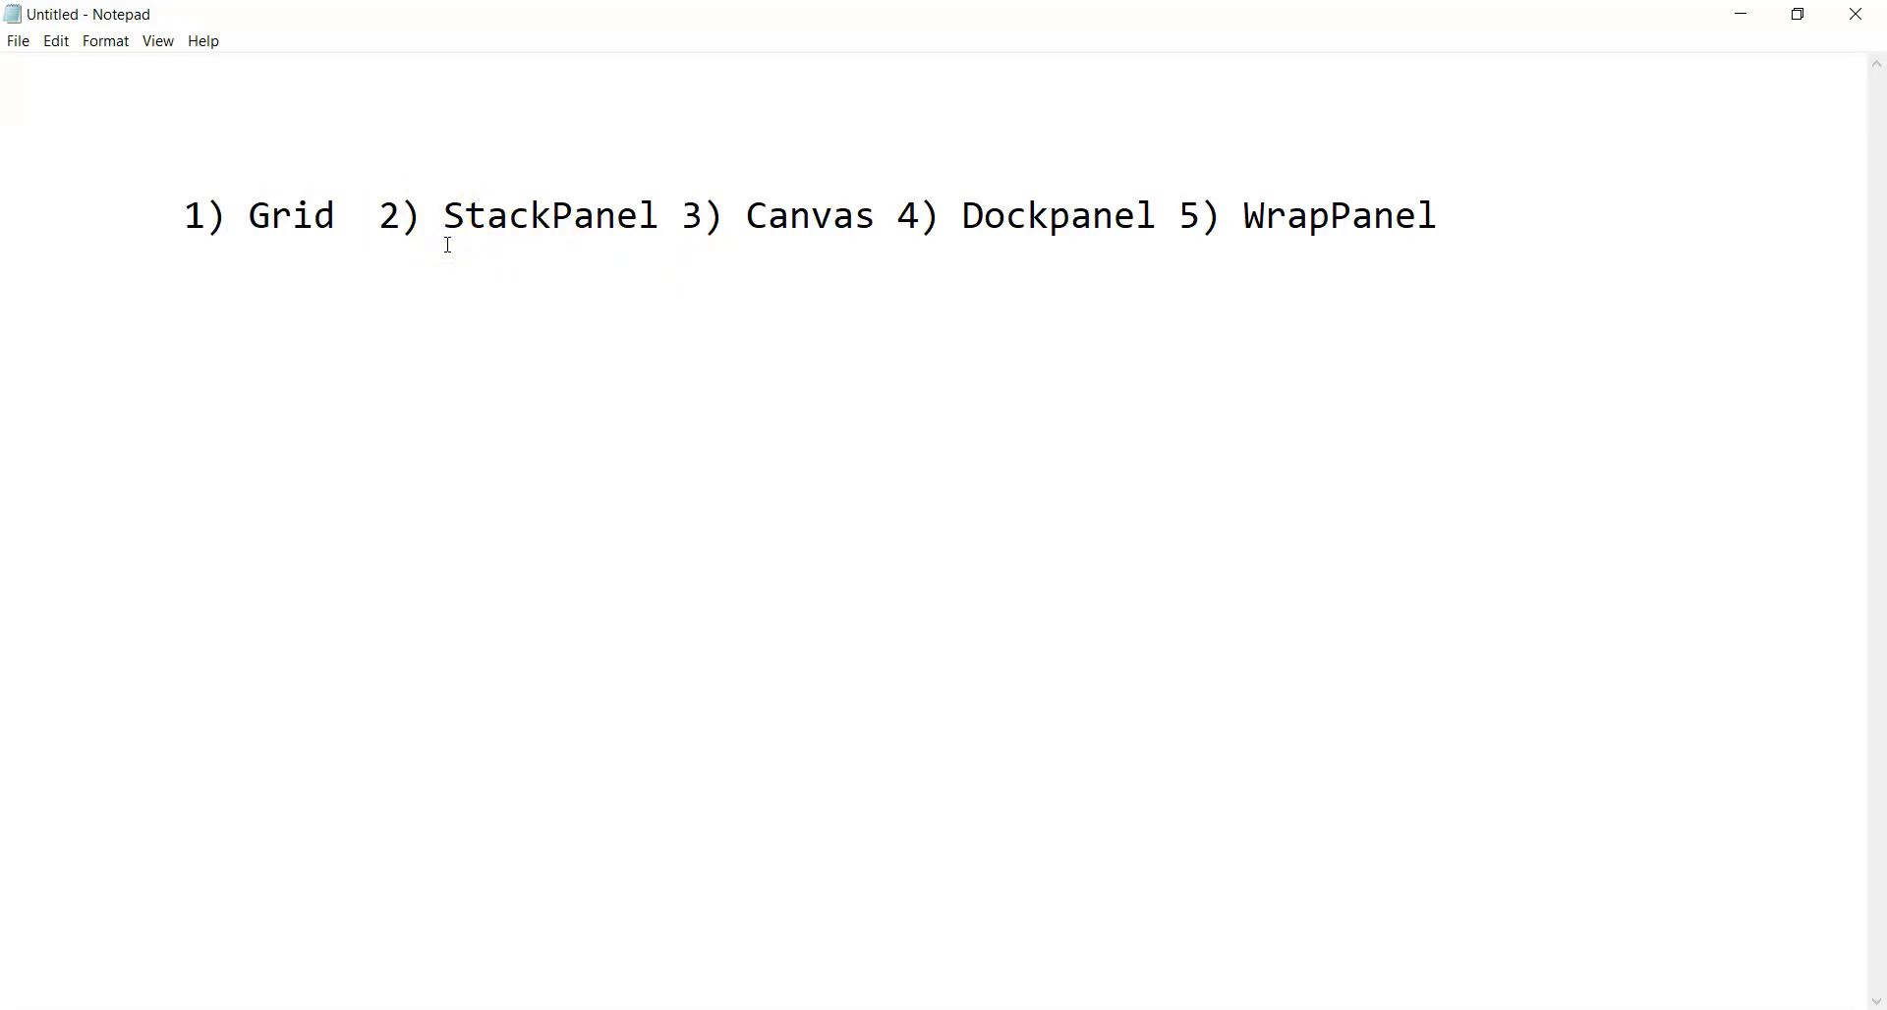
{"action": "left_click", "coordinate": [446, 214]}
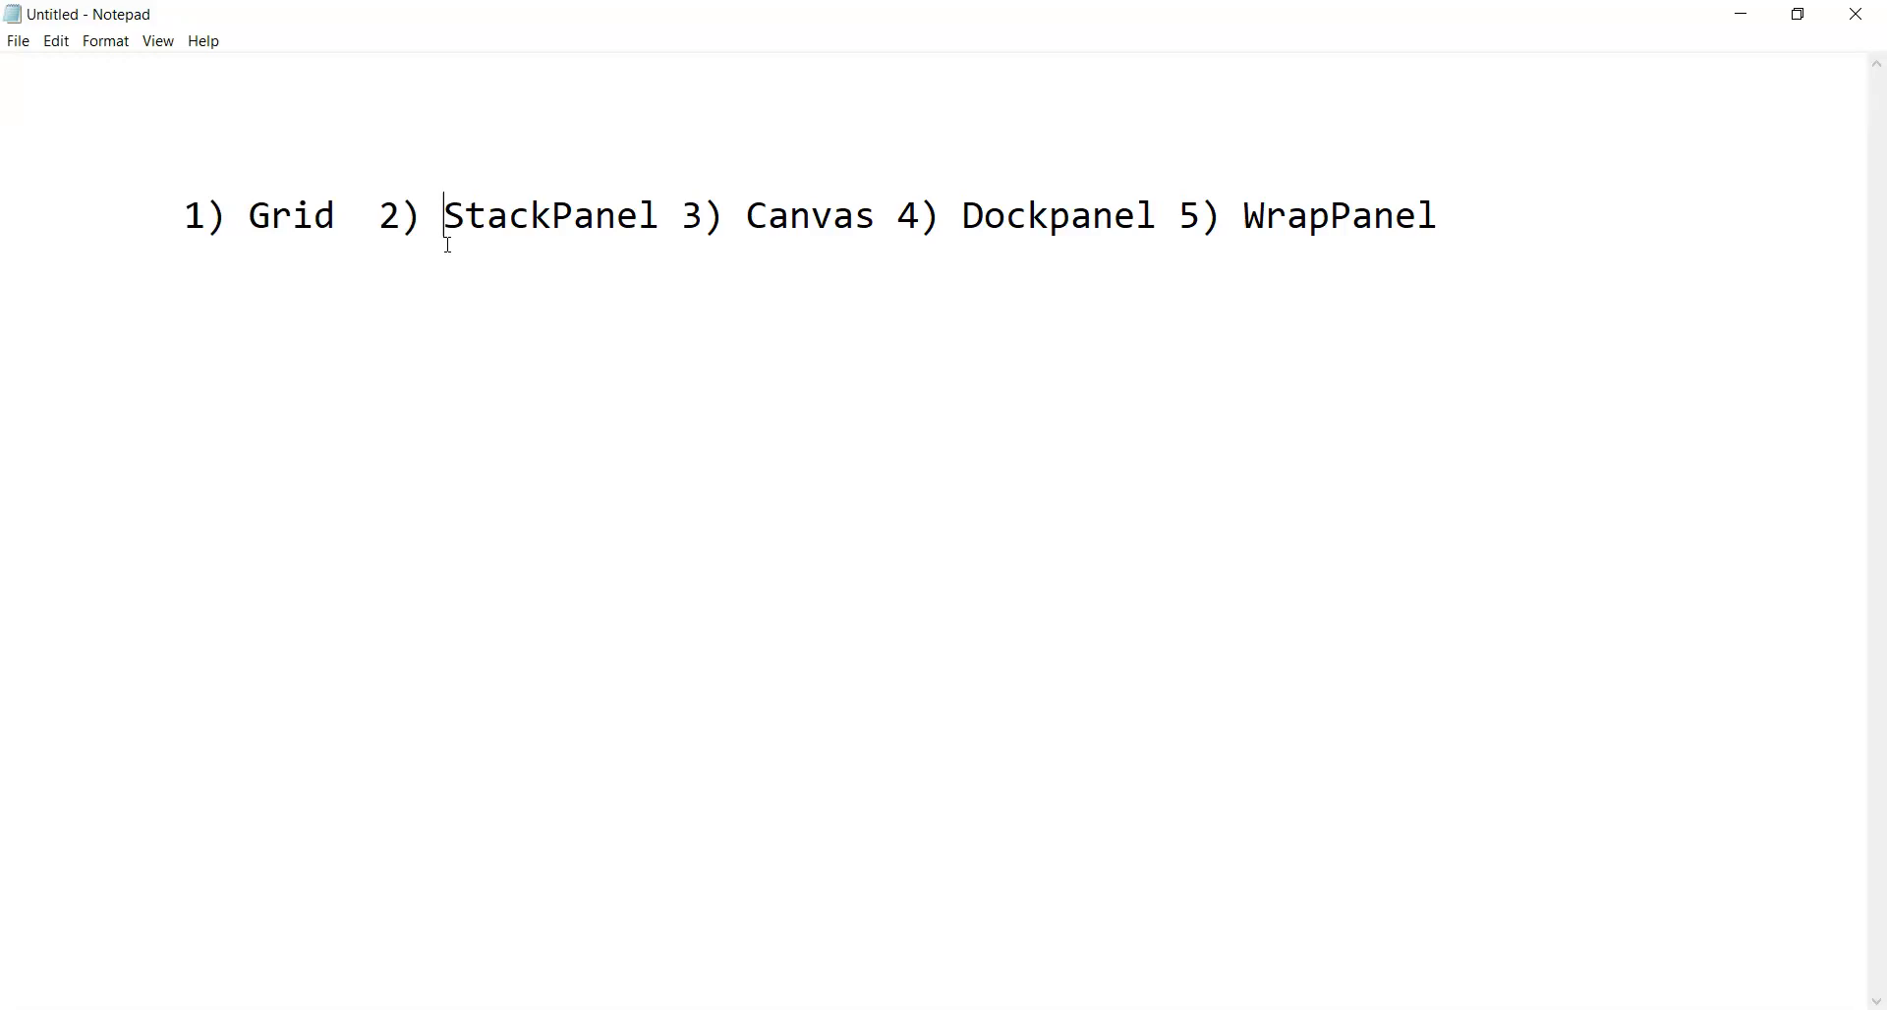